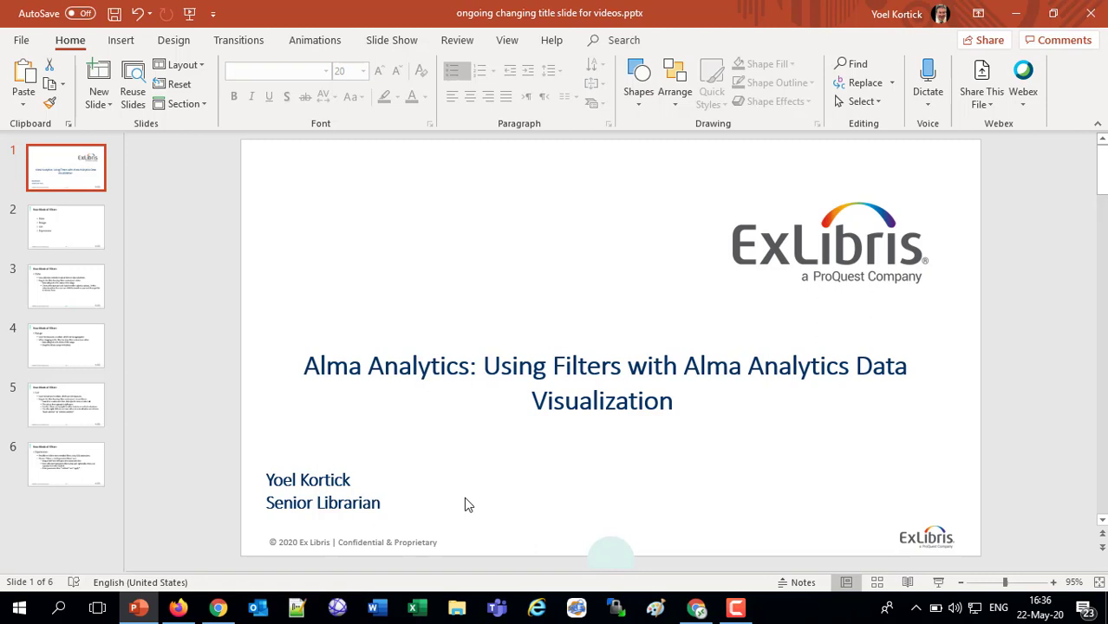
Step: Step through the slide thumbnails to the 'Four Kinds of Filters' slide
{"action": "left_click", "coordinate": [66, 227]}
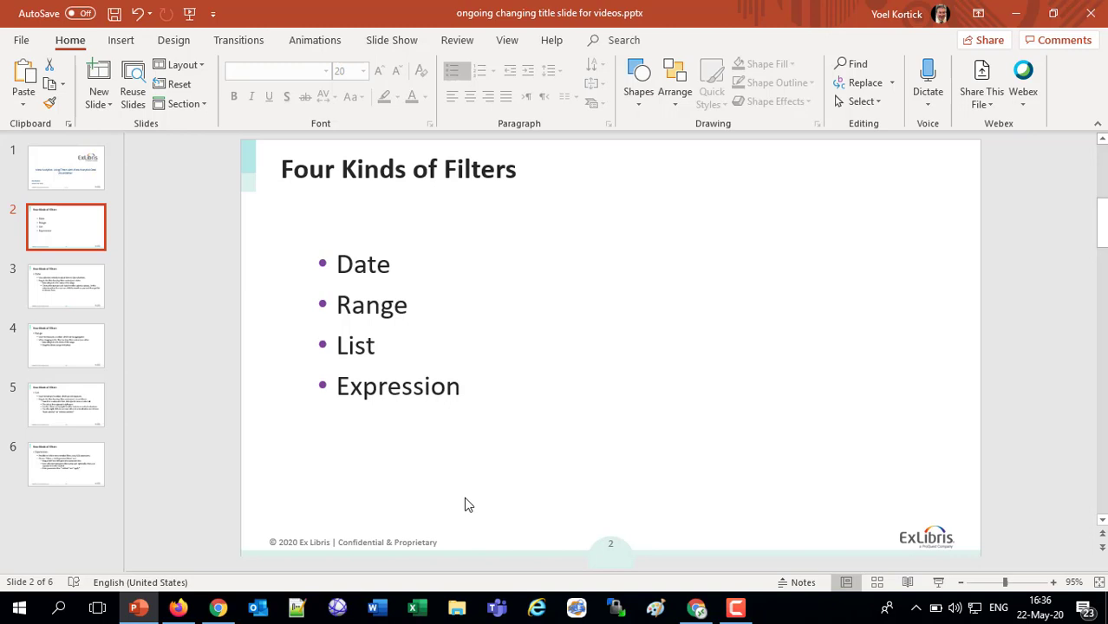
{"action": "left_click", "coordinate": [66, 287]}
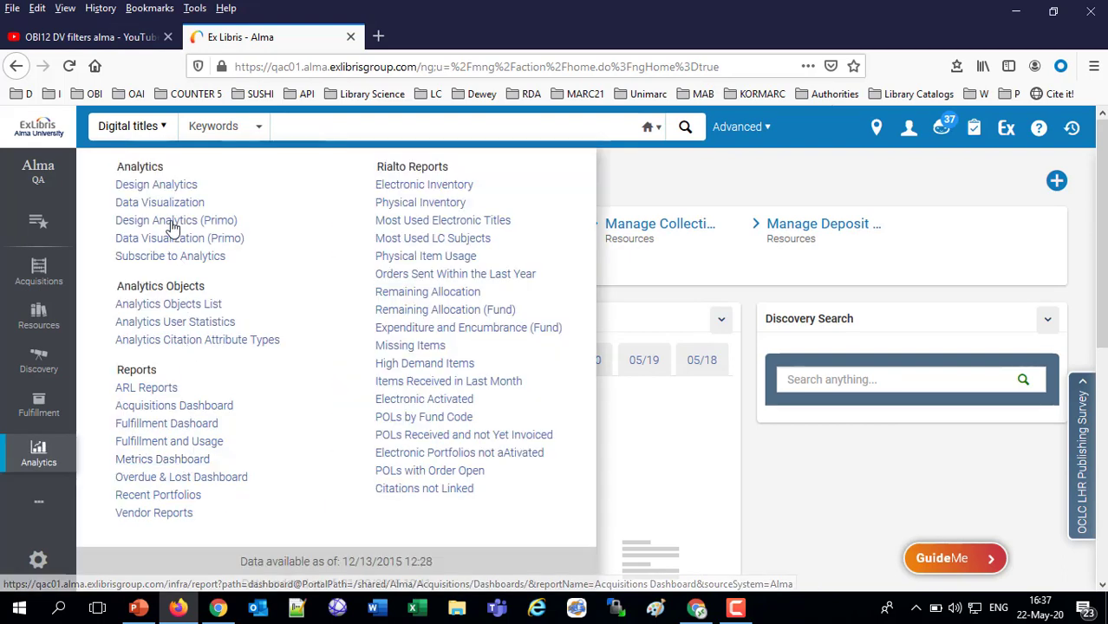
{"action": "mouse_move", "coordinate": [159, 202]}
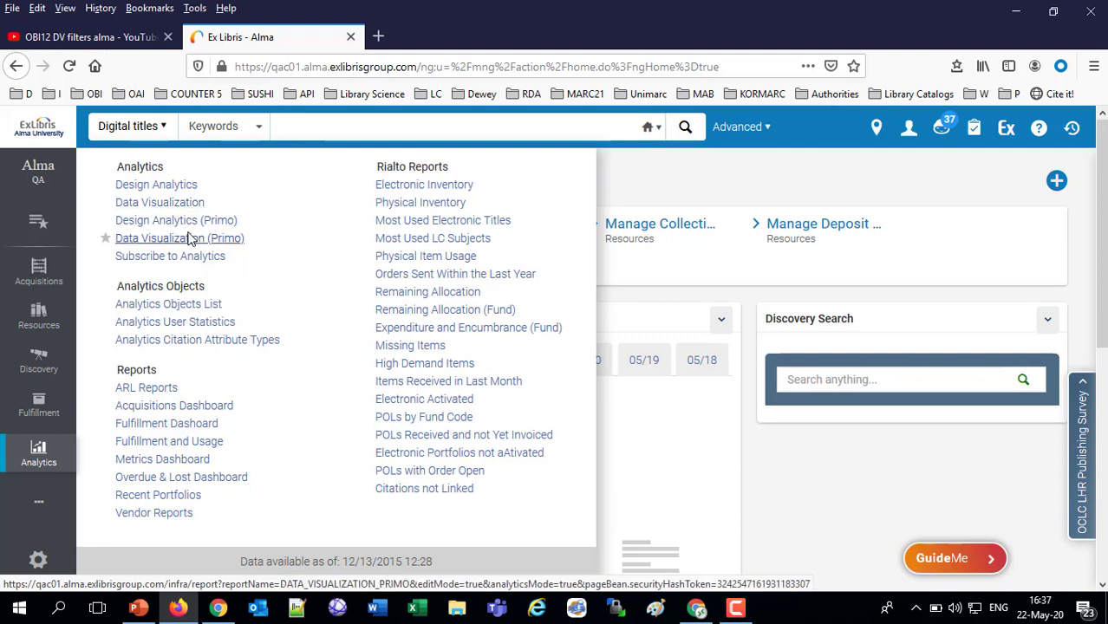
{"action": "mouse_move", "coordinate": [190, 241]}
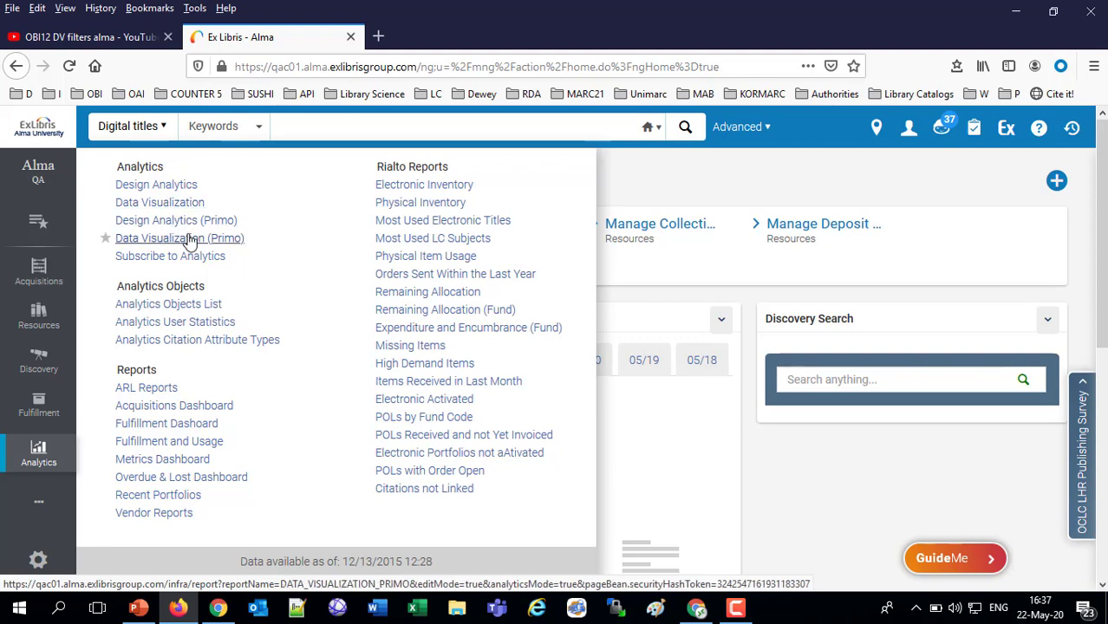
{"action": "mouse_move", "coordinate": [159, 202]}
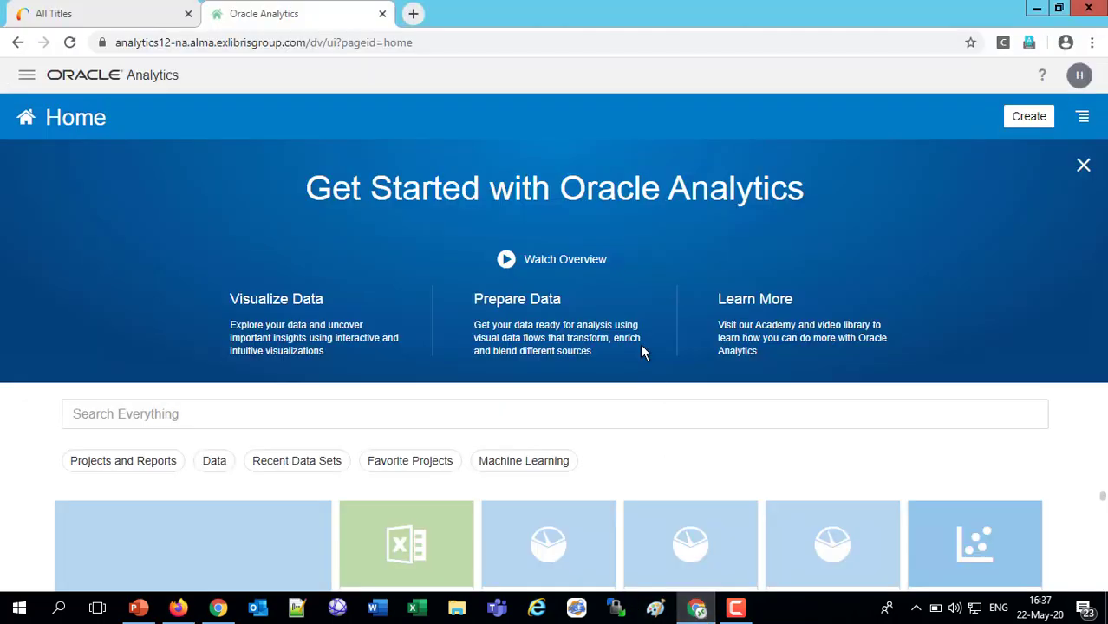
{"action": "mouse_move", "coordinate": [700, 328]}
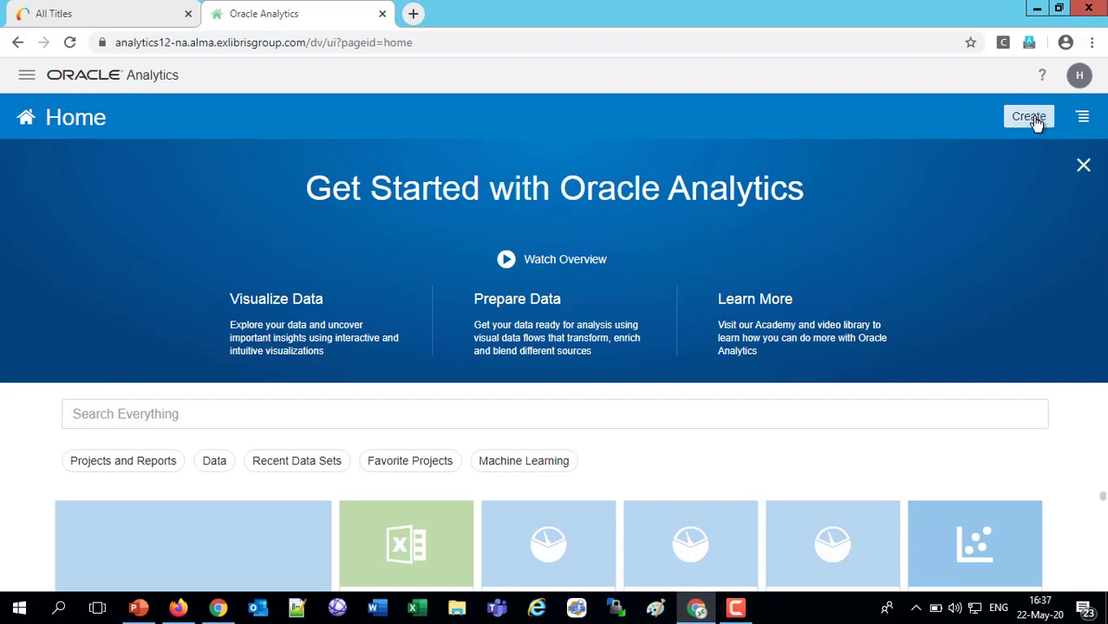
Step: Create a new project and add the Fulfillment subject area as its data set
{"action": "left_click", "coordinate": [1029, 116]}
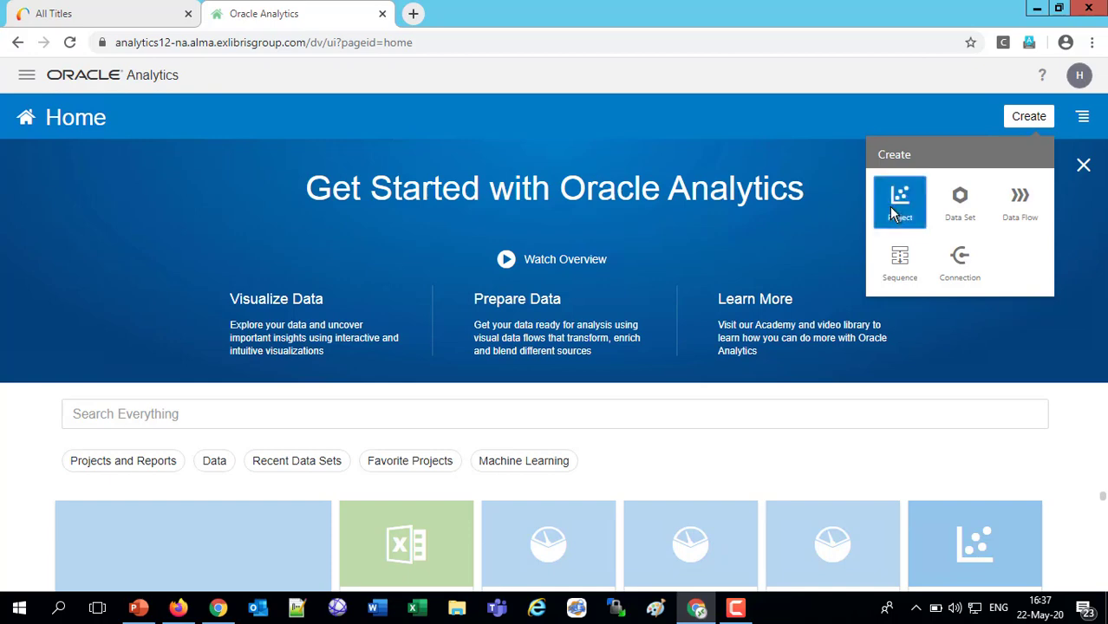
{"action": "left_click", "coordinate": [899, 203]}
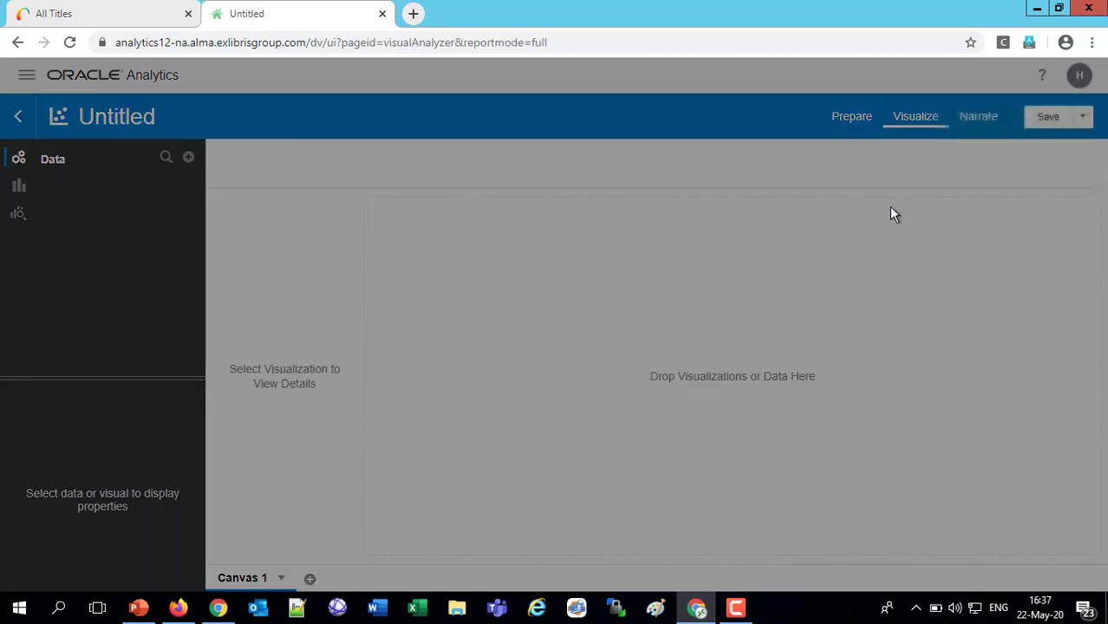
{"action": "left_click", "coordinate": [189, 157]}
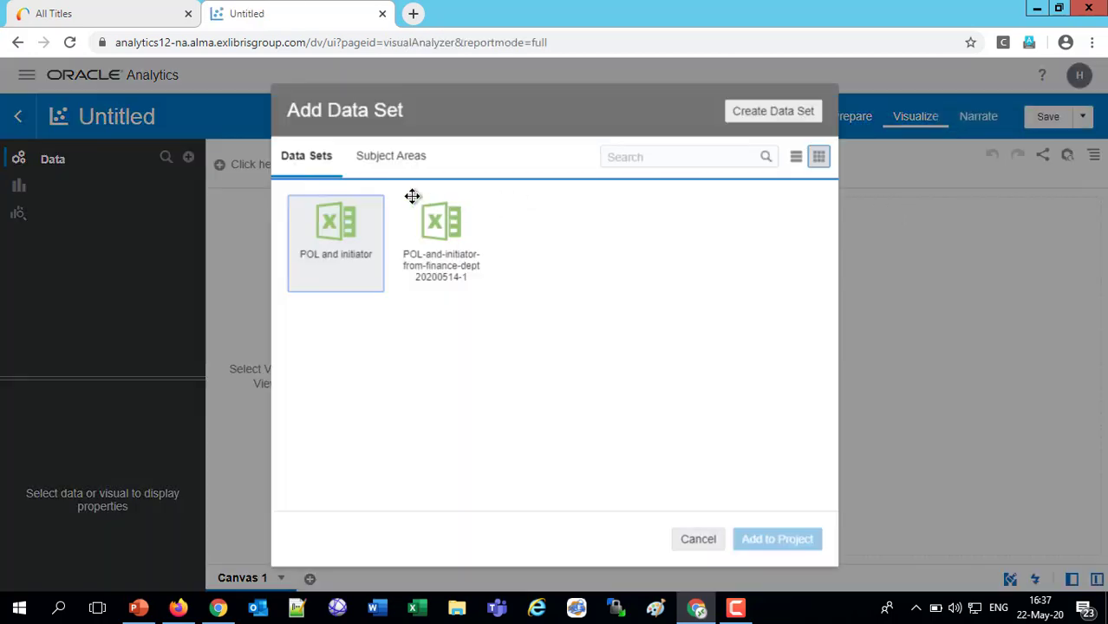
{"action": "left_click", "coordinate": [391, 155]}
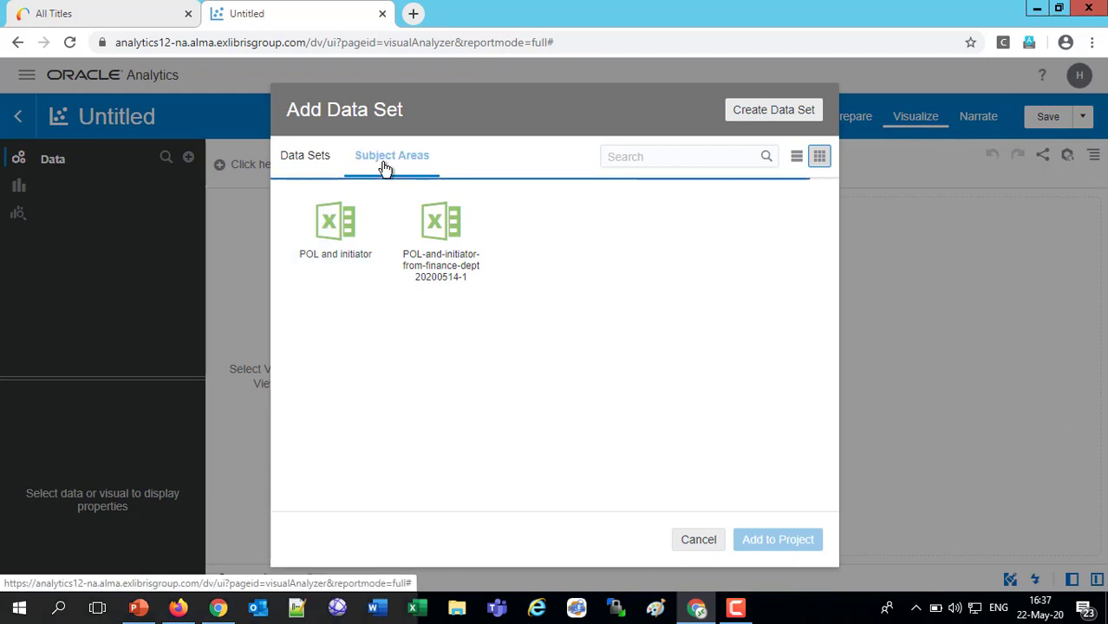
{"action": "left_click", "coordinate": [392, 155]}
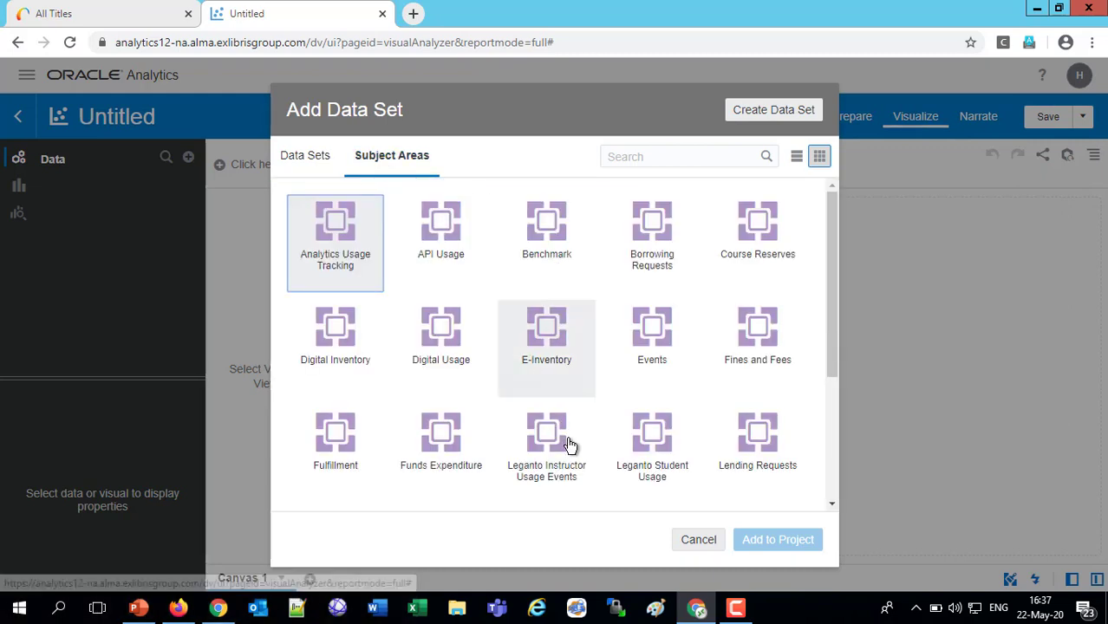
{"action": "left_click", "coordinate": [335, 440]}
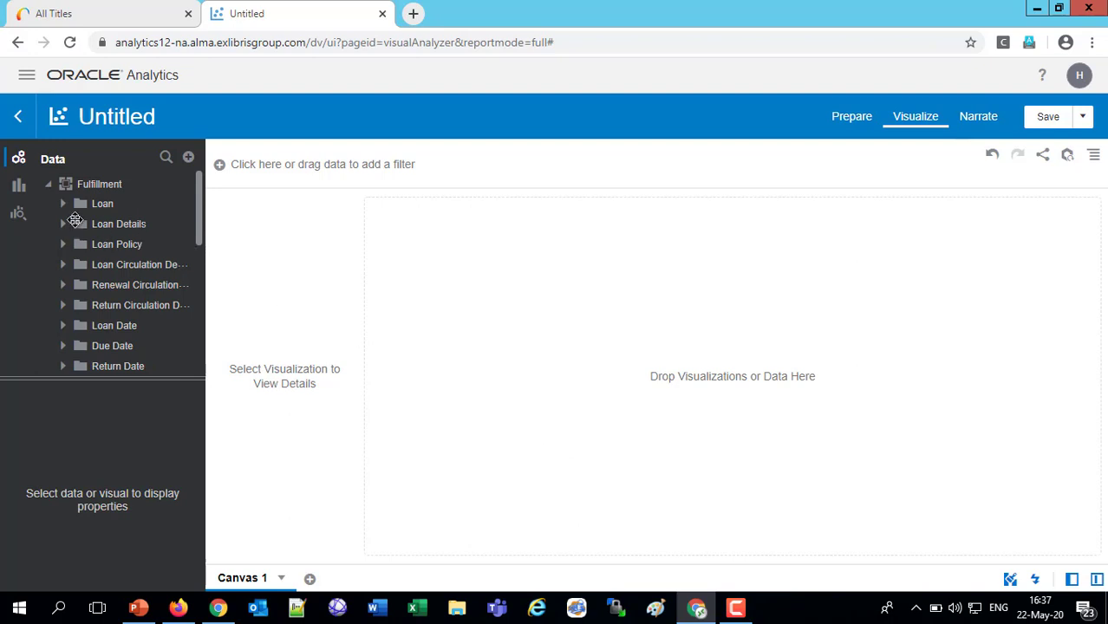
{"action": "mouse_move", "coordinate": [67, 323]}
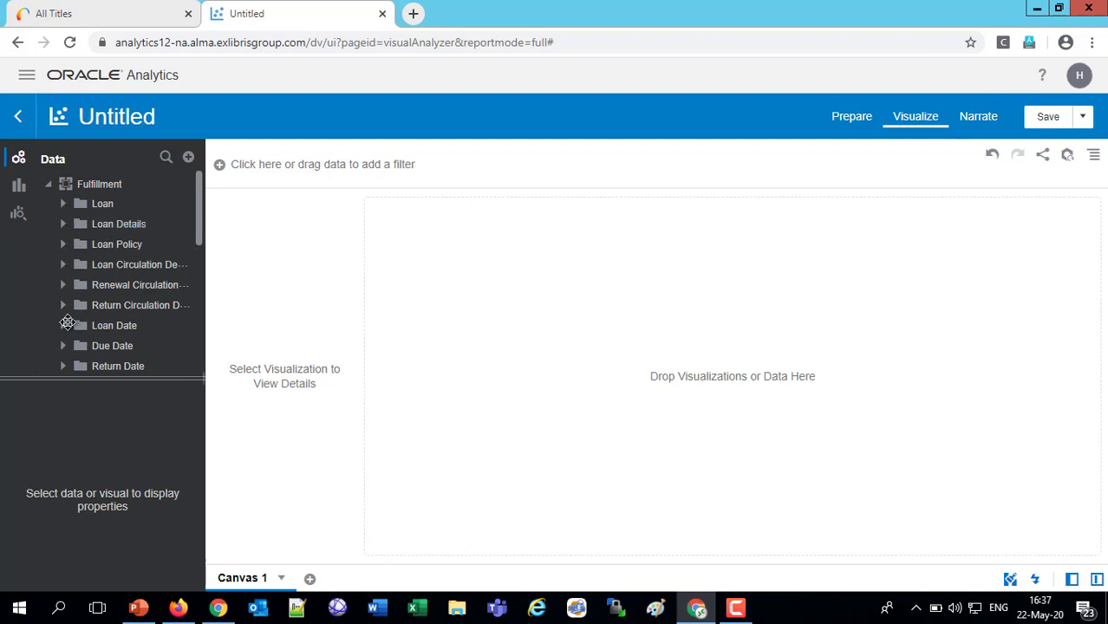
{"action": "mouse_move", "coordinate": [67, 328]}
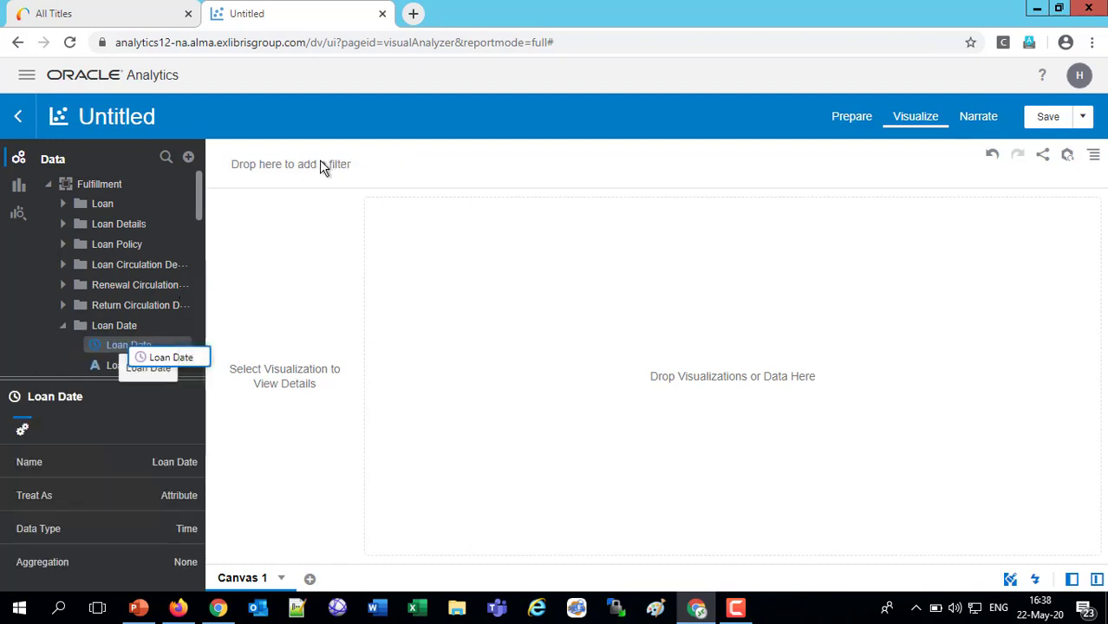
Step: Add Loan Date as a filter and set its start date to January 1, 2020
{"action": "left_click_drag", "start_coordinate": [128, 344], "coordinate": [371, 177]}
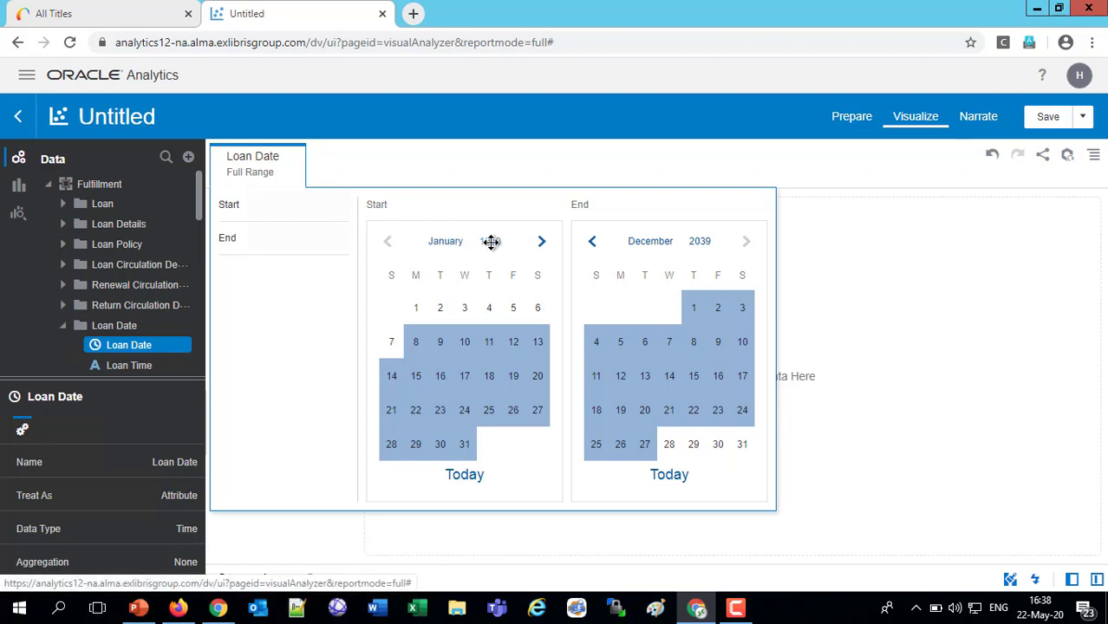
{"action": "left_click", "coordinate": [500, 241]}
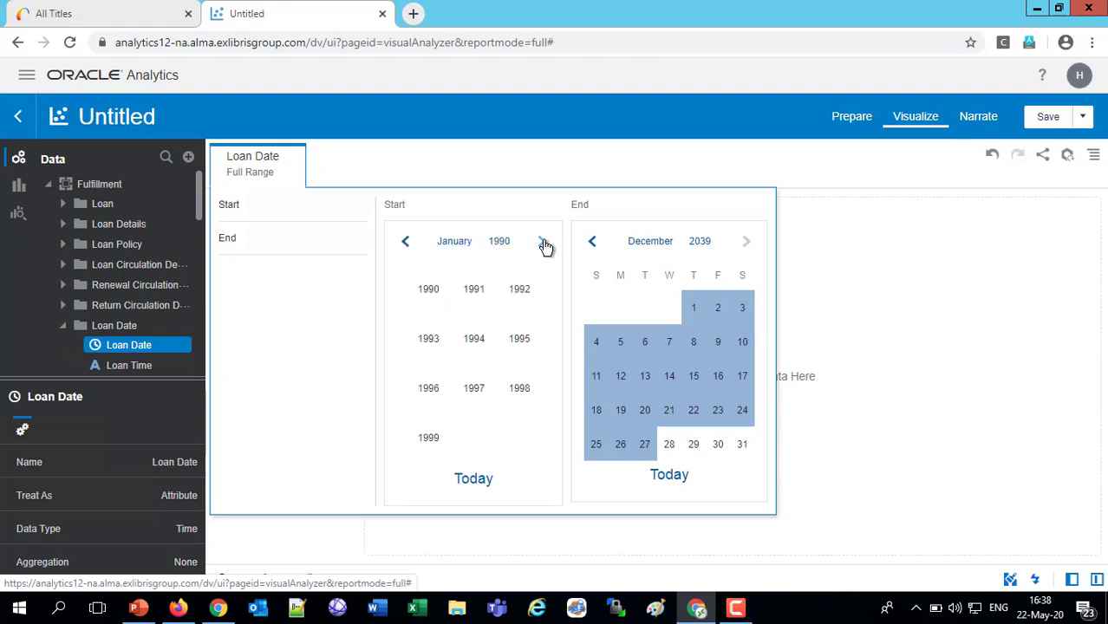
{"action": "left_click", "coordinate": [544, 241]}
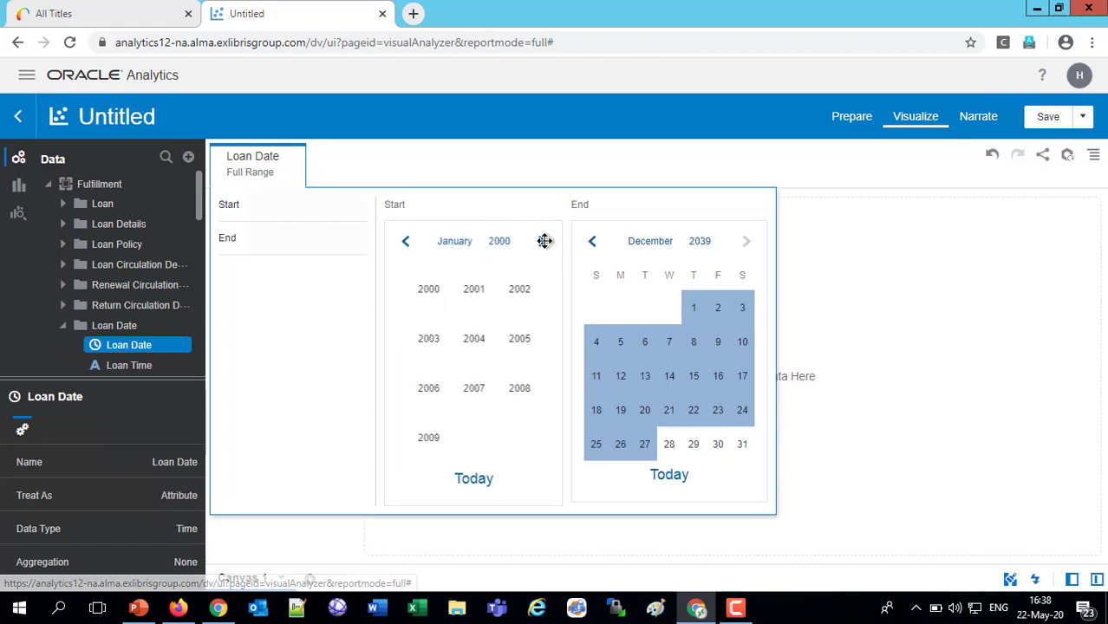
{"action": "mouse_move", "coordinate": [545, 241]}
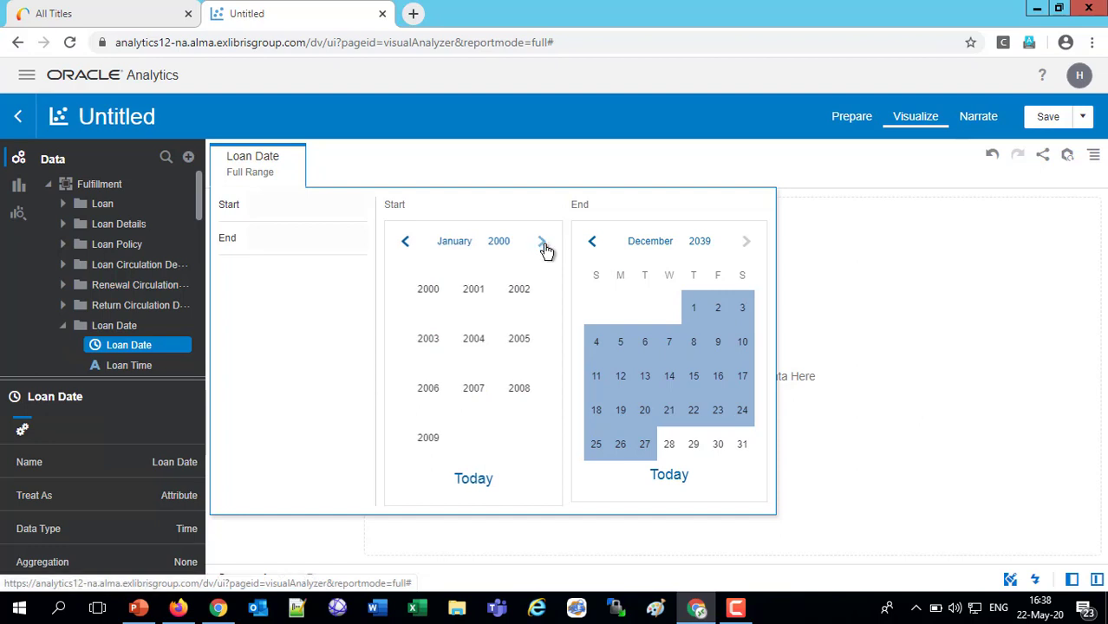
{"action": "left_click", "coordinate": [544, 242]}
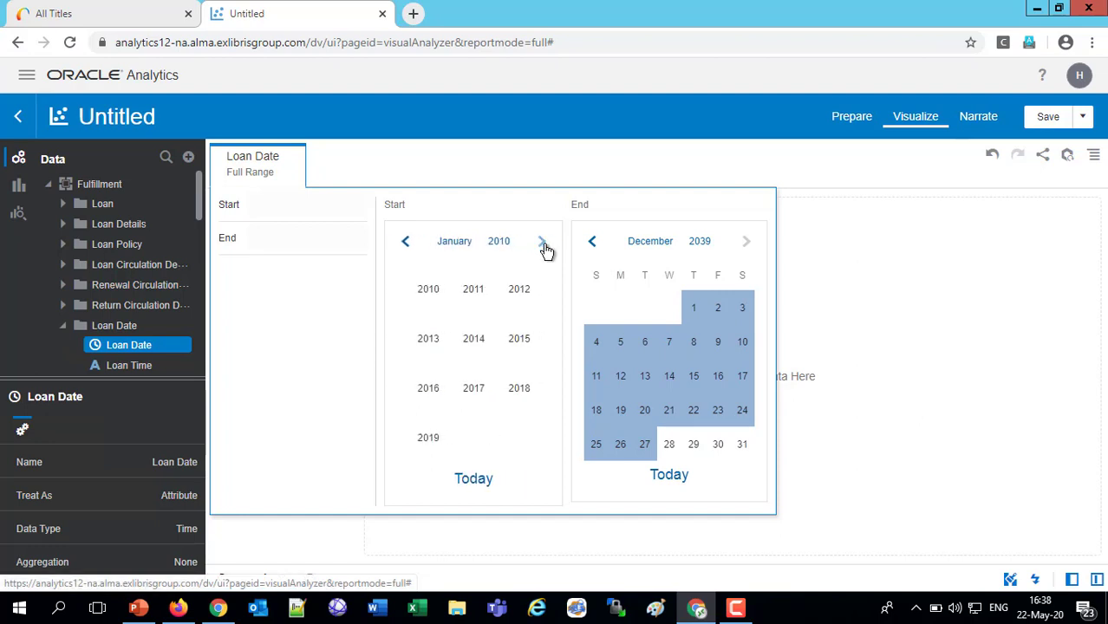
{"action": "left_click", "coordinate": [541, 241]}
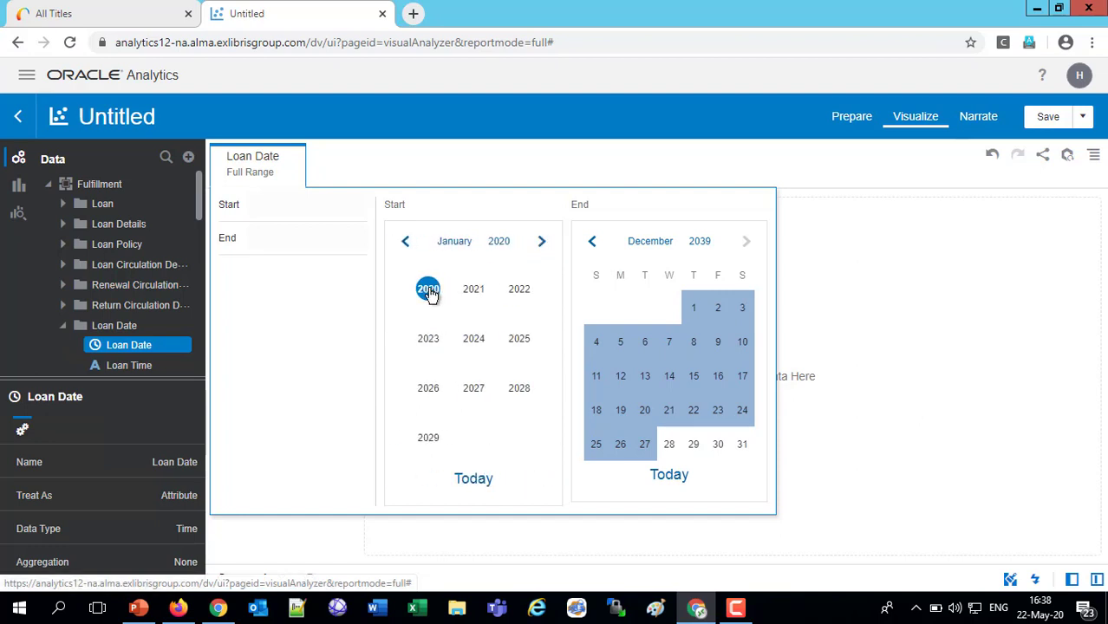
{"action": "left_click", "coordinate": [427, 289]}
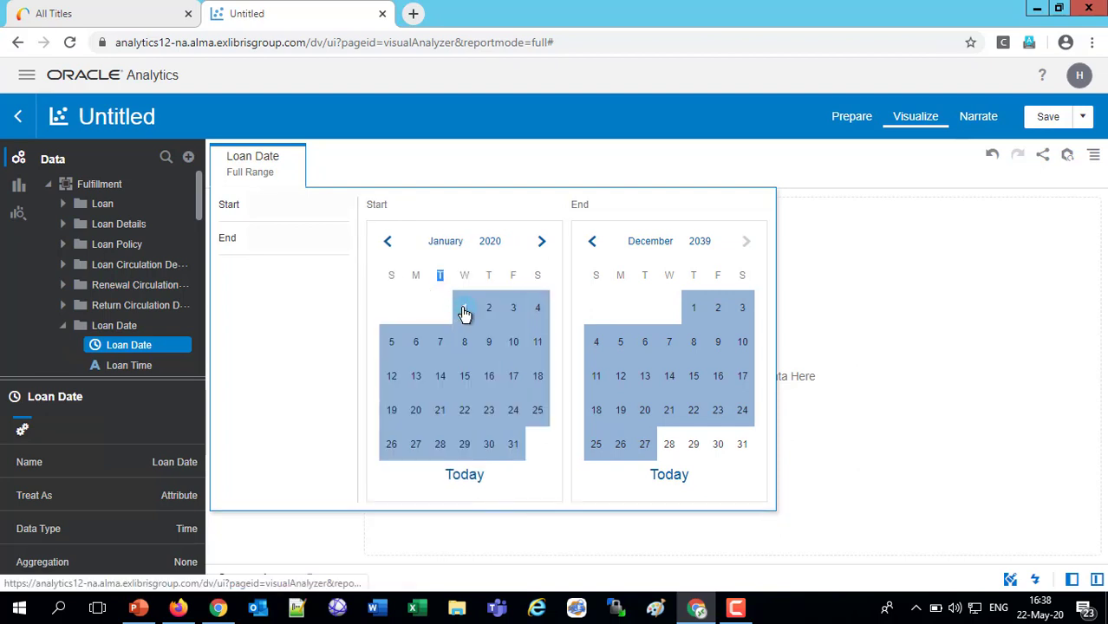
{"action": "left_click", "coordinate": [464, 308]}
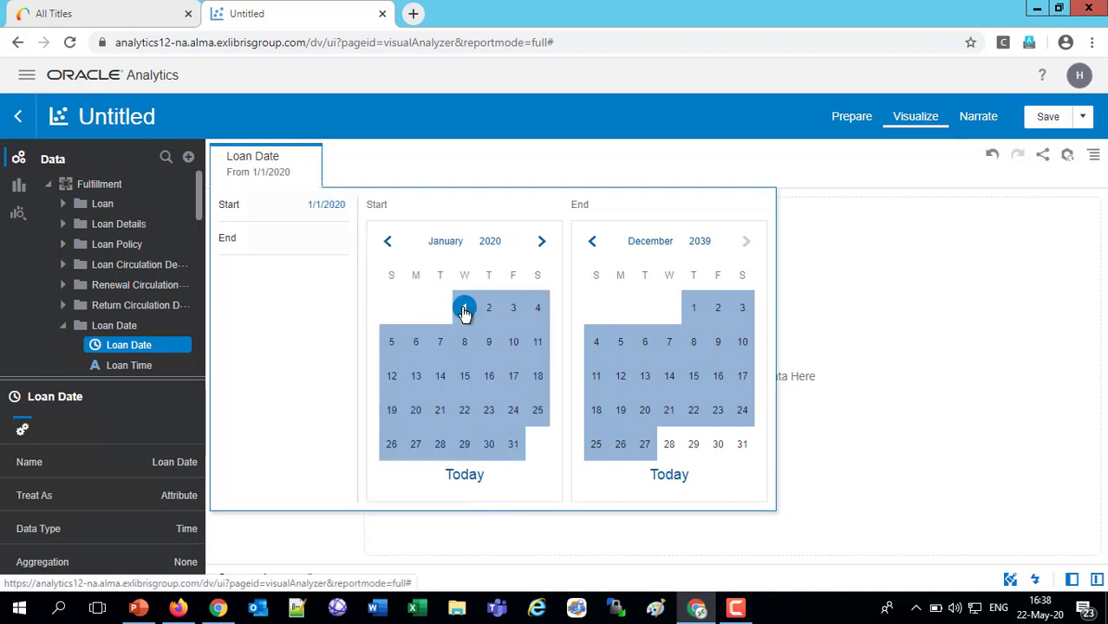
{"action": "left_click", "coordinate": [464, 308]}
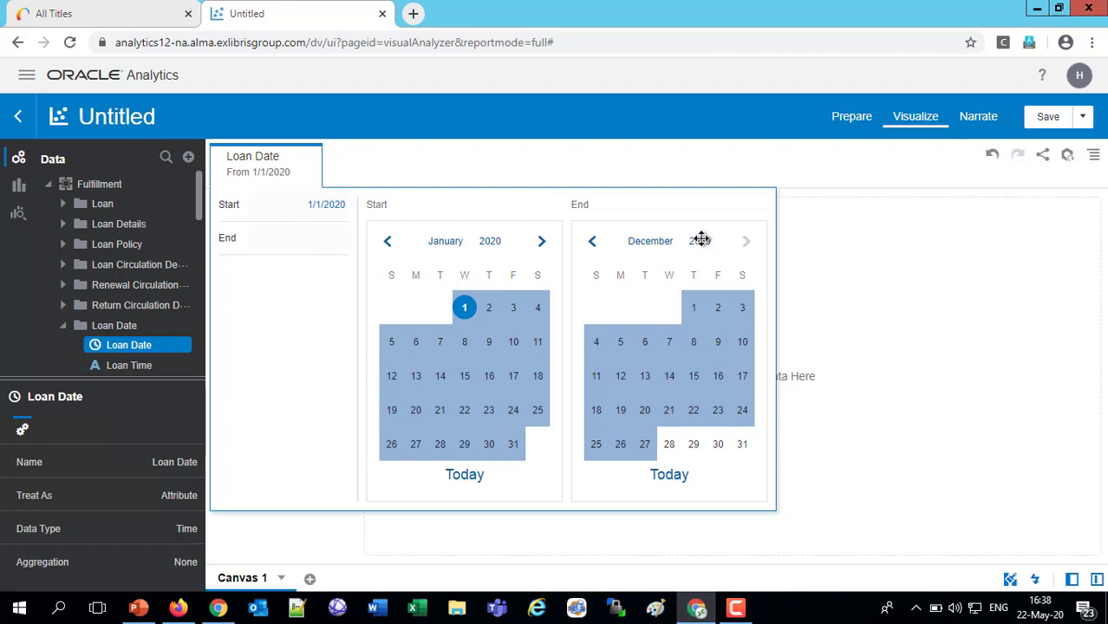
{"action": "mouse_move", "coordinate": [700, 243]}
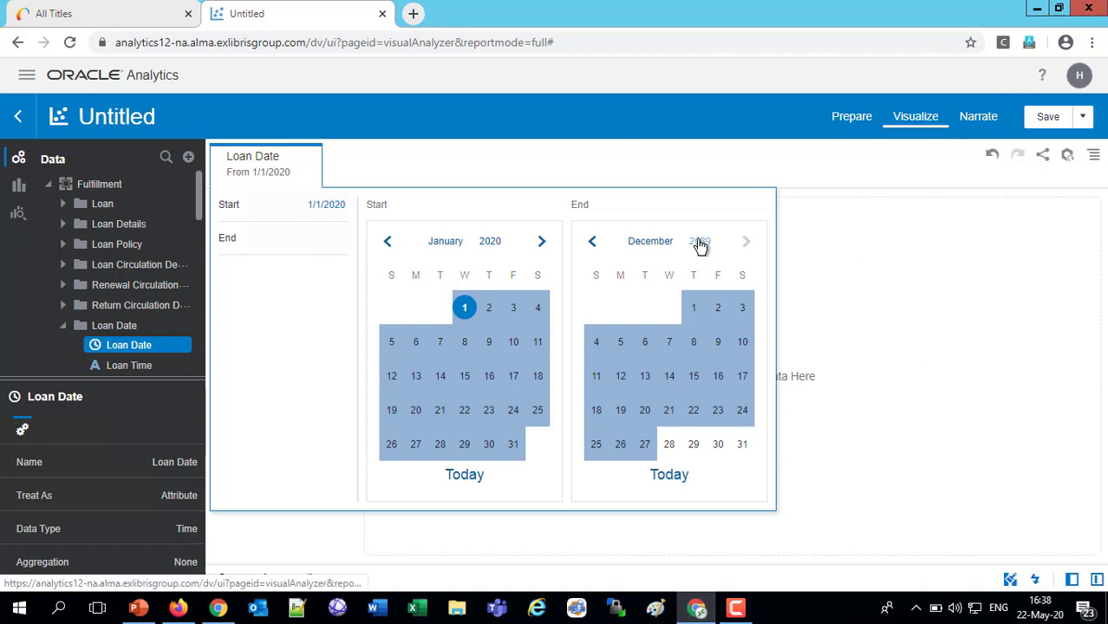
Step: Set the Loan Date filter's end date to February 29, 2020
{"action": "left_click", "coordinate": [700, 241]}
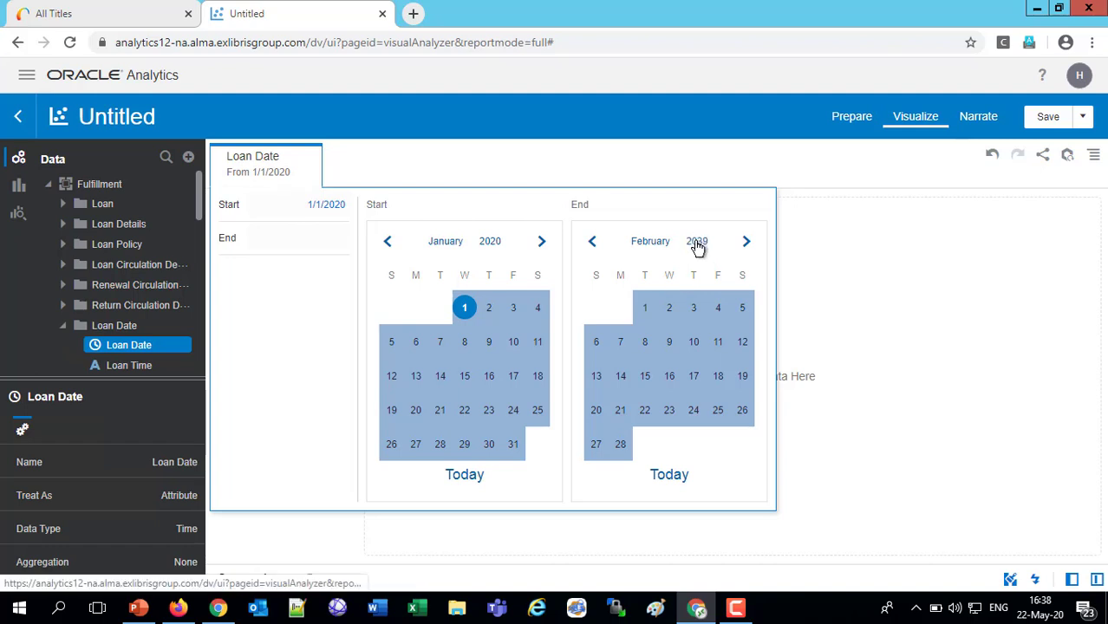
{"action": "left_click", "coordinate": [697, 241]}
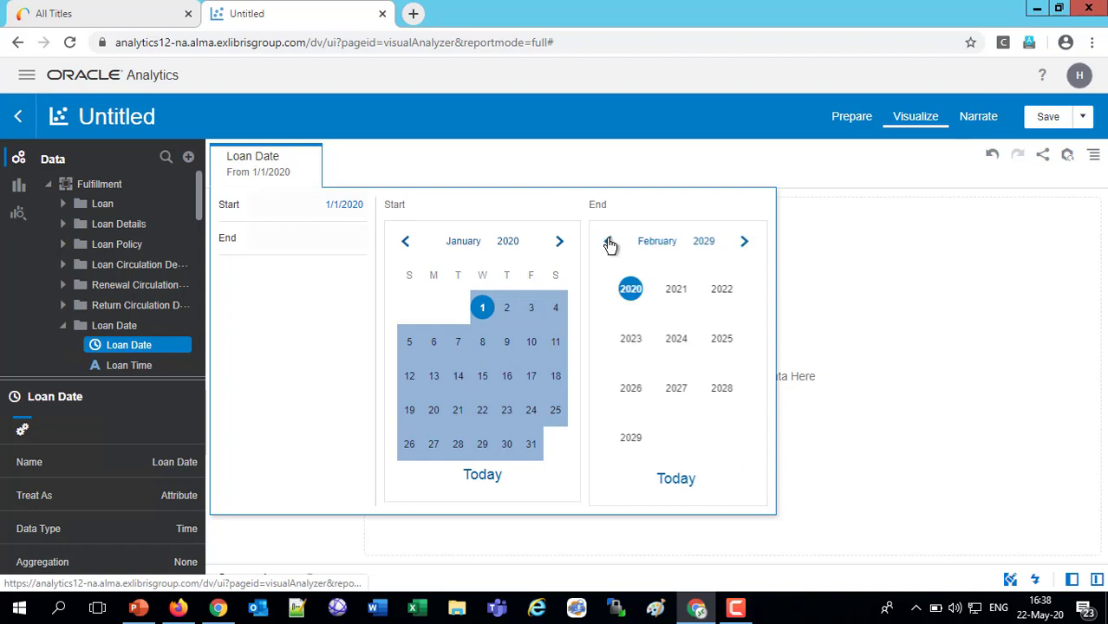
{"action": "left_click", "coordinate": [631, 289]}
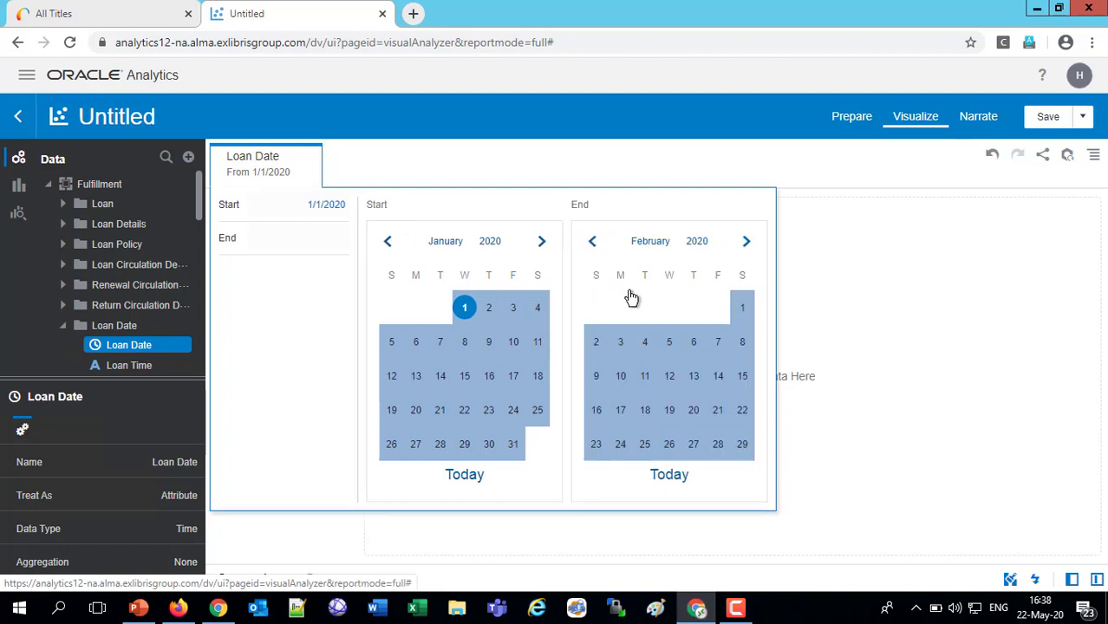
{"action": "left_click", "coordinate": [742, 444]}
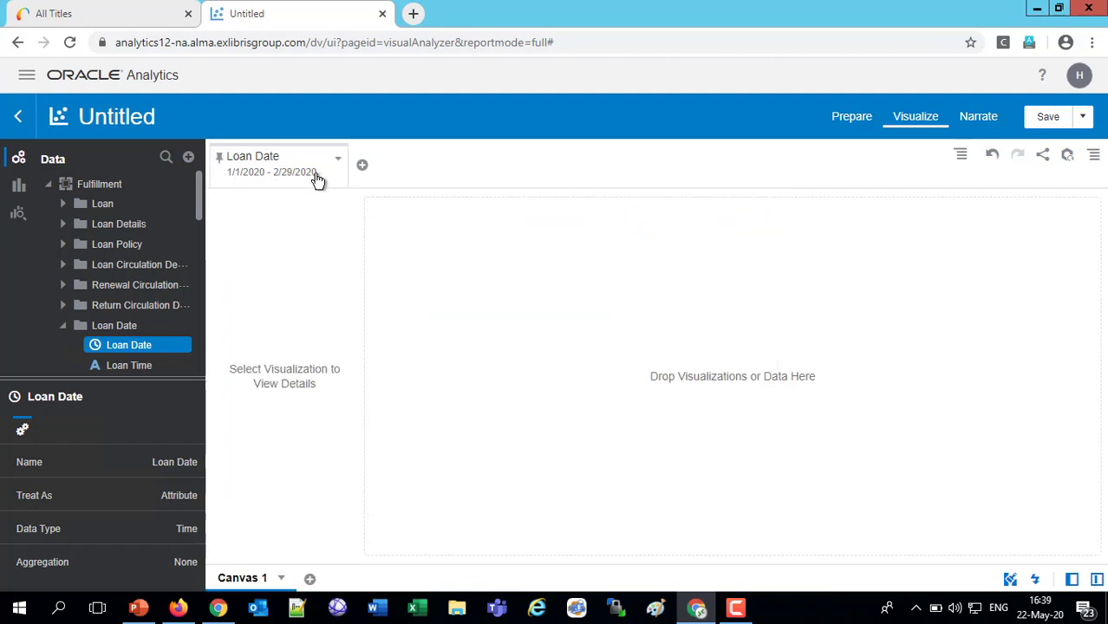
{"action": "mouse_move", "coordinate": [317, 171]}
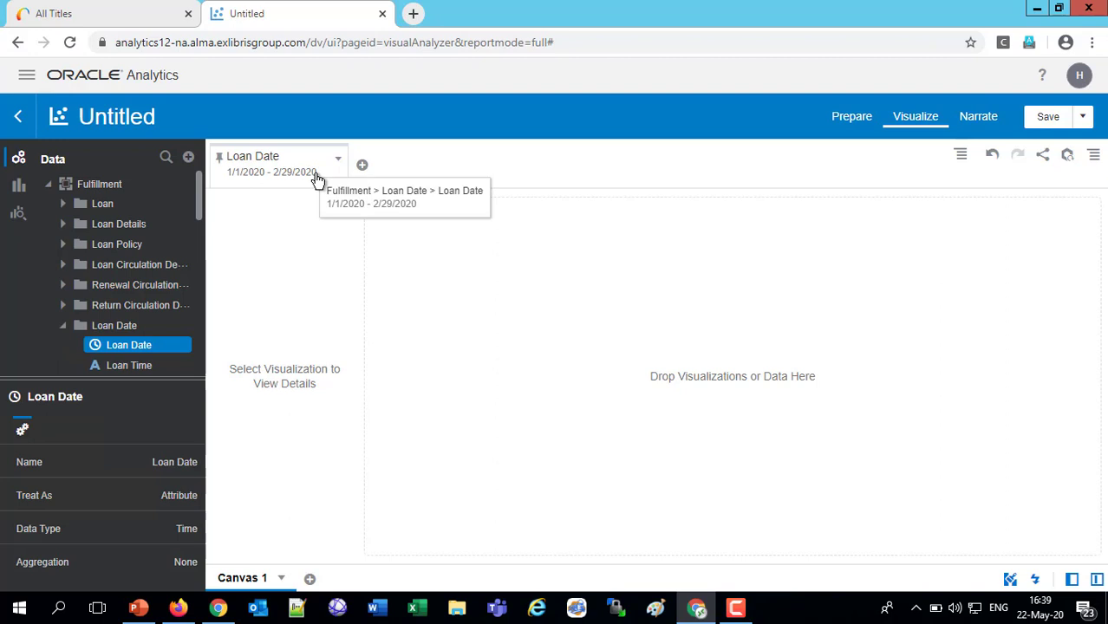
{"action": "mouse_move", "coordinate": [116, 251]}
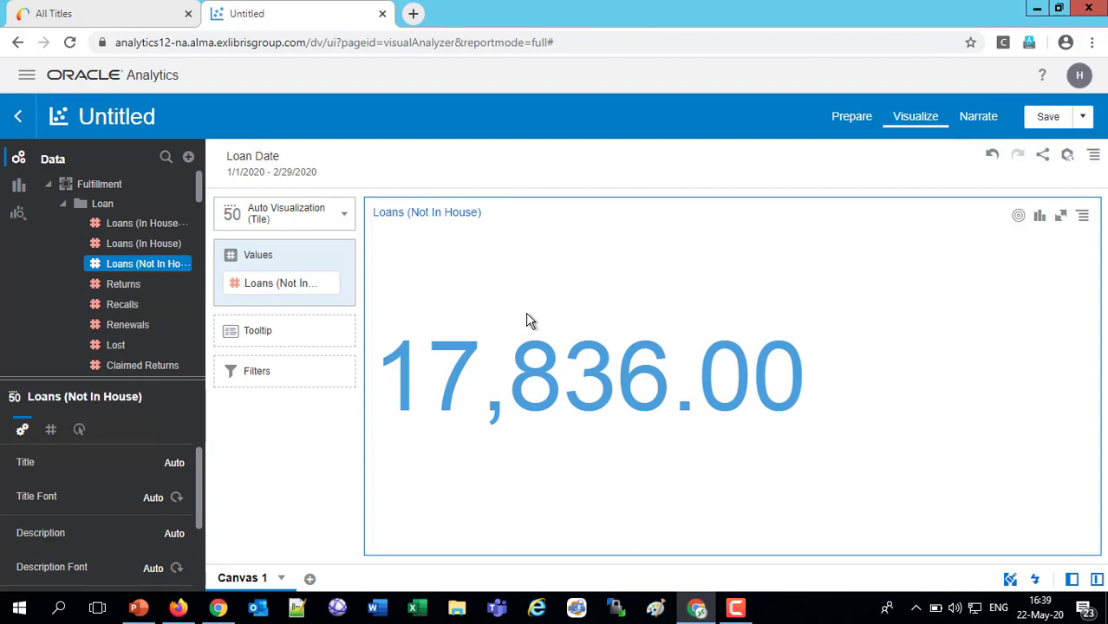
{"action": "mouse_move", "coordinate": [343, 214]}
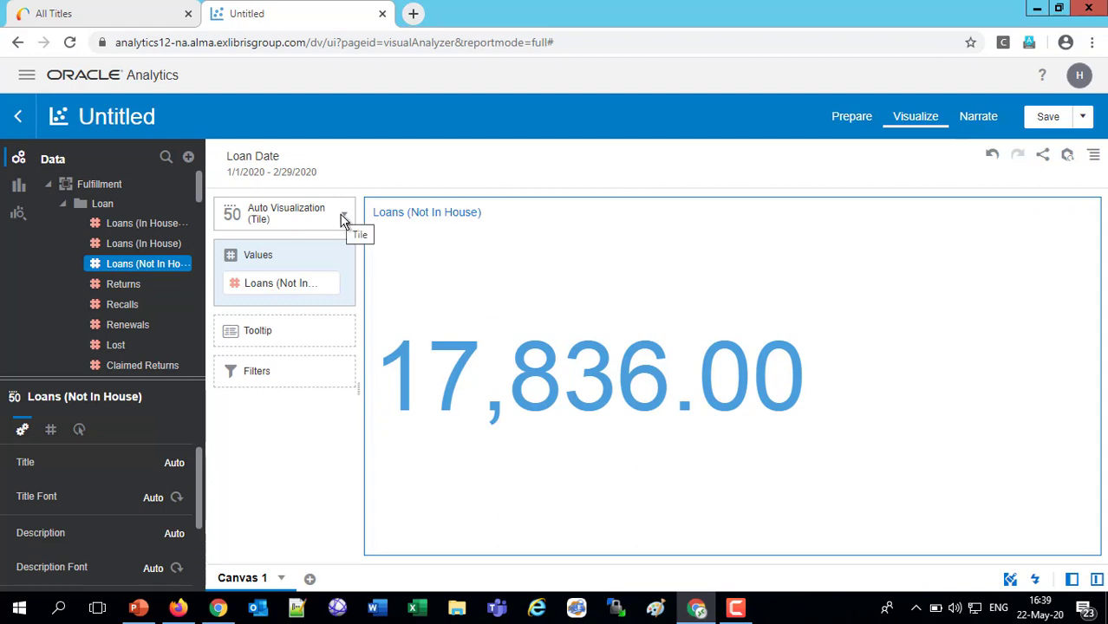
Step: Switch the visualization to Table and add Loan Date to Rows before Loans (Not In House)
{"action": "left_click", "coordinate": [344, 213]}
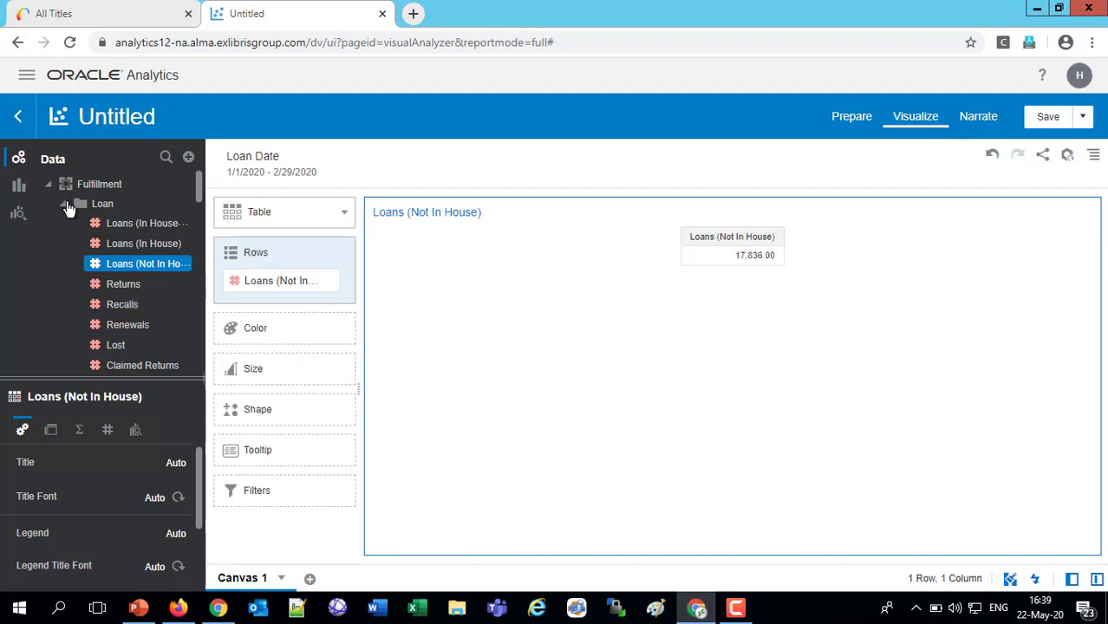
{"action": "left_click", "coordinate": [63, 203]}
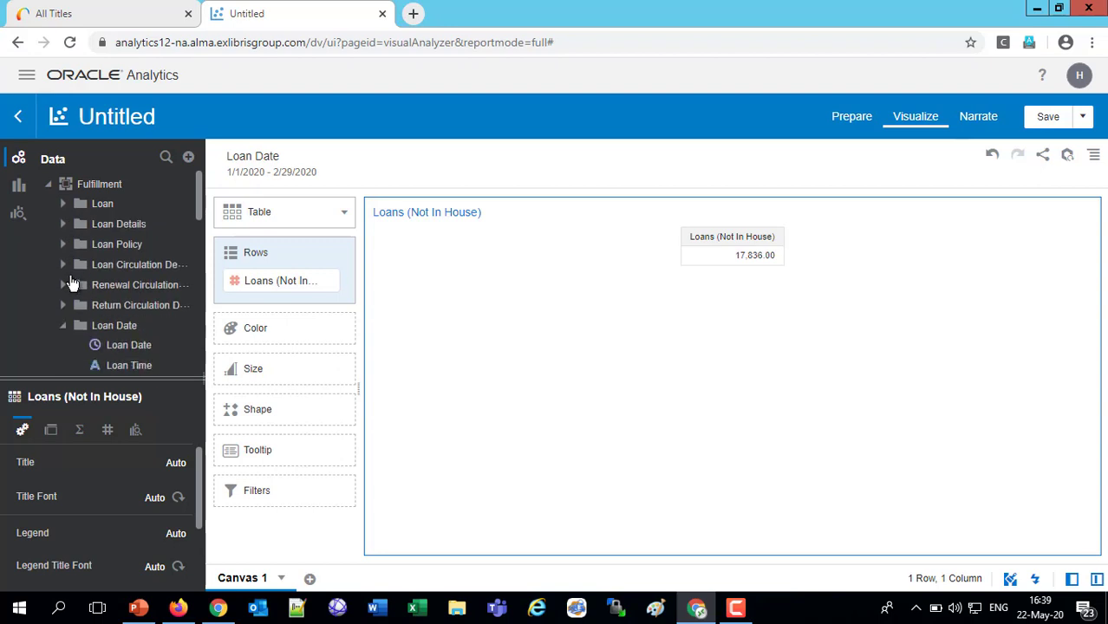
{"action": "left_click", "coordinate": [129, 345]}
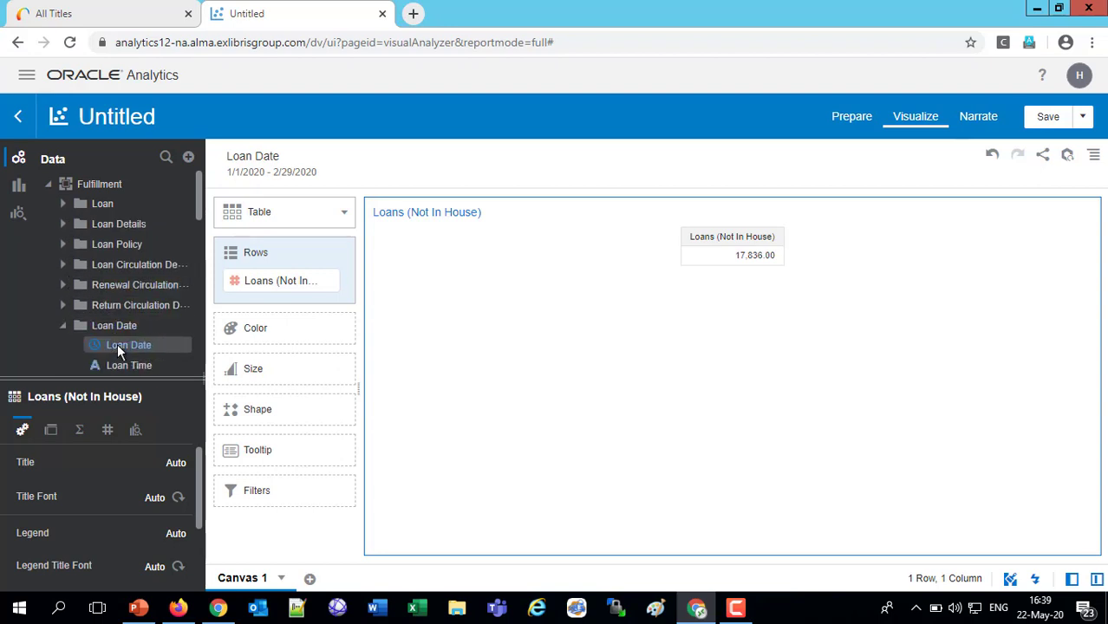
{"action": "left_click_drag", "start_coordinate": [128, 345], "coordinate": [302, 314]}
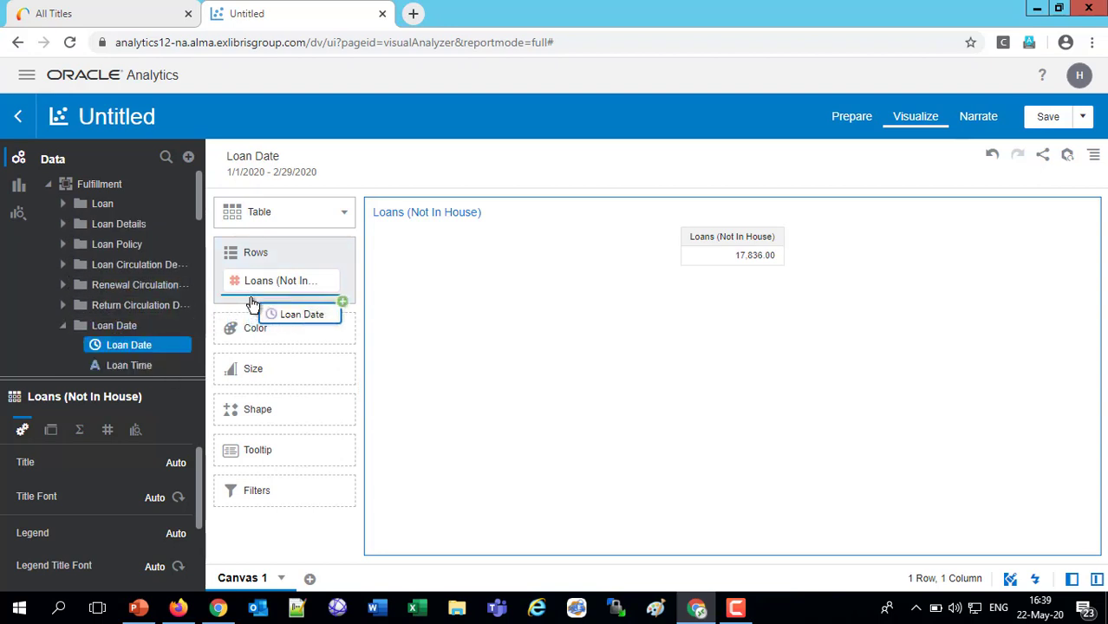
{"action": "left_click_drag", "start_coordinate": [128, 346], "coordinate": [284, 309]}
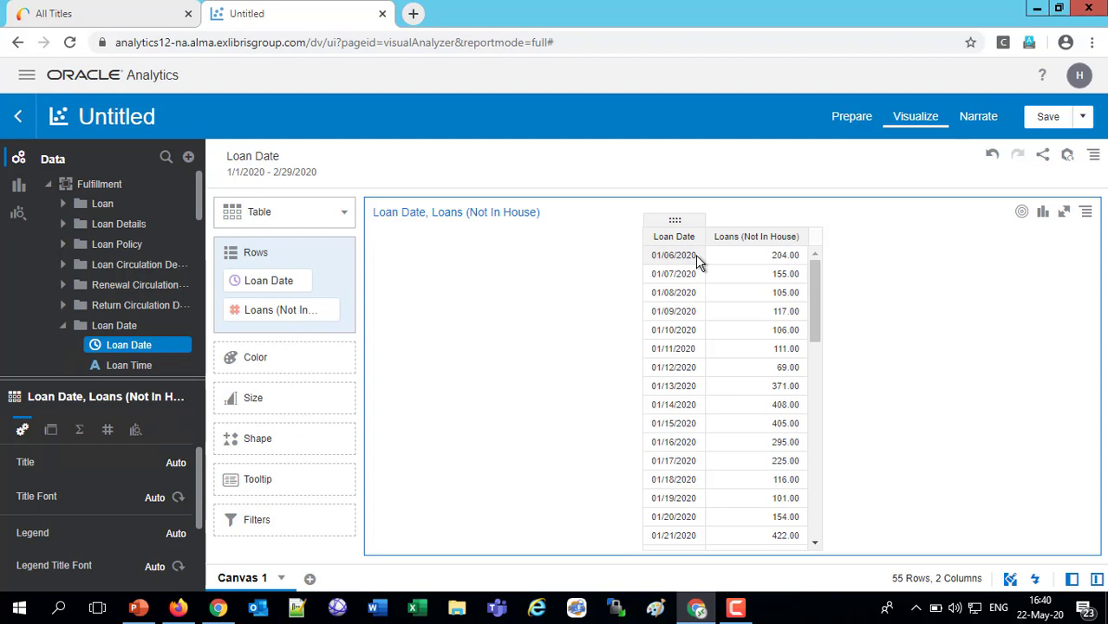
{"action": "mouse_move", "coordinate": [546, 240]}
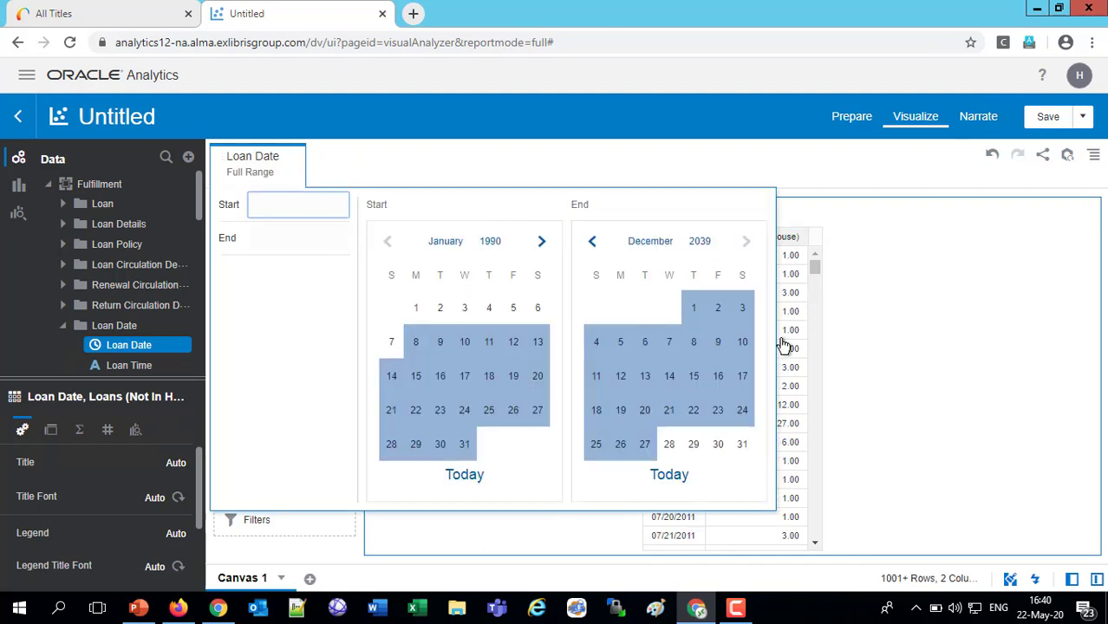
Step: Type a Loan Date range of 1/1/2020 to 2/14/2020, apply it, and scroll the table
{"action": "left_click", "coordinate": [299, 205]}
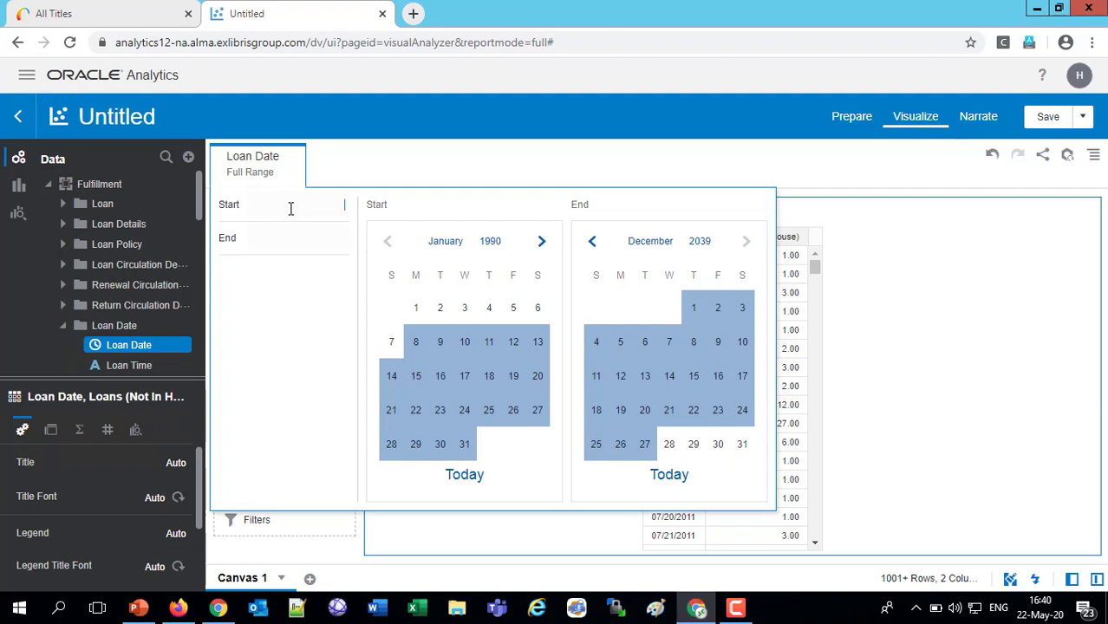
{"action": "type", "text": "1/1/2020"}
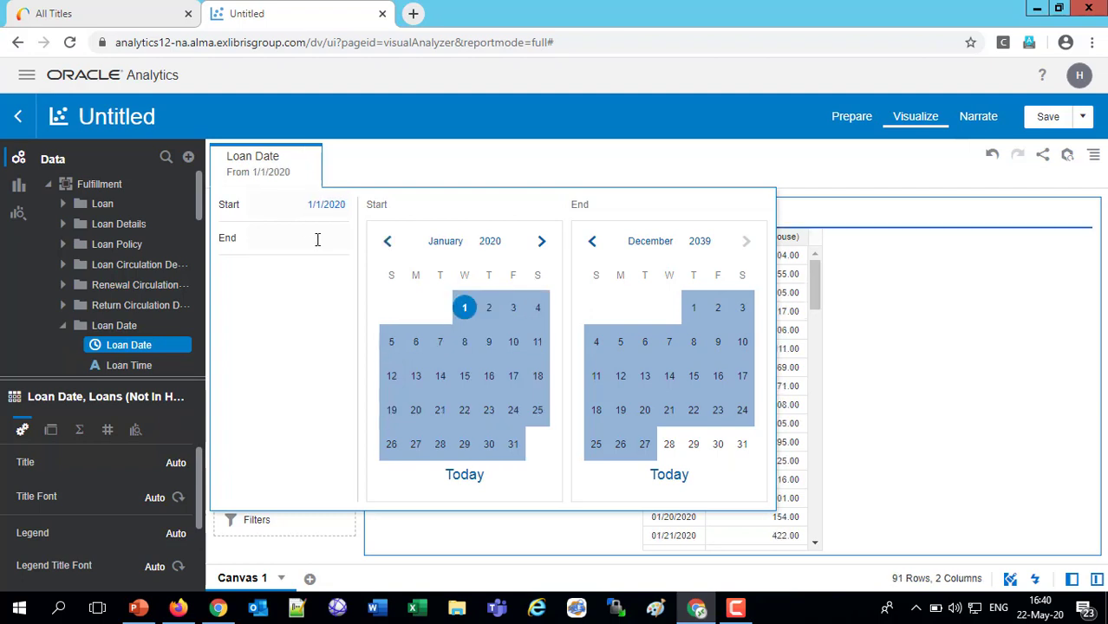
{"action": "left_click", "coordinate": [295, 237]}
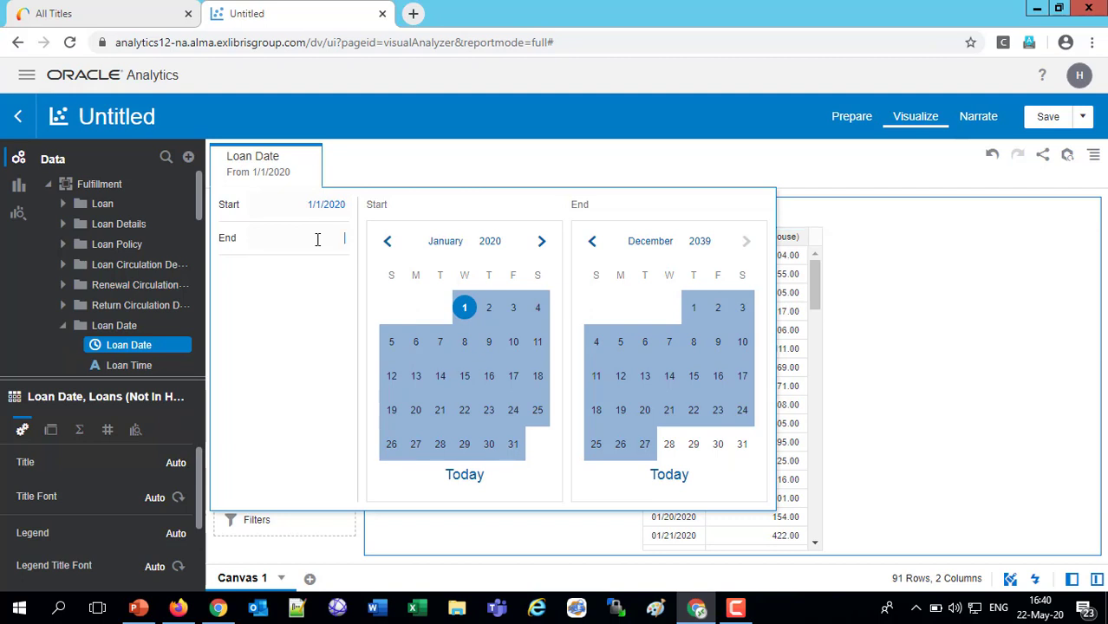
{"action": "type", "text": "2"}
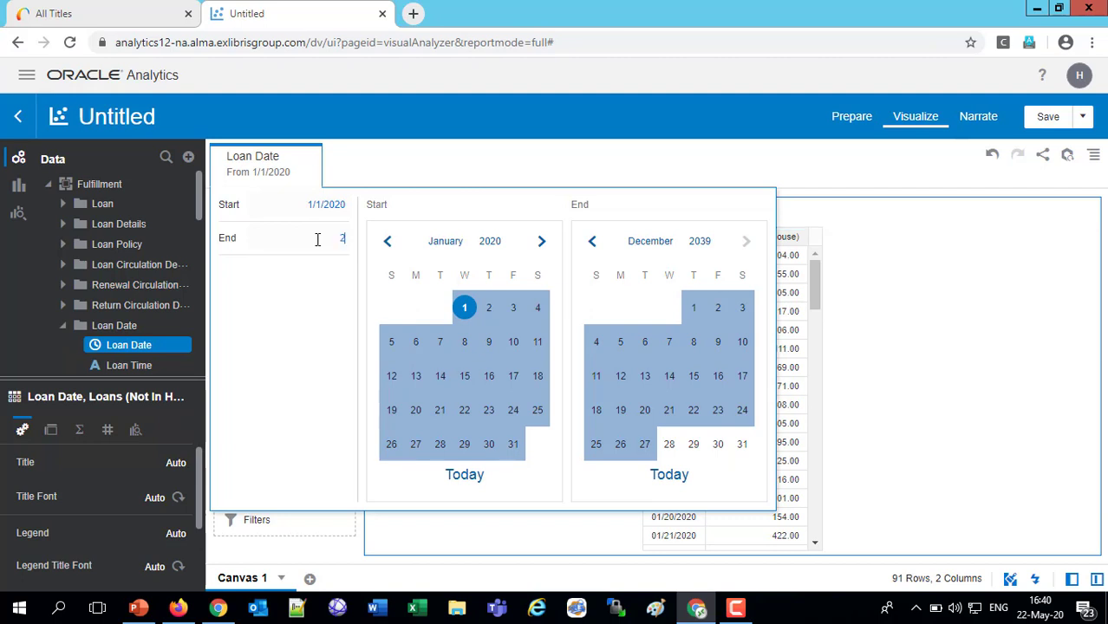
{"action": "type", "text": "2/29/2020"}
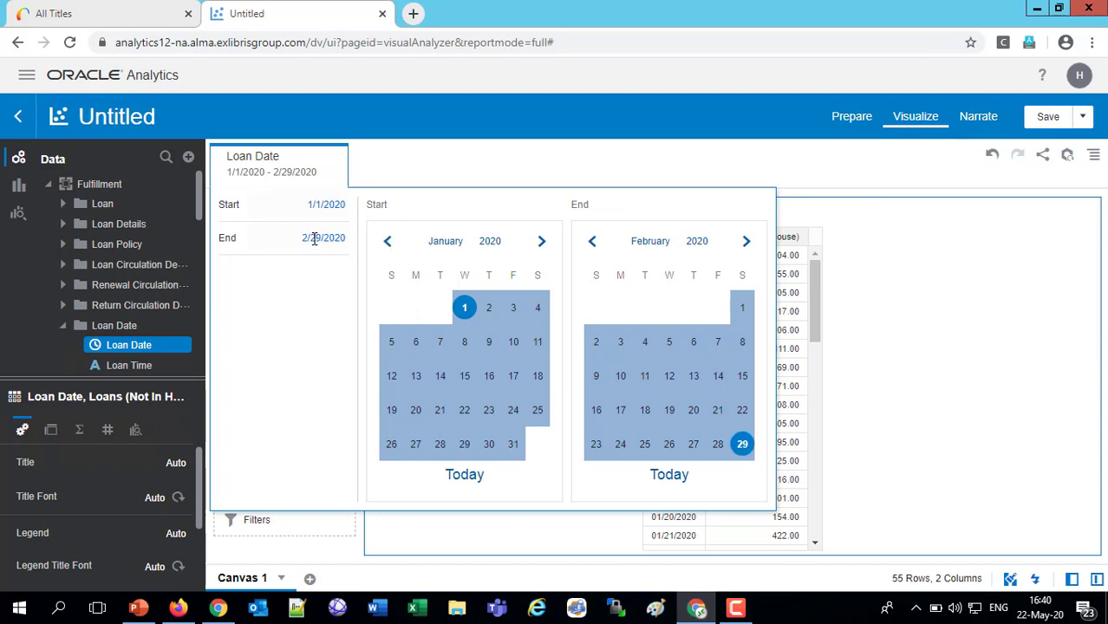
{"action": "double_click", "coordinate": [315, 238]}
{"action": "type", "text": "14"}
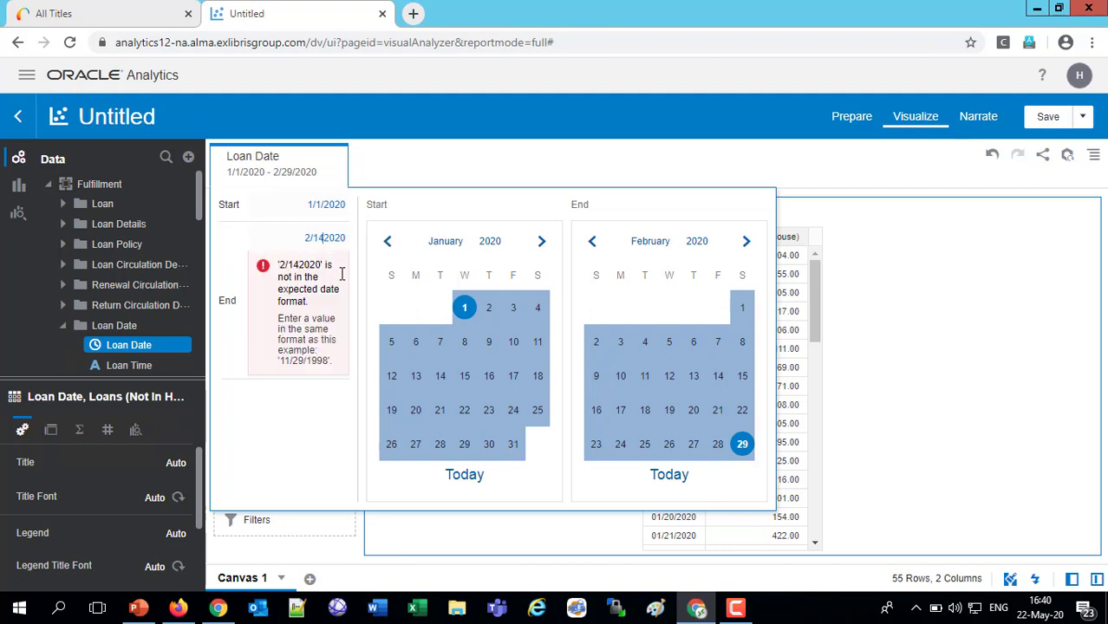
{"action": "mouse_move", "coordinate": [357, 257]}
{"action": "type", "text": "/"}
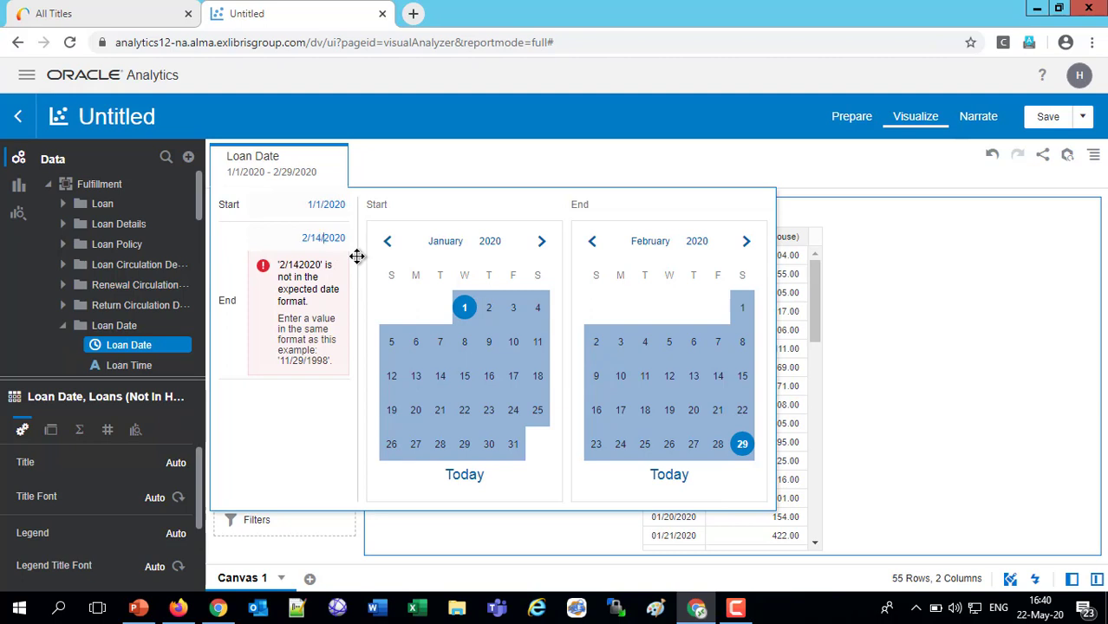
{"action": "left_click", "coordinate": [718, 375]}
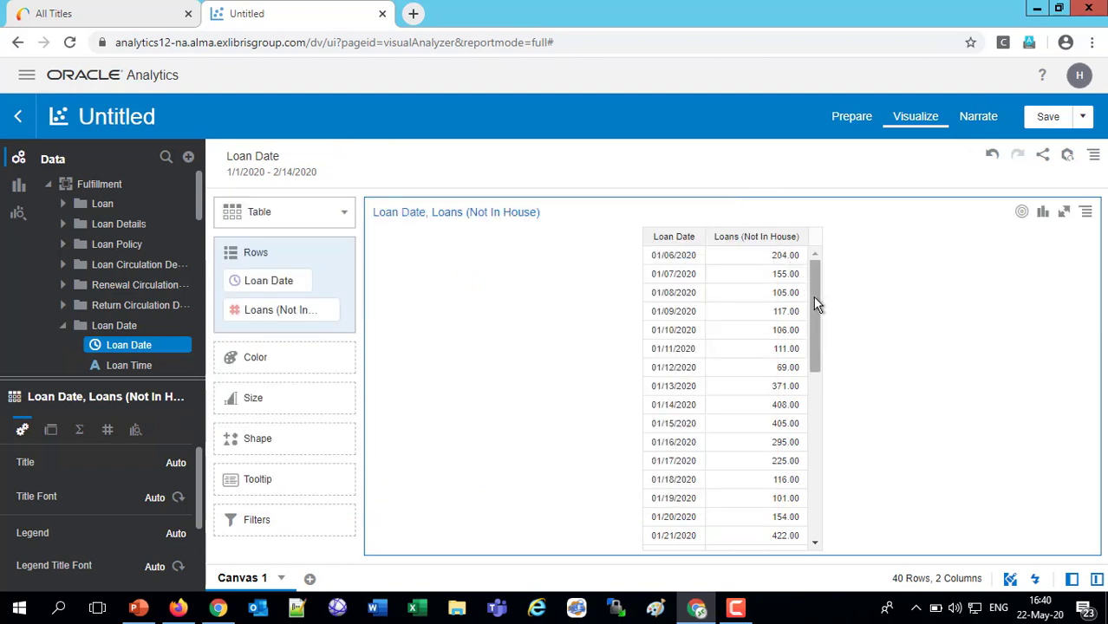
{"action": "scroll", "scroll_direction": "down", "scroll_amount": 3}
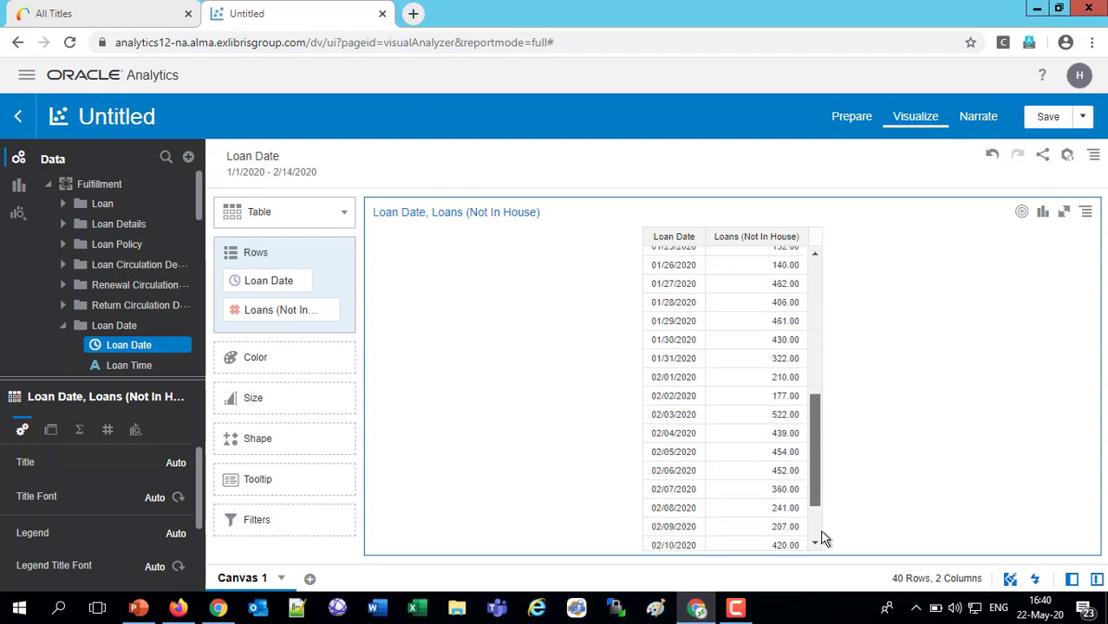
{"action": "scroll", "scroll_direction": "down", "scroll_amount": 3}
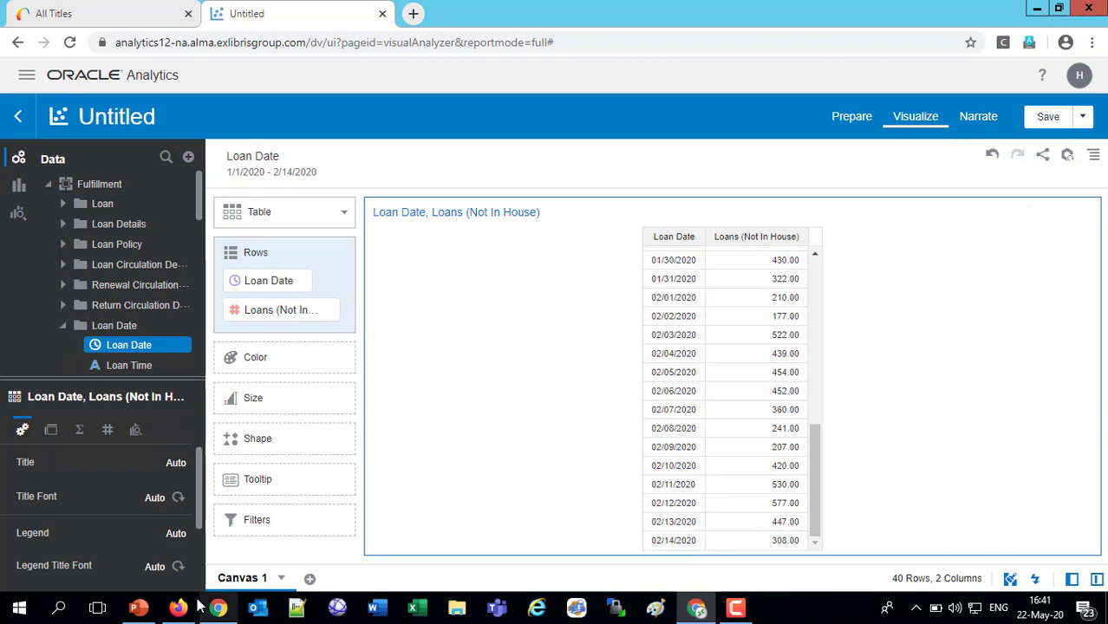
Step: Return to the presentation and advance from the Date slide to the Range filters slide
{"action": "left_click", "coordinate": [138, 607]}
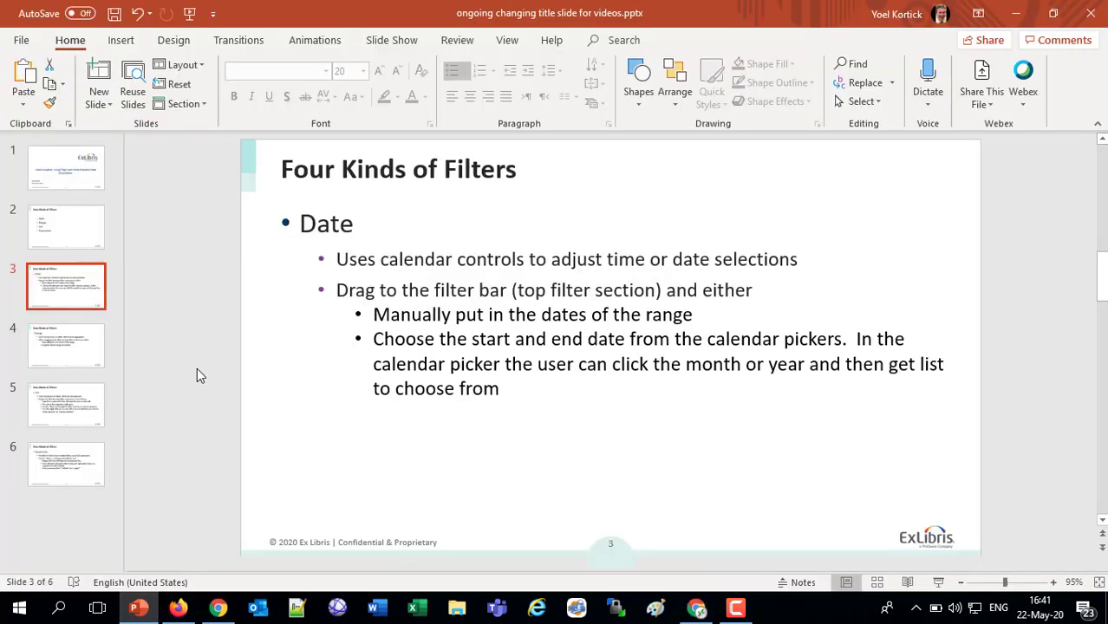
{"action": "left_click", "coordinate": [66, 346]}
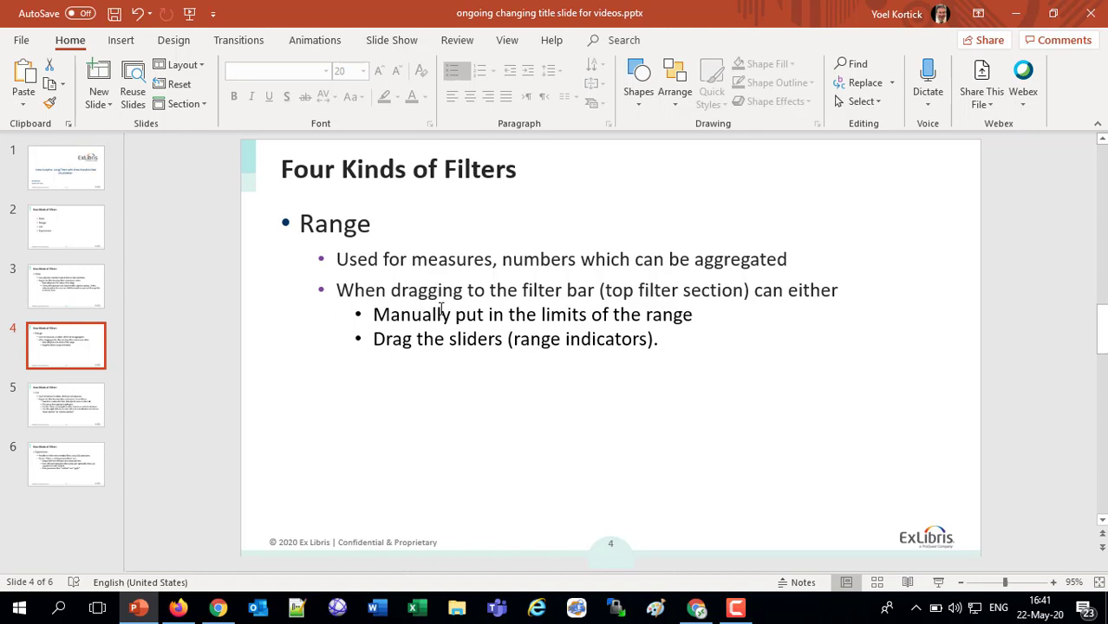
{"action": "mouse_move", "coordinate": [555, 569]}
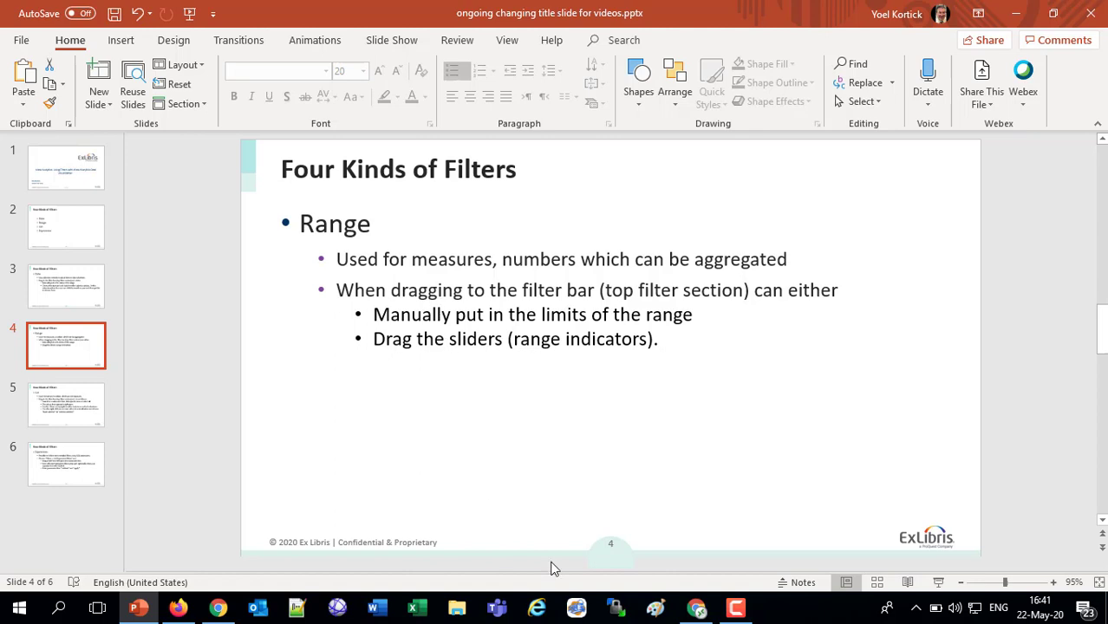
Step: Back in the workbook, drag the Loans (Not In House) filter minimum to 395
{"action": "left_click", "coordinate": [697, 607]}
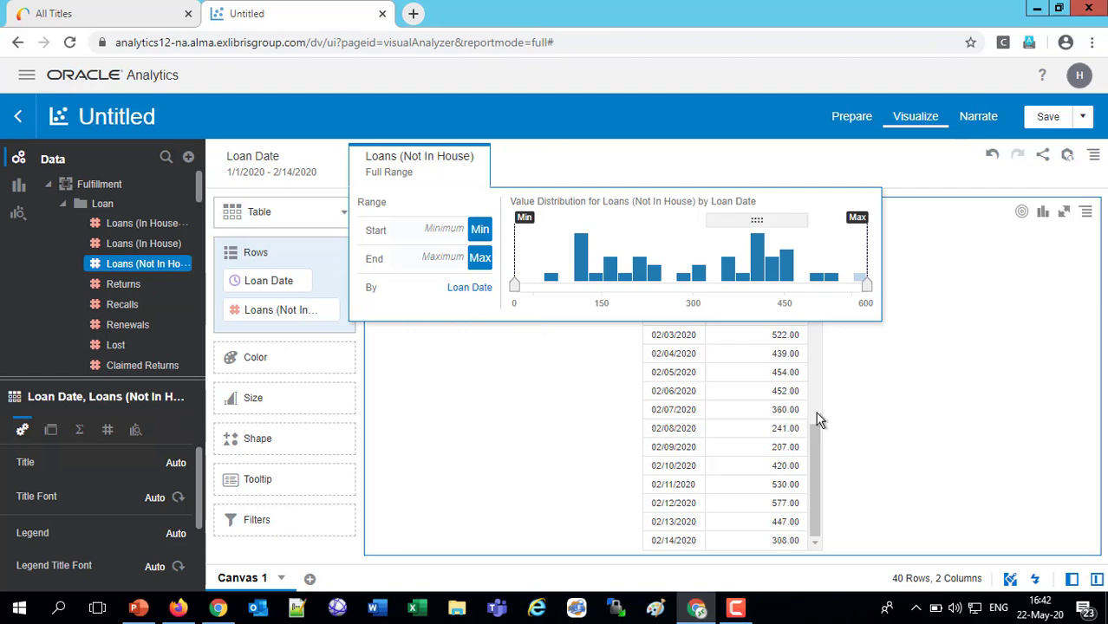
{"action": "mouse_move", "coordinate": [794, 388]}
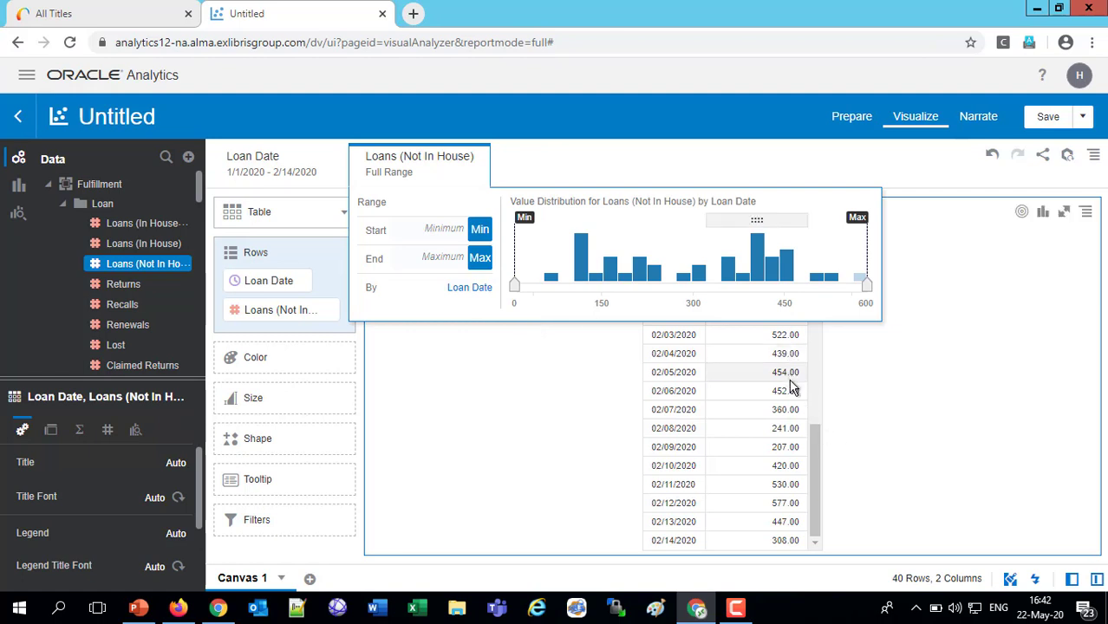
{"action": "mouse_move", "coordinate": [794, 415]}
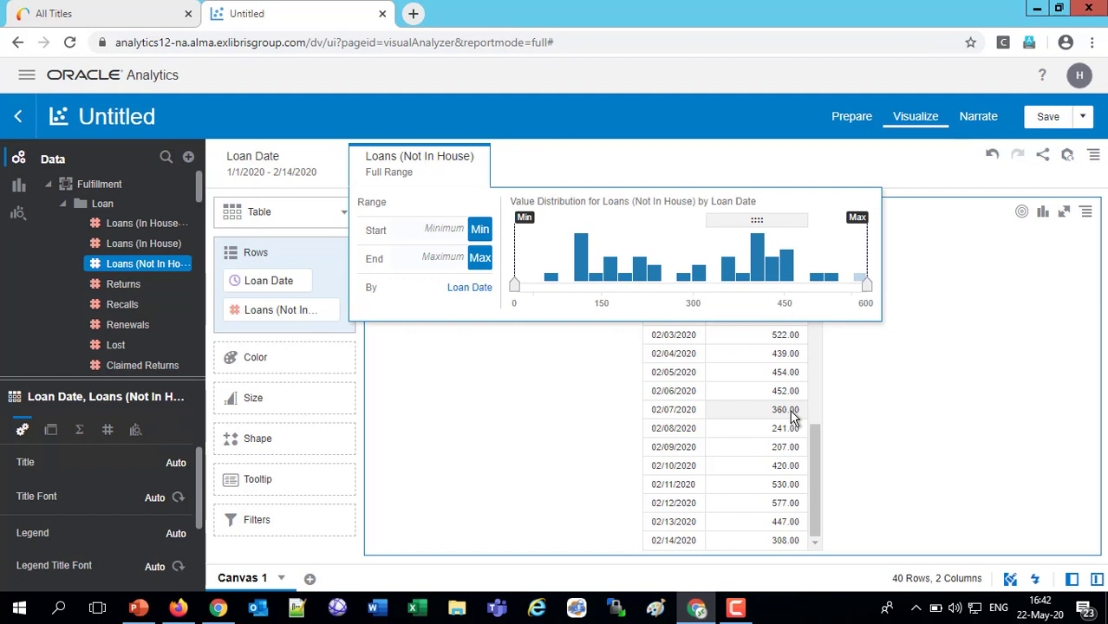
{"action": "mouse_move", "coordinate": [701, 388]}
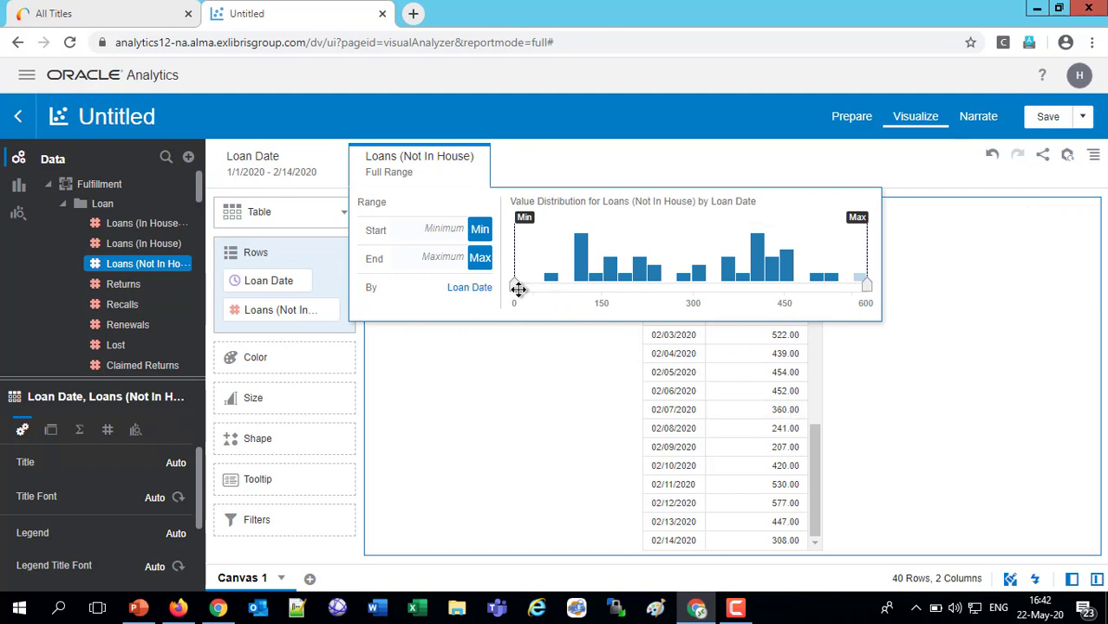
{"action": "left_click_drag", "start_coordinate": [518, 289], "coordinate": [669, 289]}
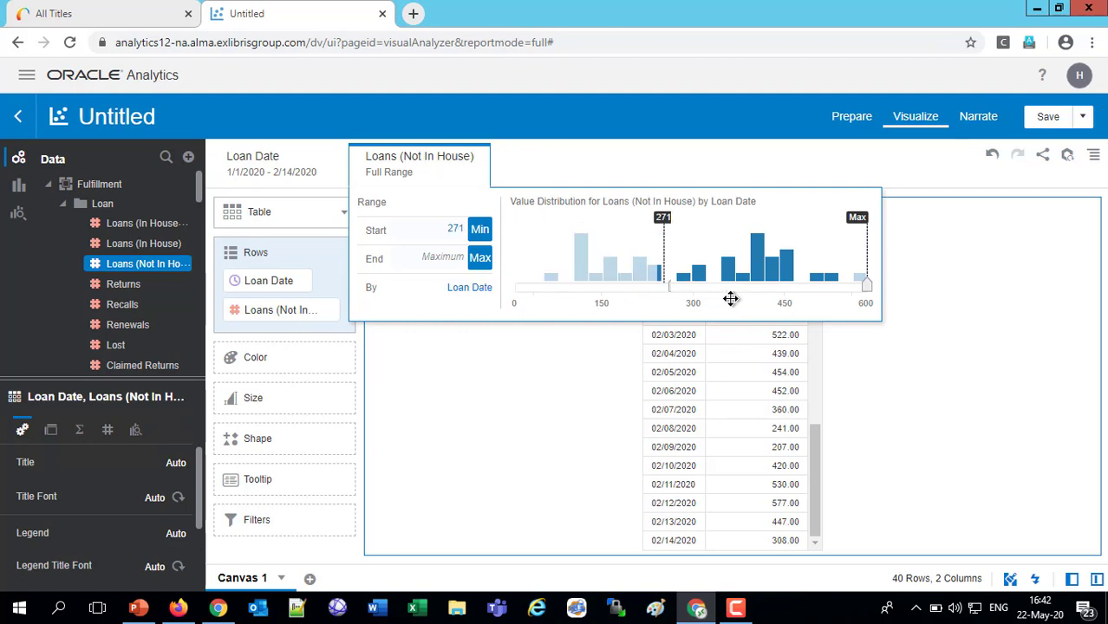
{"action": "left_click_drag", "start_coordinate": [669, 286], "coordinate": [748, 286]}
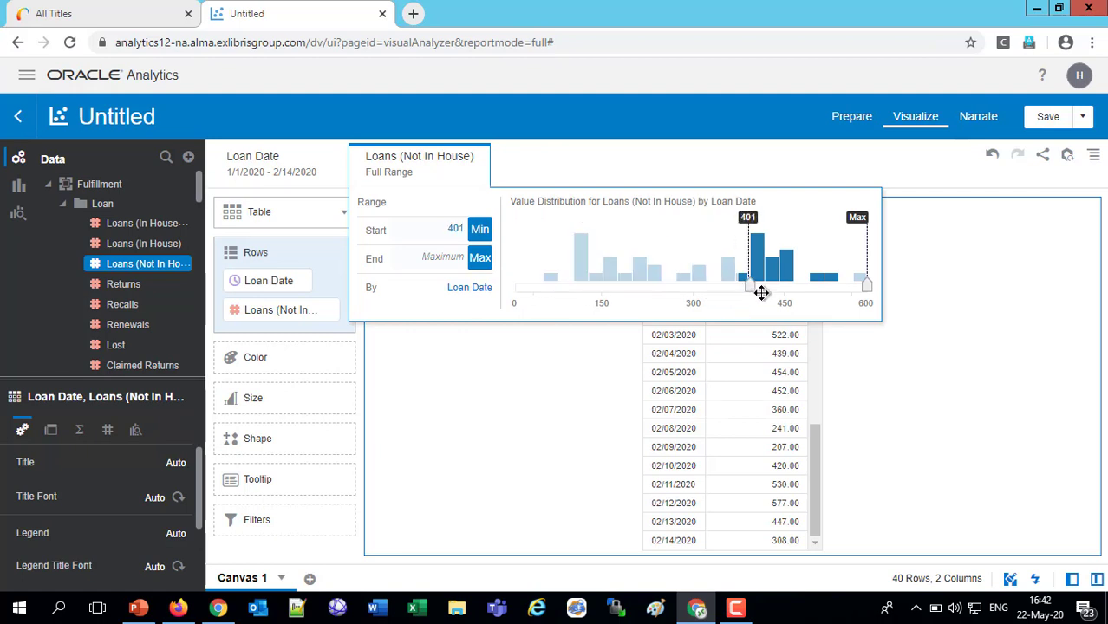
{"action": "left_click_drag", "start_coordinate": [761, 293], "coordinate": [748, 293]}
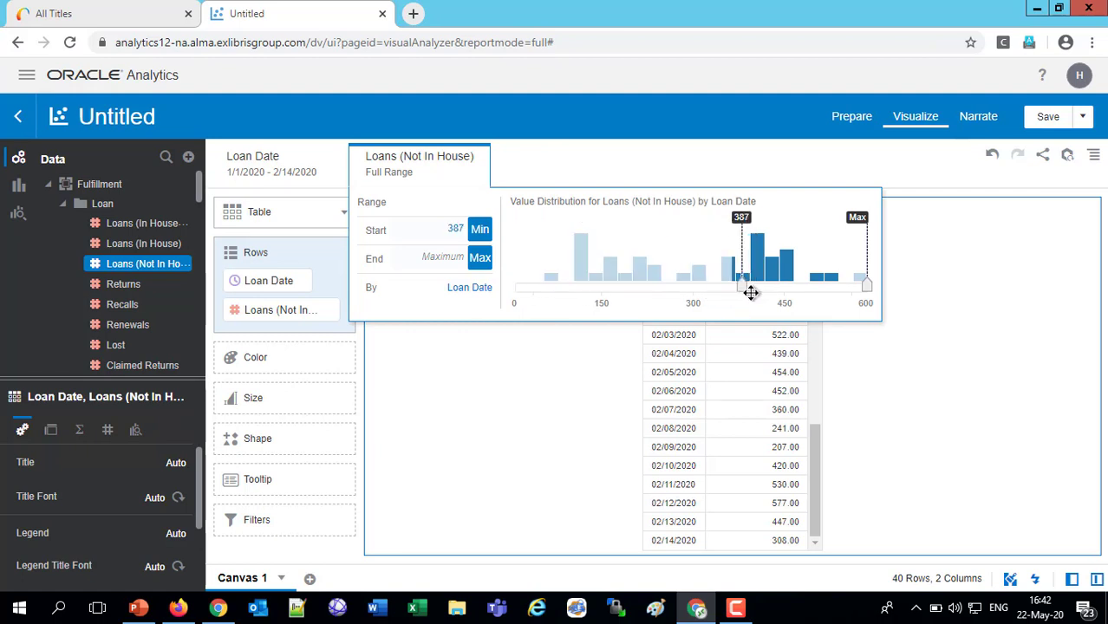
{"action": "left_click_drag", "start_coordinate": [742, 286], "coordinate": [748, 290]}
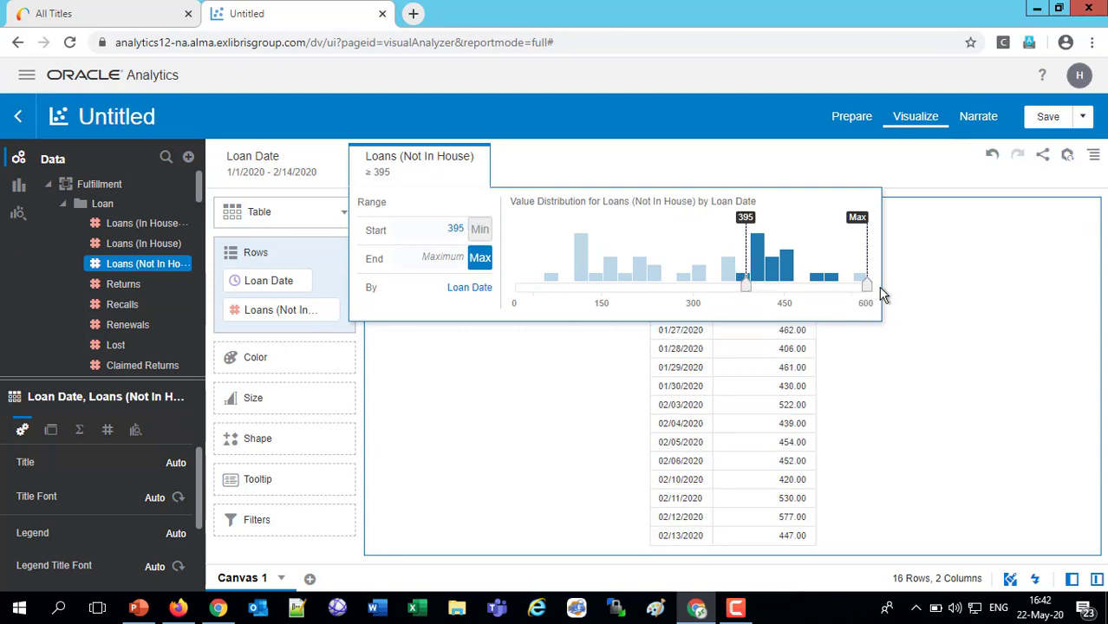
Step: Drag the Loans (Not In House) filter maximum down to 497
{"action": "left_click_drag", "start_coordinate": [866, 284], "coordinate": [808, 284]}
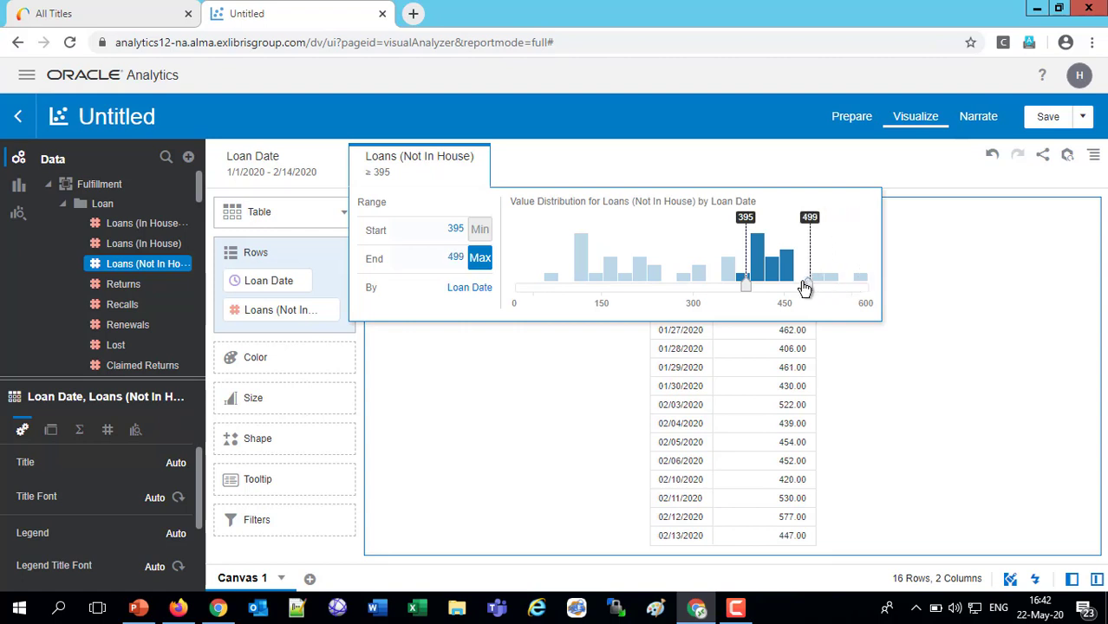
{"action": "left_click_drag", "start_coordinate": [805, 288], "coordinate": [788, 288]}
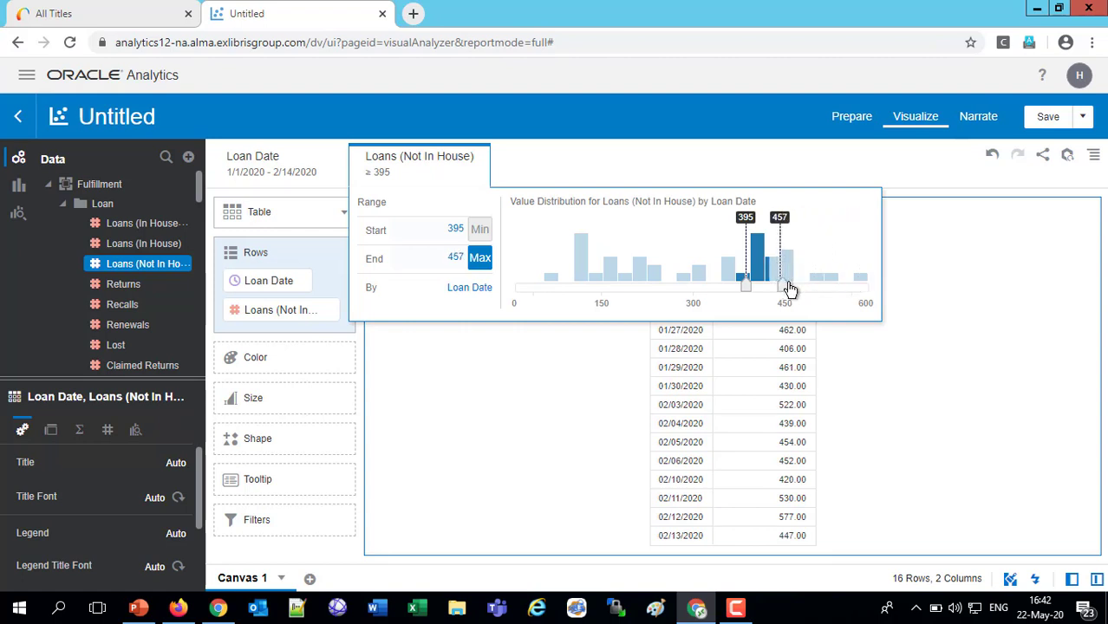
{"action": "left_click_drag", "start_coordinate": [789, 286], "coordinate": [785, 287]}
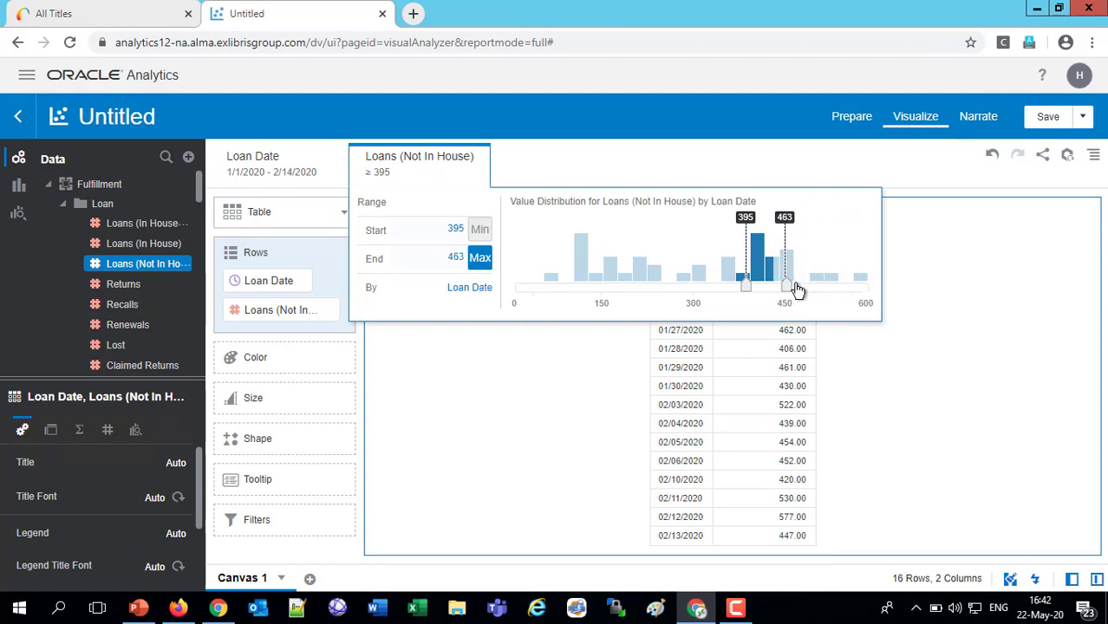
{"action": "left_click_drag", "start_coordinate": [785, 286], "coordinate": [802, 286]}
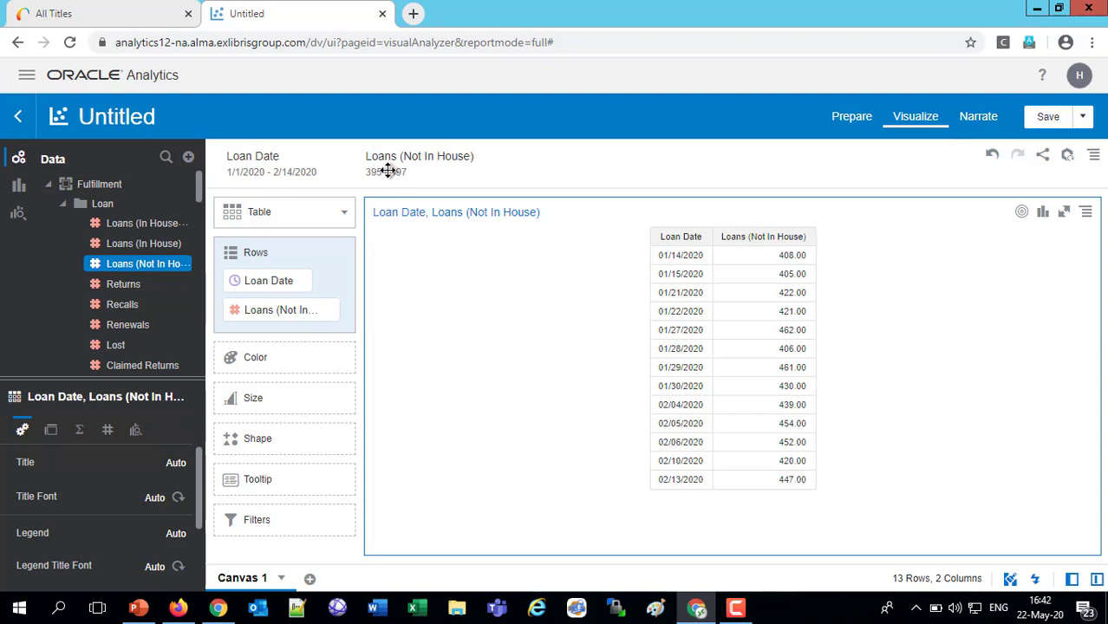
Step: Change the Loans (Not In House) filter to 400–500, then delete it from its menu
{"action": "left_click", "coordinate": [420, 163]}
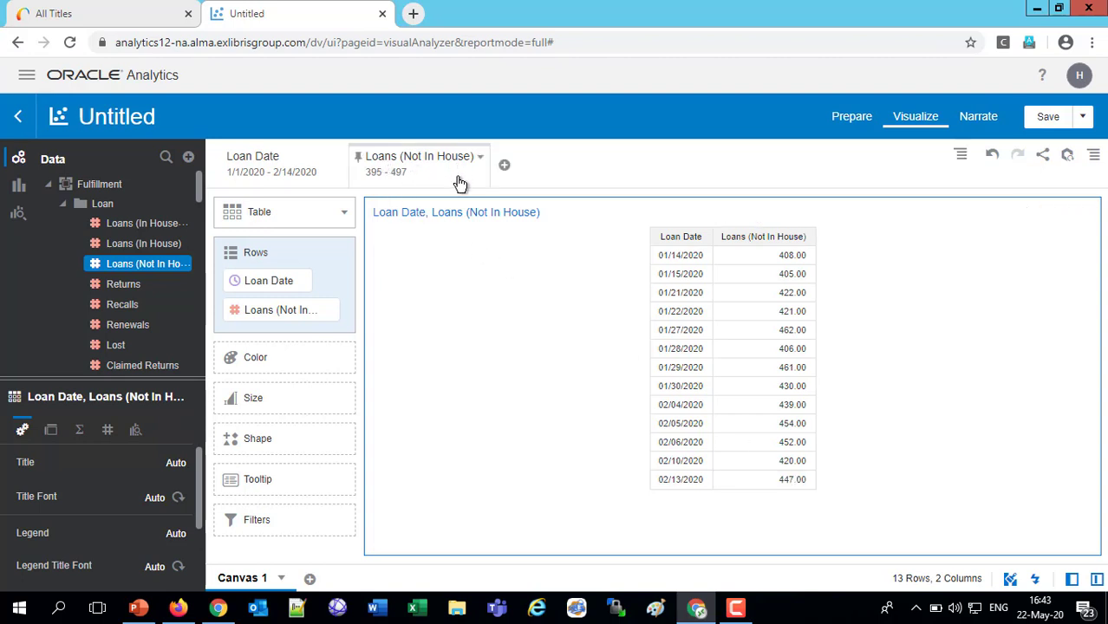
{"action": "left_click", "coordinate": [421, 164]}
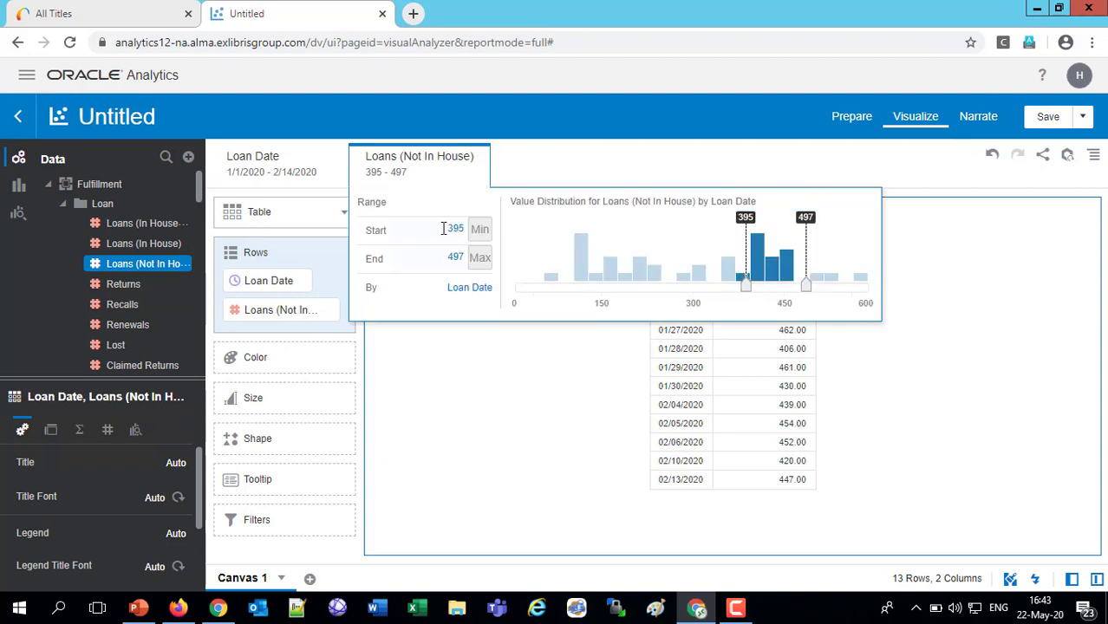
{"action": "double_click", "coordinate": [454, 229]}
{"action": "type", "text": "400"}
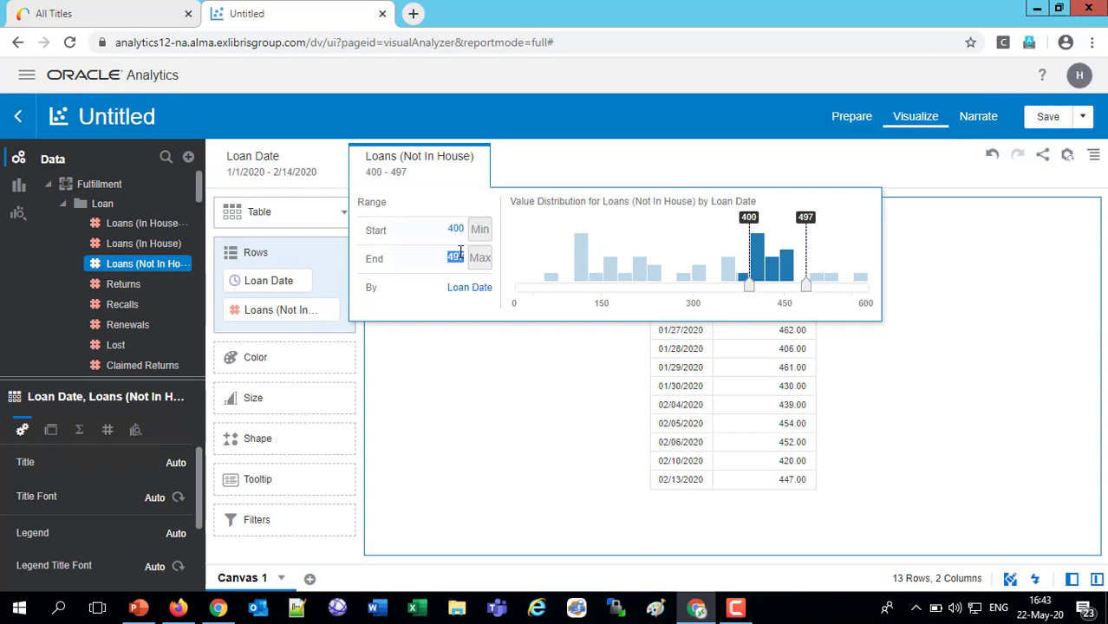
{"action": "type", "text": "504"}
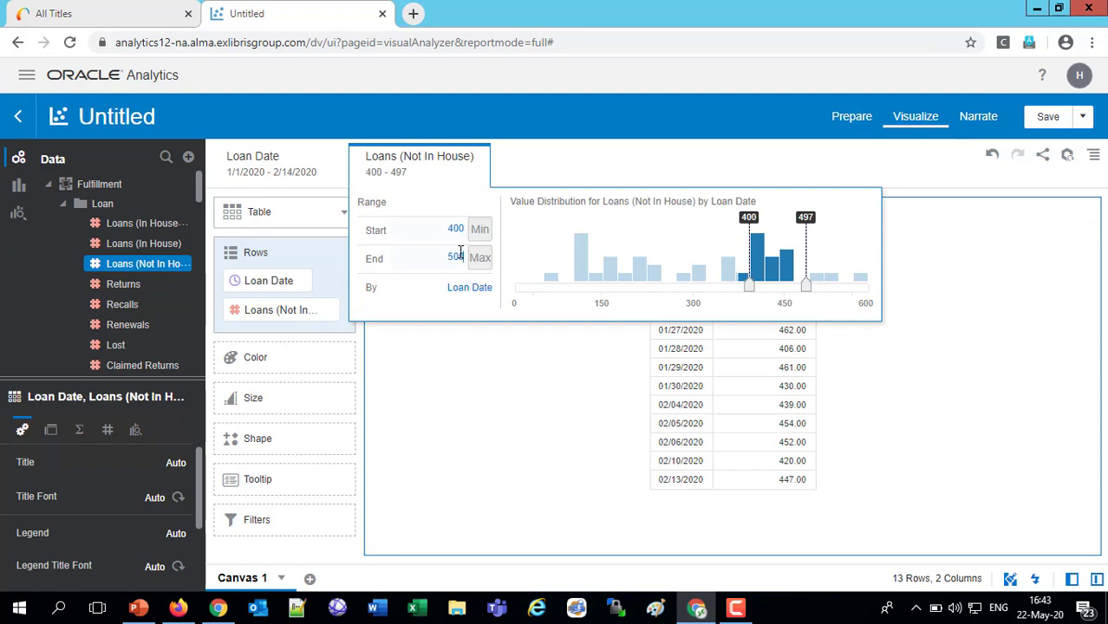
{"action": "left_click_drag", "start_coordinate": [805, 284], "coordinate": [808, 285]}
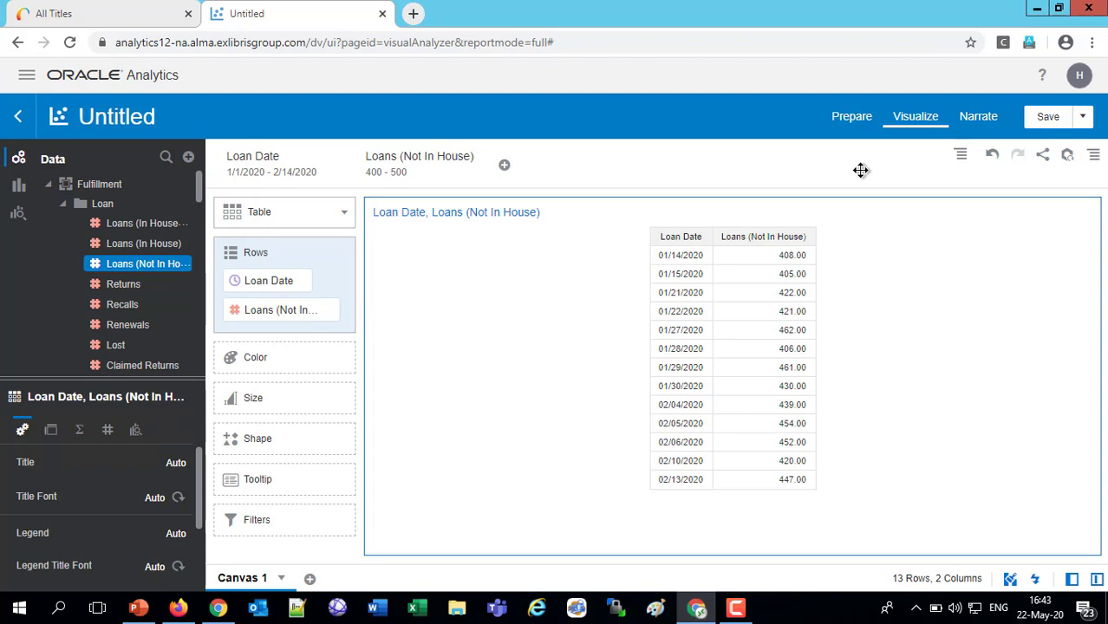
{"action": "mouse_move", "coordinate": [464, 172]}
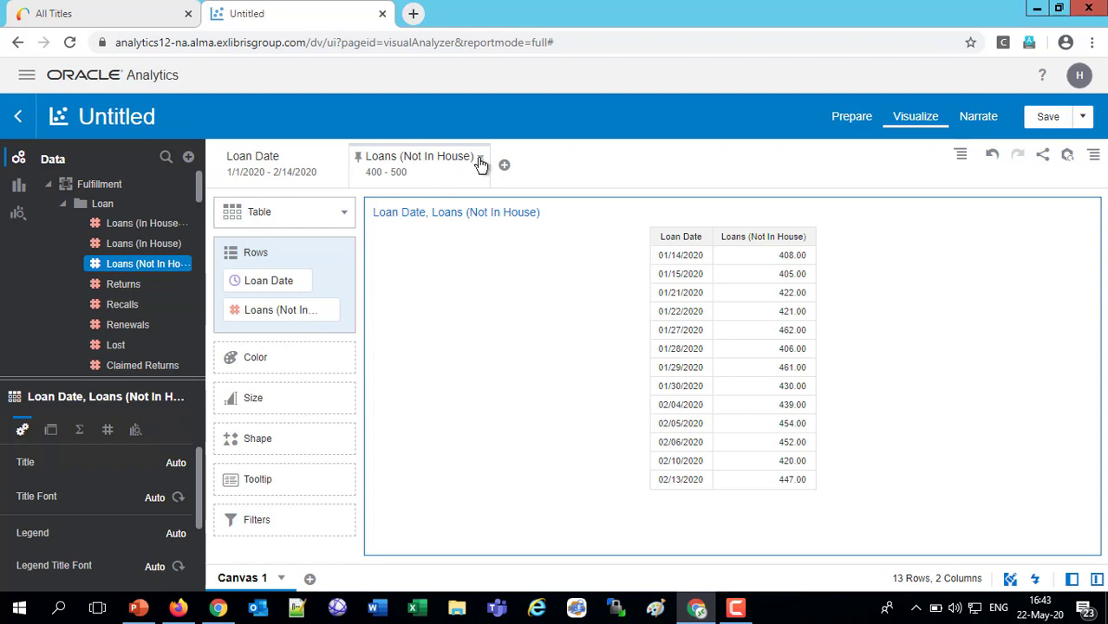
{"action": "left_click", "coordinate": [480, 165]}
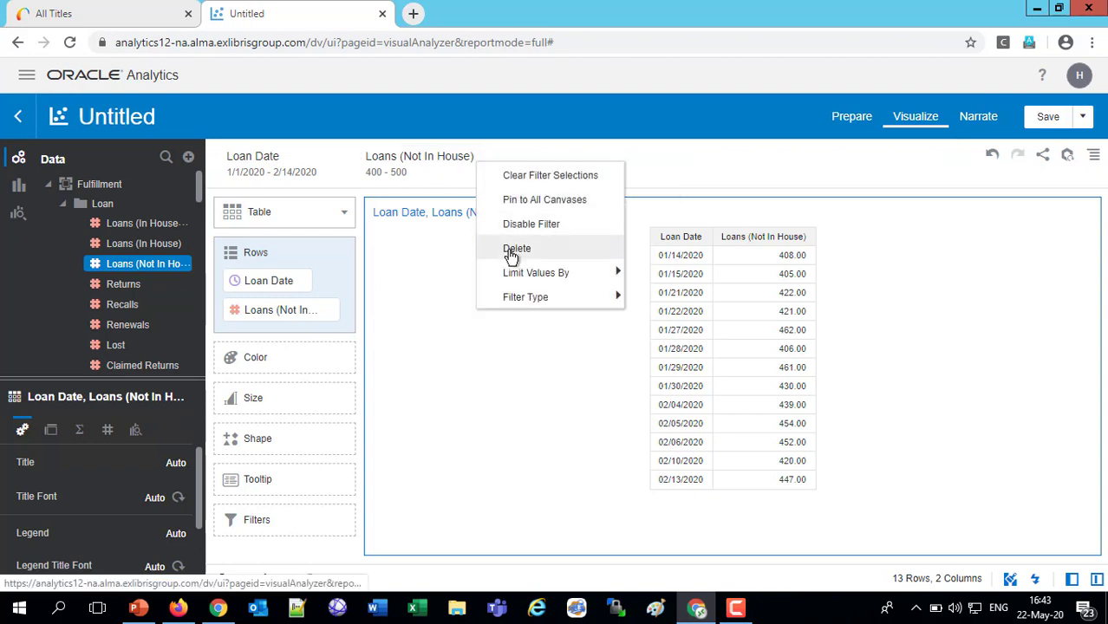
{"action": "left_click", "coordinate": [517, 249]}
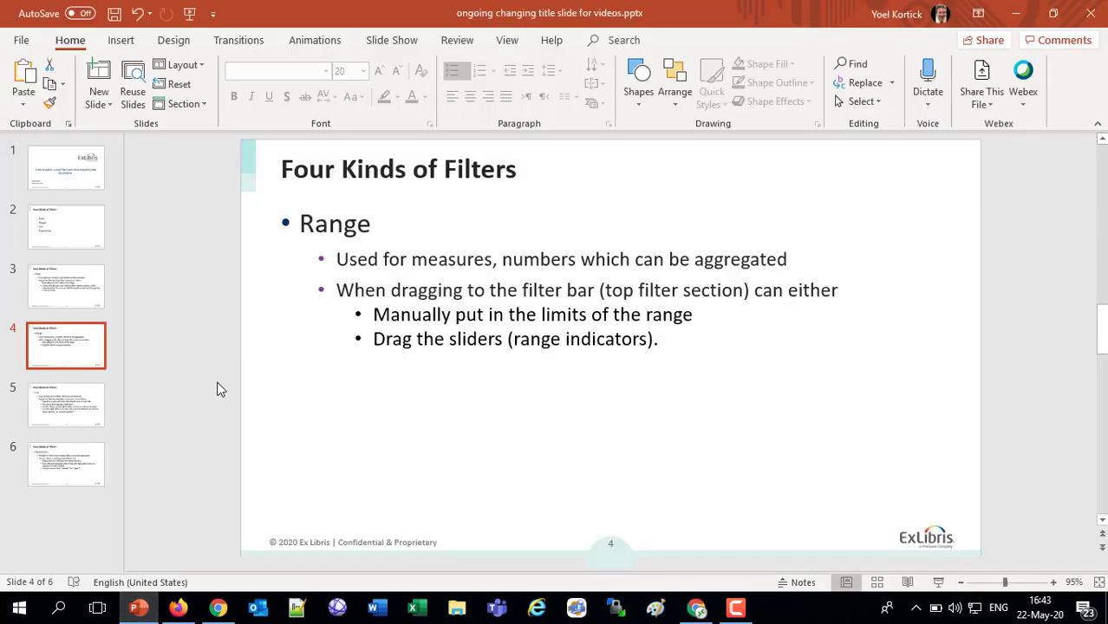
Step: Advance to slide 5, which explains List filters
{"action": "left_click", "coordinate": [66, 404]}
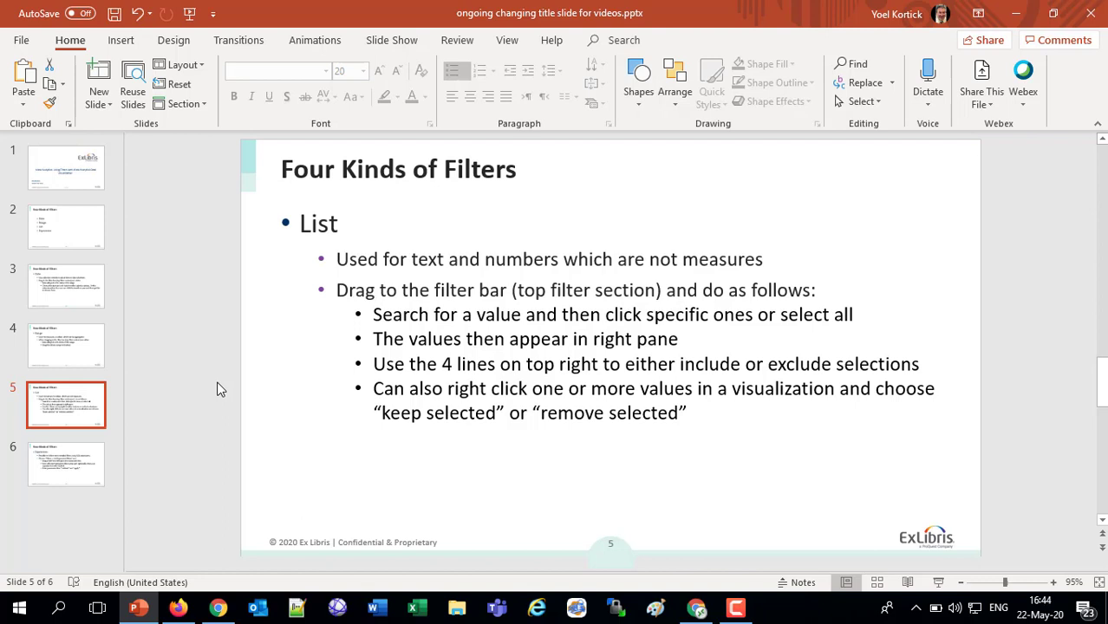
{"action": "mouse_move", "coordinate": [527, 363]}
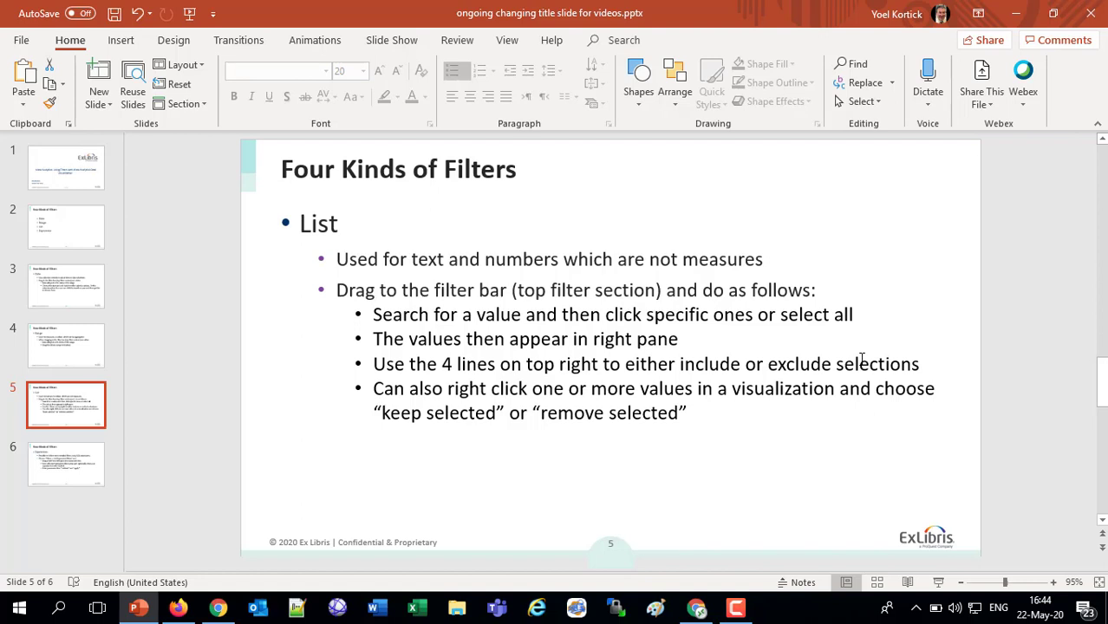
{"action": "mouse_move", "coordinate": [545, 340]}
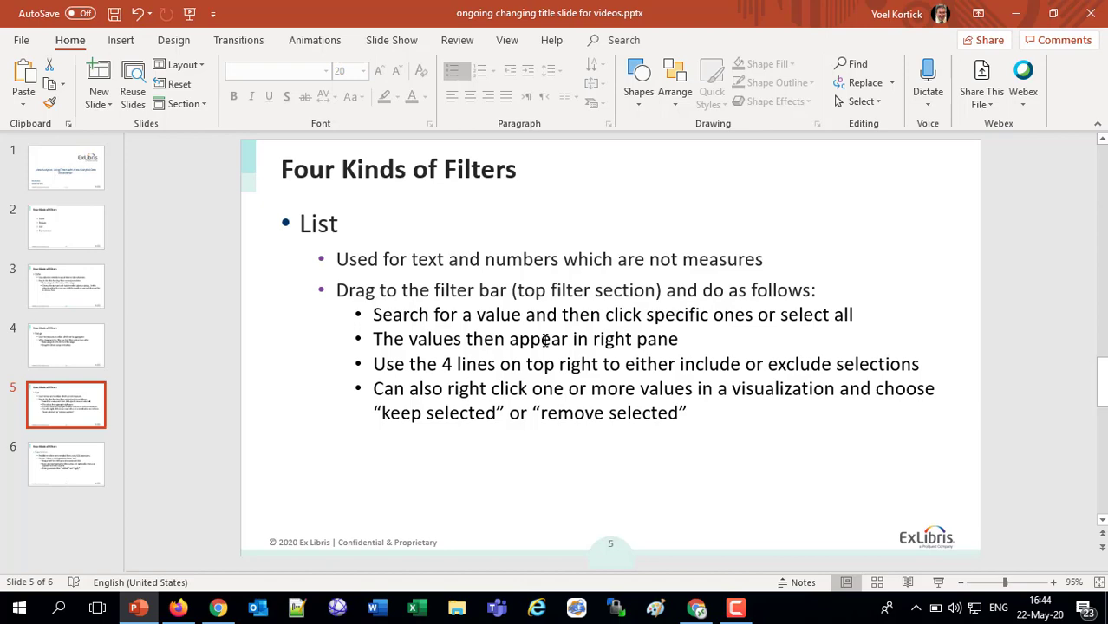
{"action": "mouse_move", "coordinate": [672, 486]}
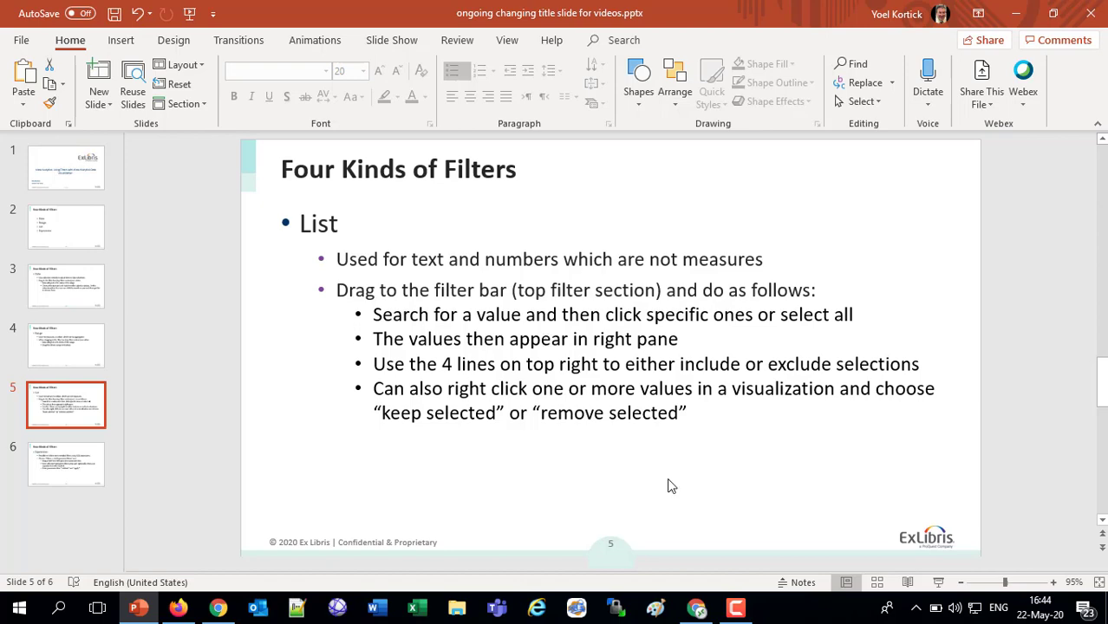
Step: Collapse the Loan folders and add LC Classifications' Classification Code to the table rows
{"action": "left_click", "coordinate": [697, 607]}
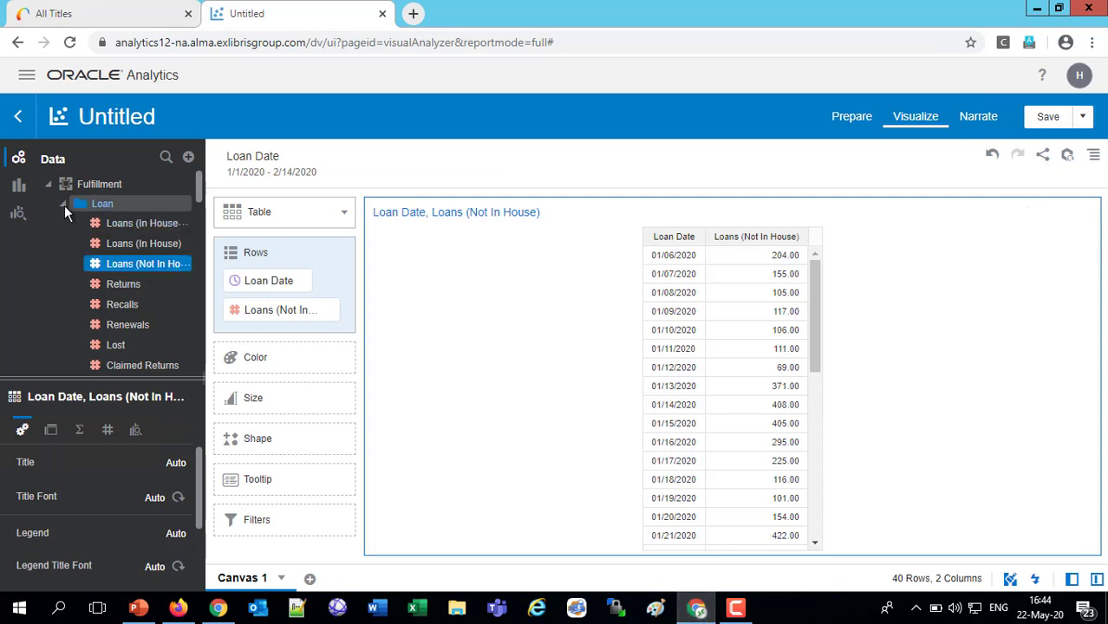
{"action": "left_click", "coordinate": [63, 204]}
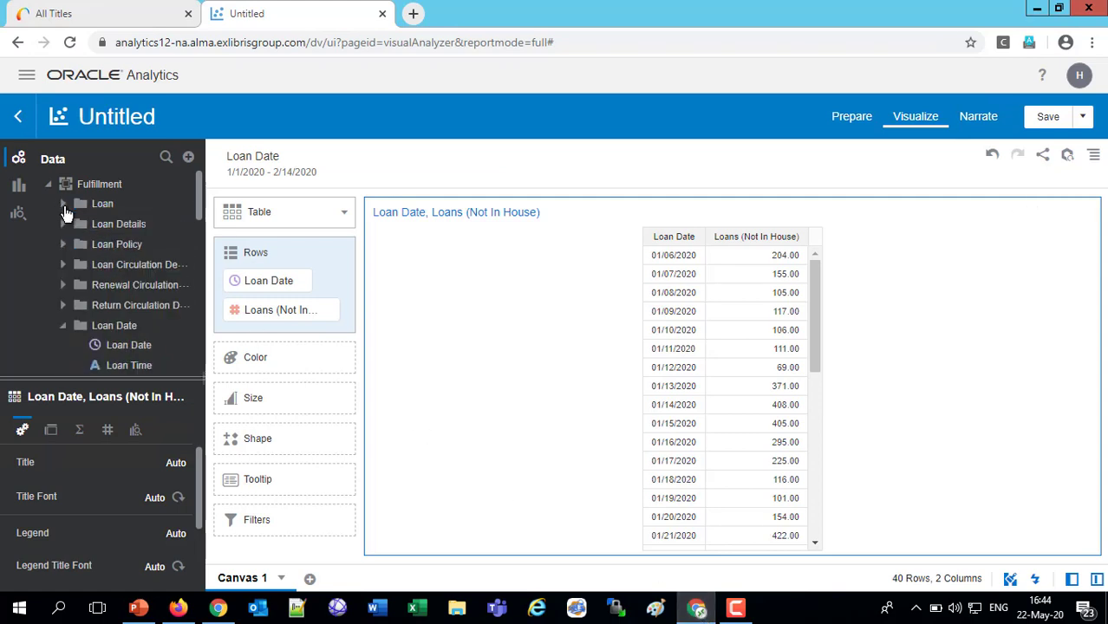
{"action": "left_click", "coordinate": [113, 326]}
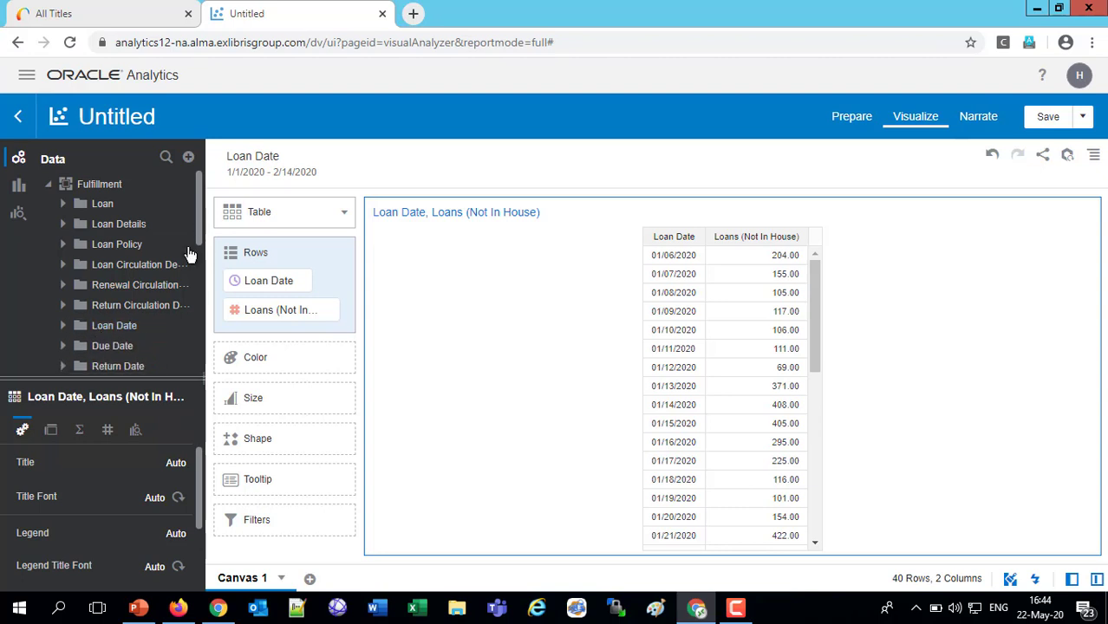
{"action": "scroll", "scroll_direction": "down", "scroll_amount": 3}
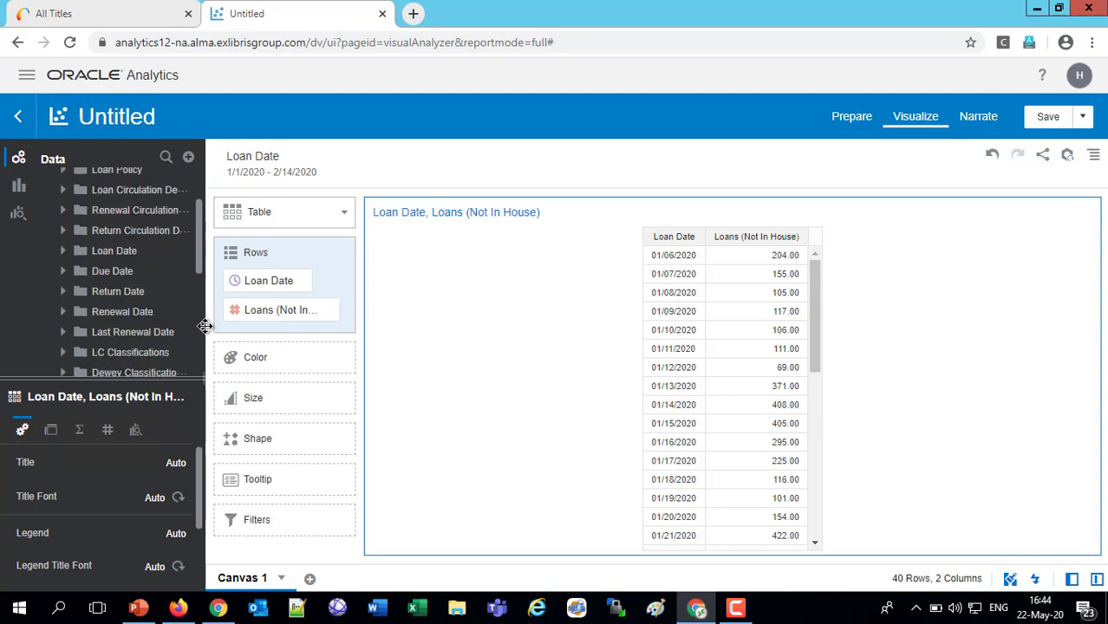
{"action": "scroll", "scroll_direction": "down", "scroll_amount": 3}
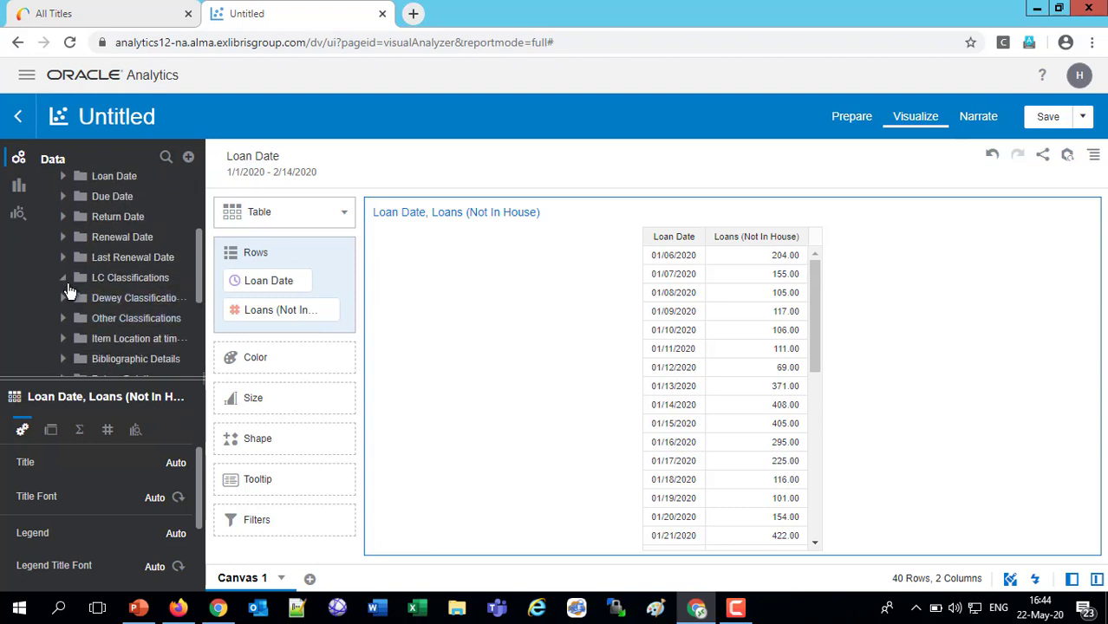
{"action": "left_click", "coordinate": [63, 278]}
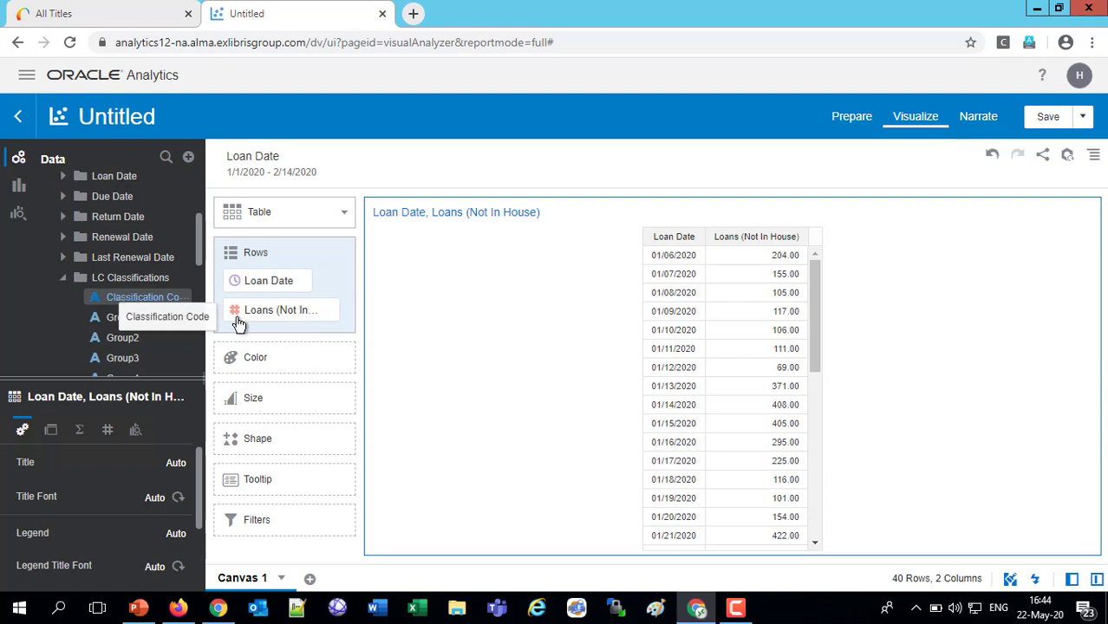
{"action": "left_click", "coordinate": [138, 297]}
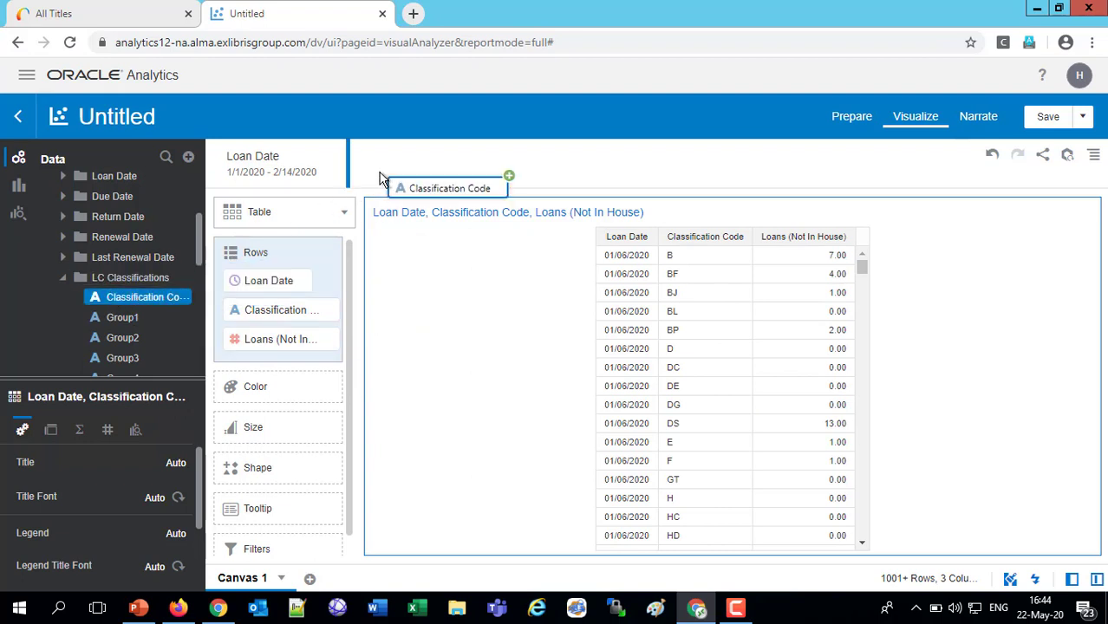
Step: Add a Classification Code filter selecting all 16 codes that begin with H
{"action": "left_click", "coordinate": [448, 188]}
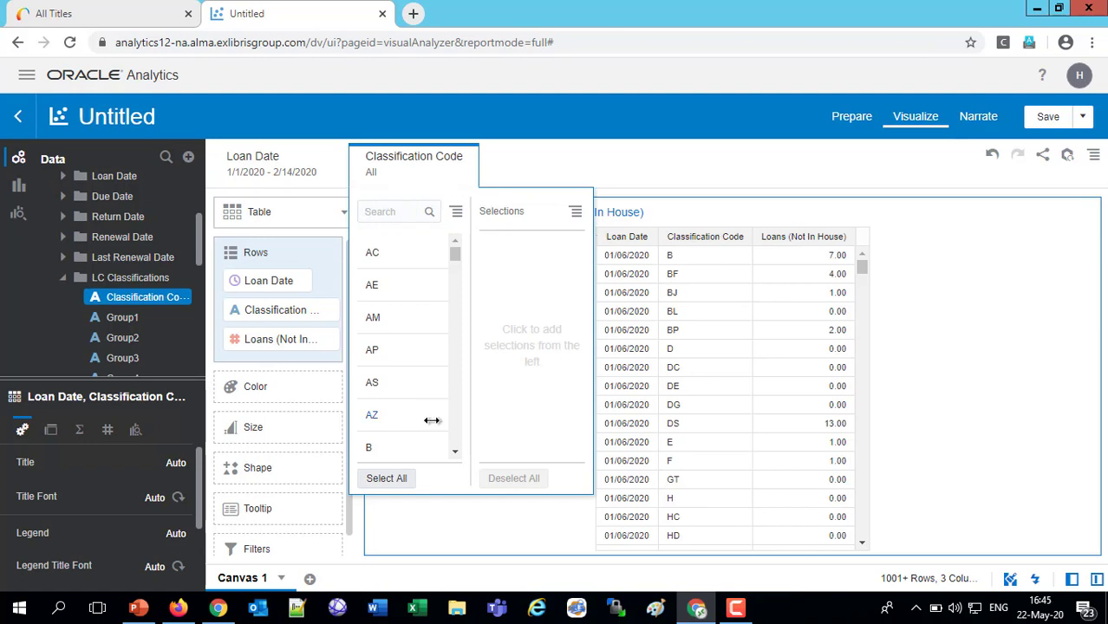
{"action": "type", "text": "H"}
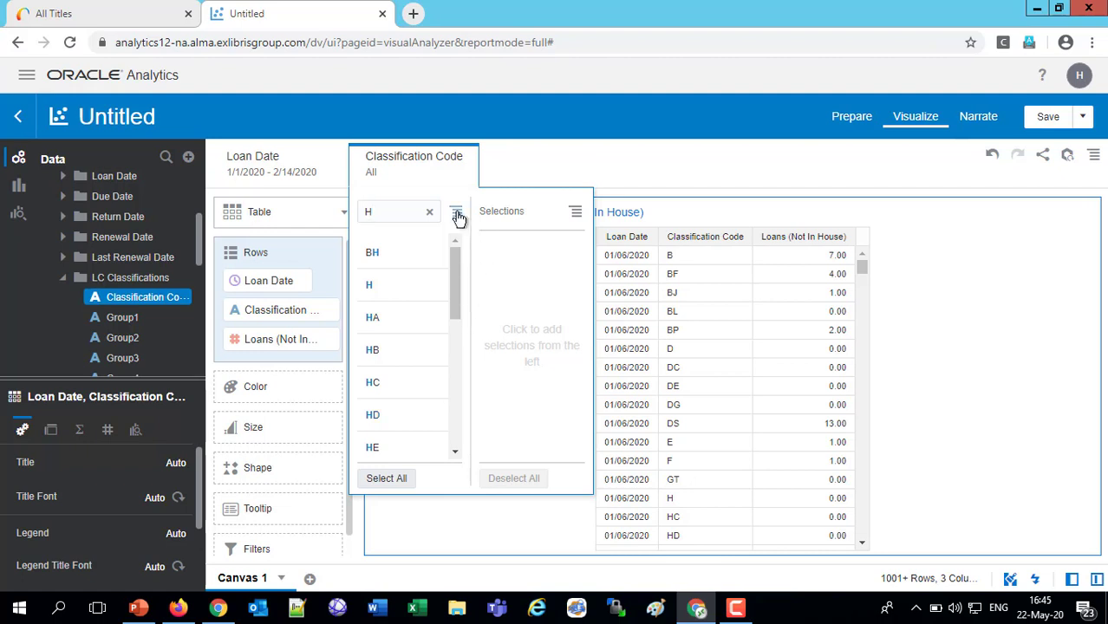
{"action": "left_click", "coordinate": [457, 212]}
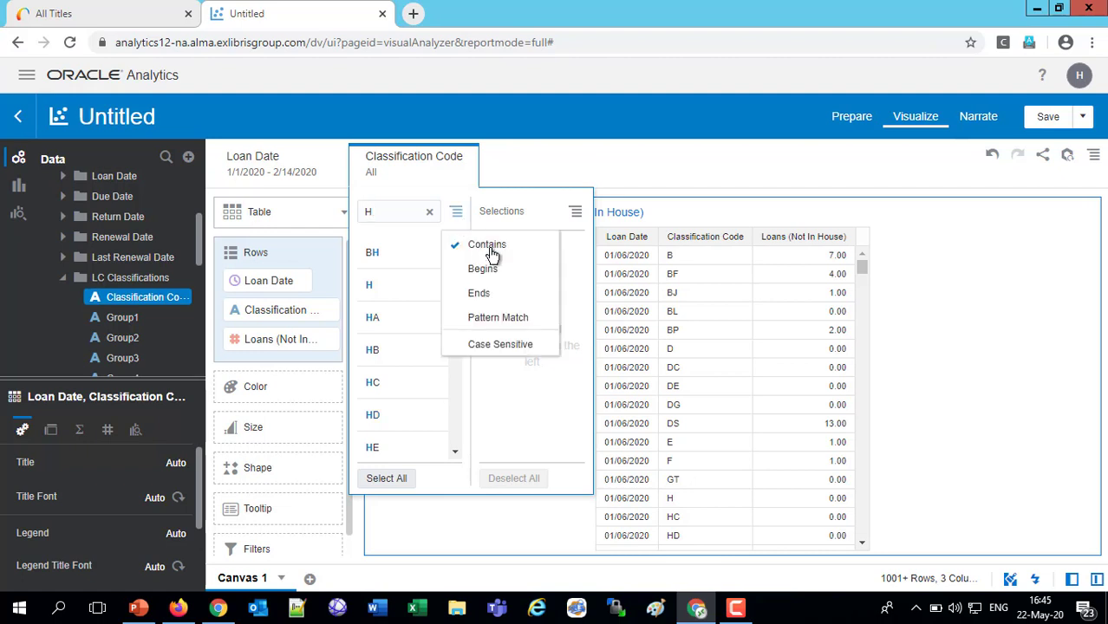
{"action": "mouse_move", "coordinate": [483, 268]}
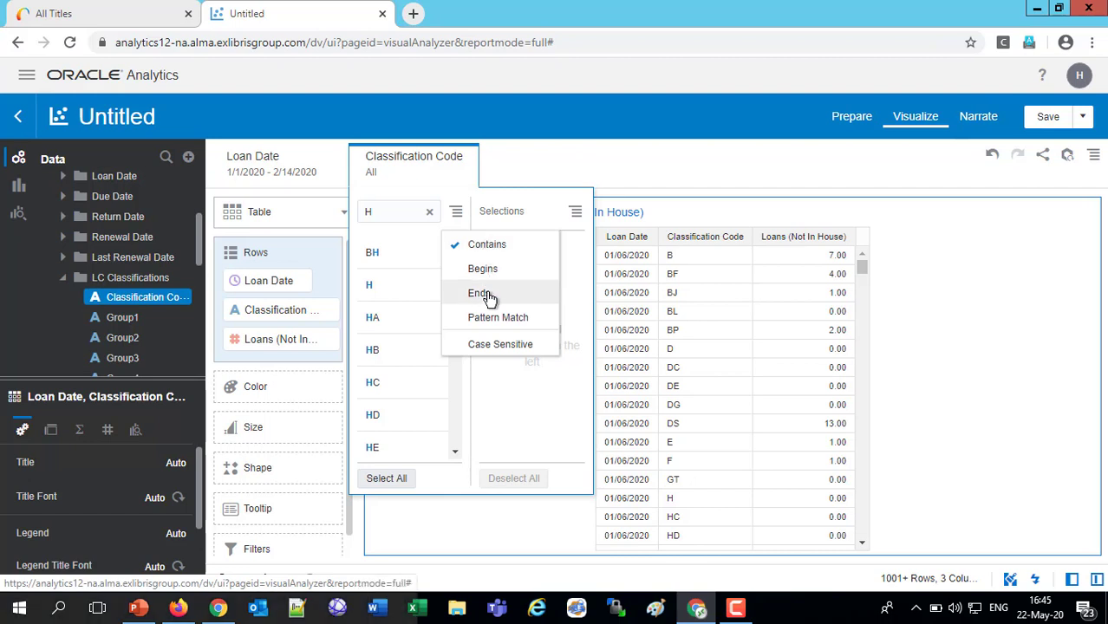
{"action": "mouse_move", "coordinate": [491, 275]}
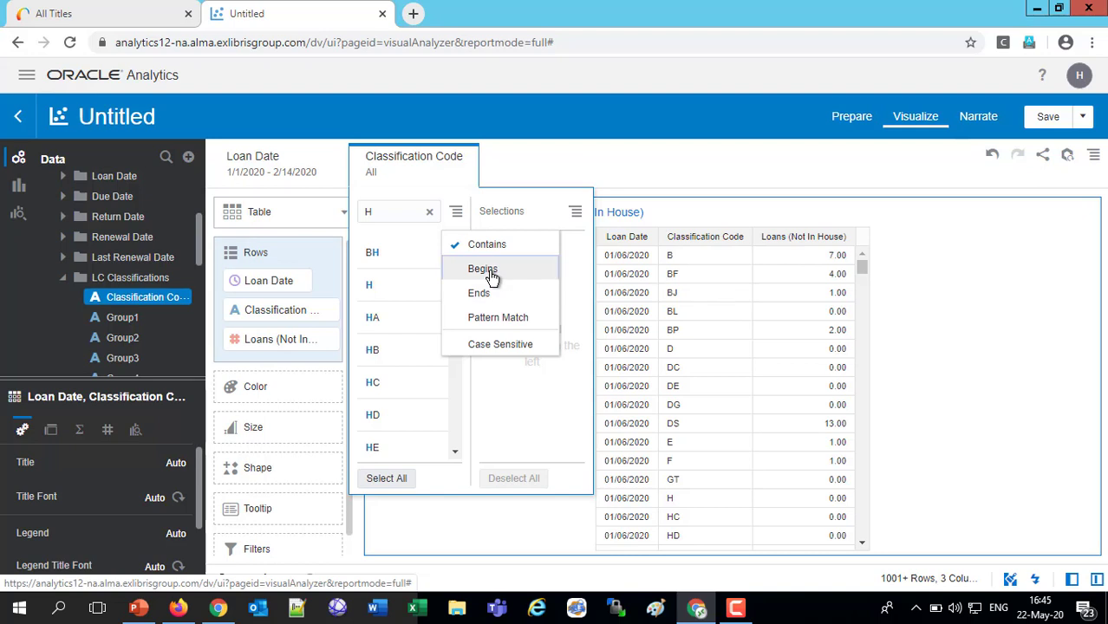
{"action": "left_click", "coordinate": [483, 268]}
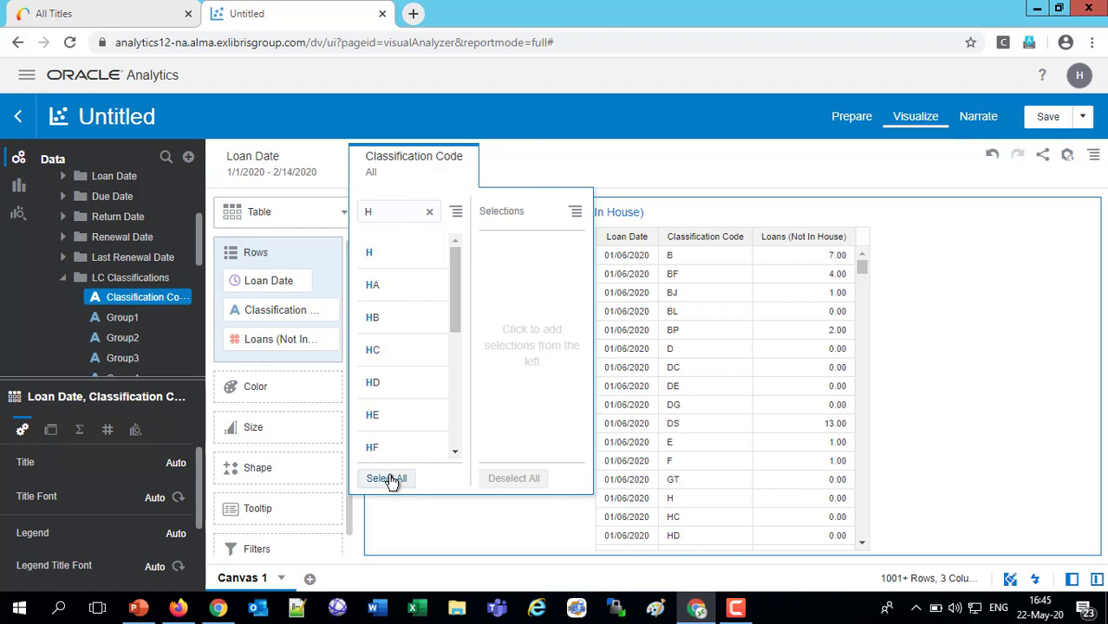
{"action": "left_click", "coordinate": [387, 478]}
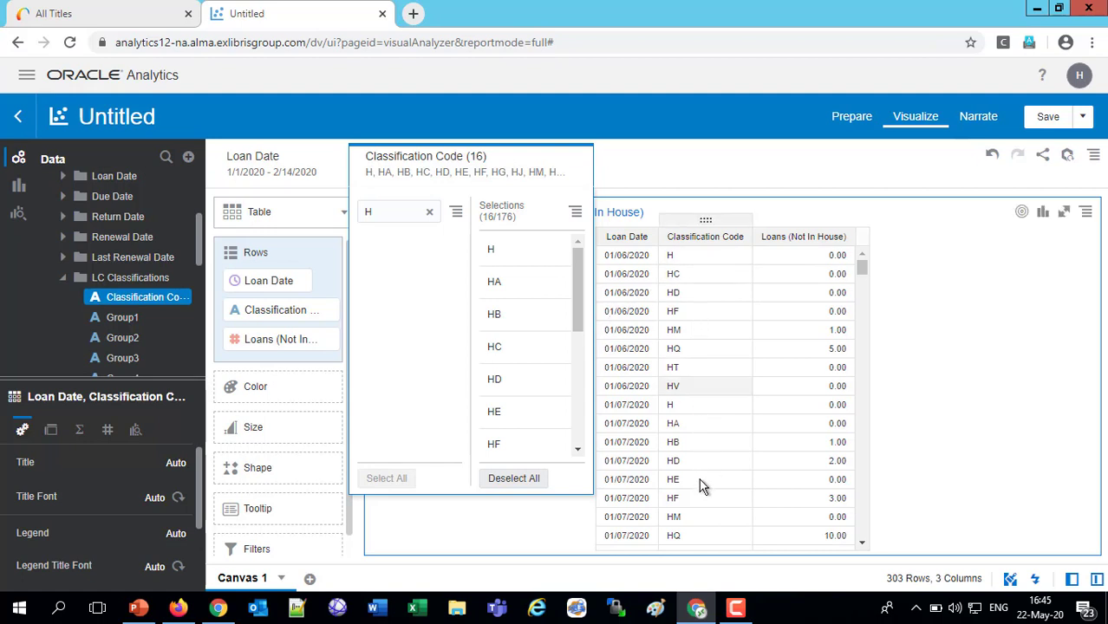
Step: Switch the Classification Code filter to exclude the H codes
{"action": "left_click", "coordinate": [576, 211]}
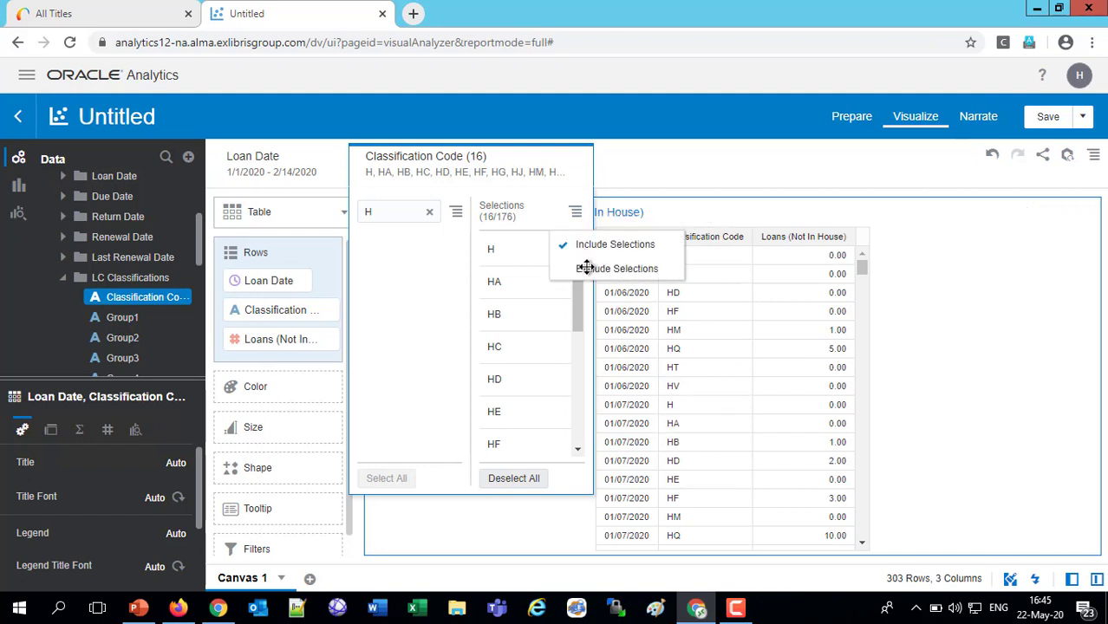
{"action": "left_click", "coordinate": [616, 268]}
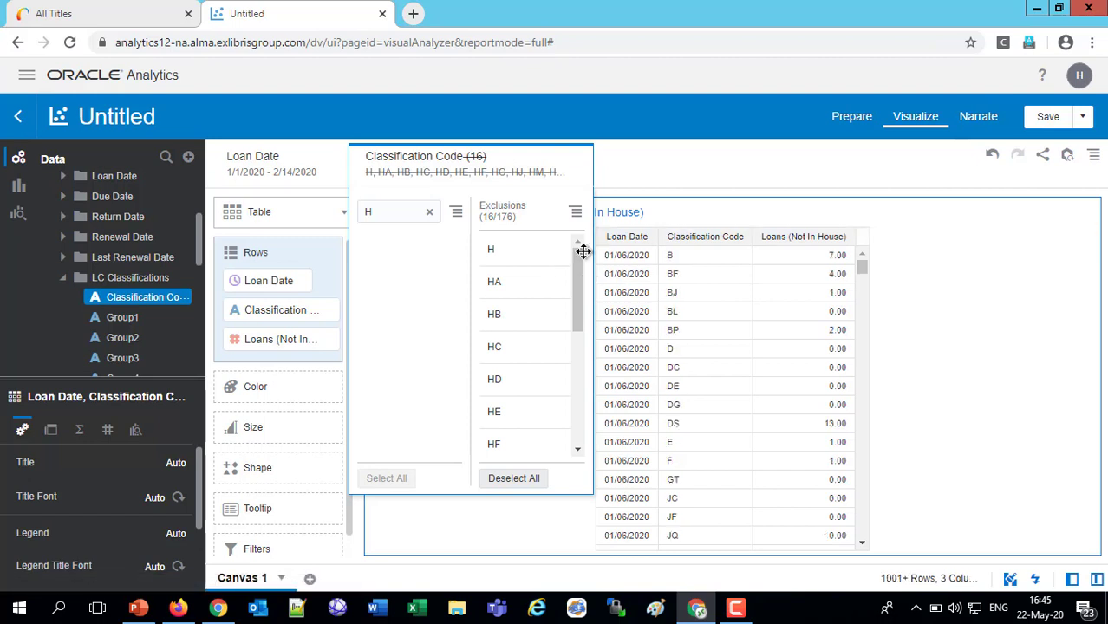
{"action": "left_click", "coordinate": [576, 213]}
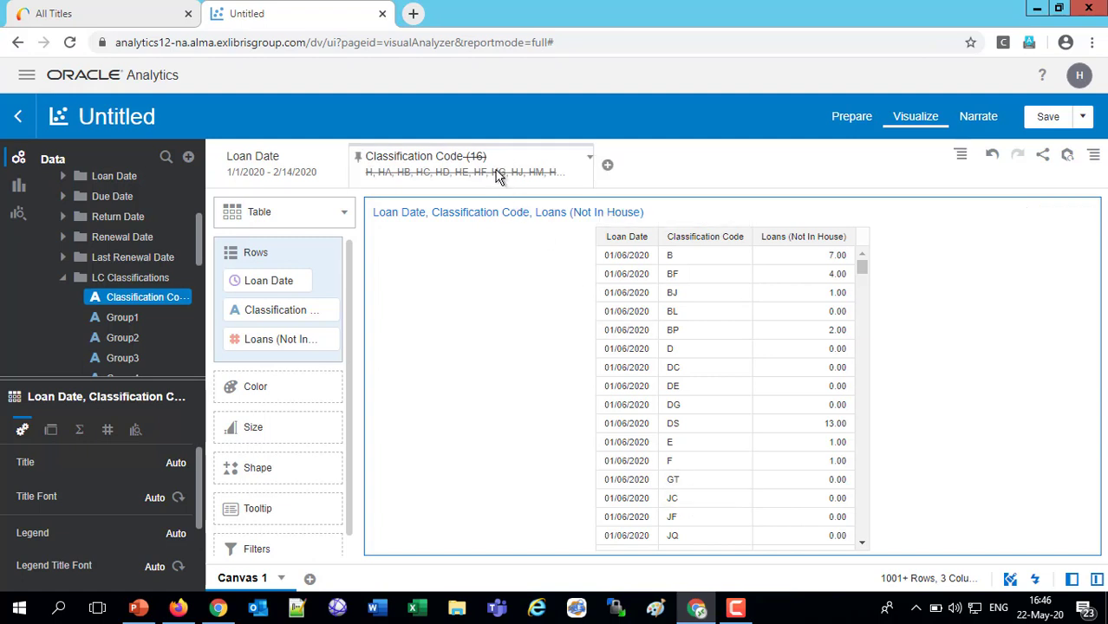
Step: Switch the Classification Code filter back to including only the H codes
{"action": "left_click", "coordinate": [468, 164]}
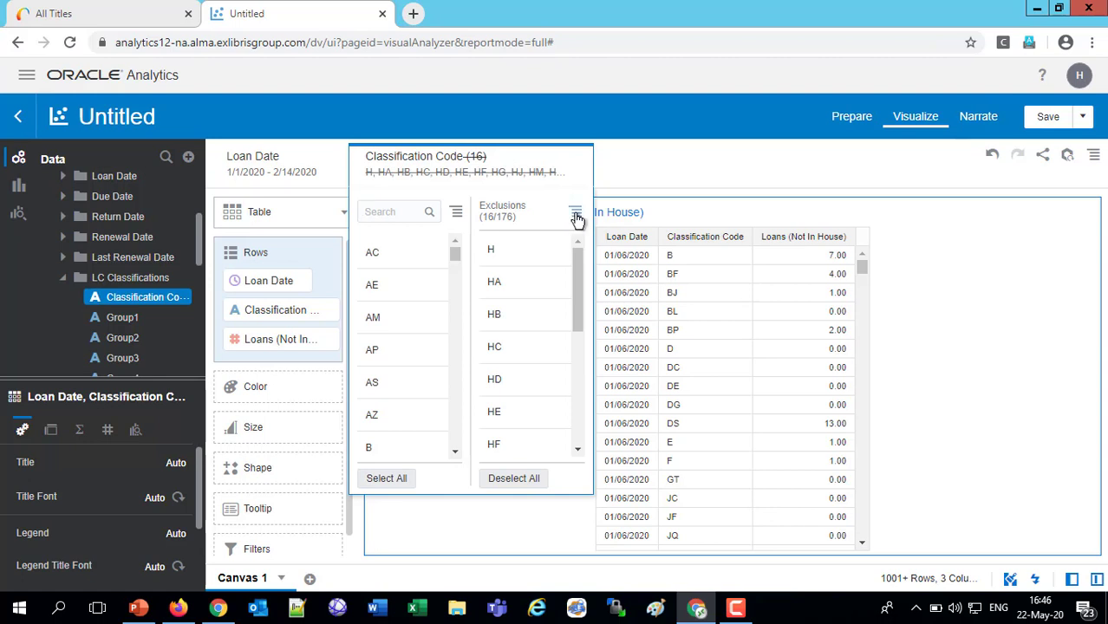
{"action": "left_click", "coordinate": [575, 212]}
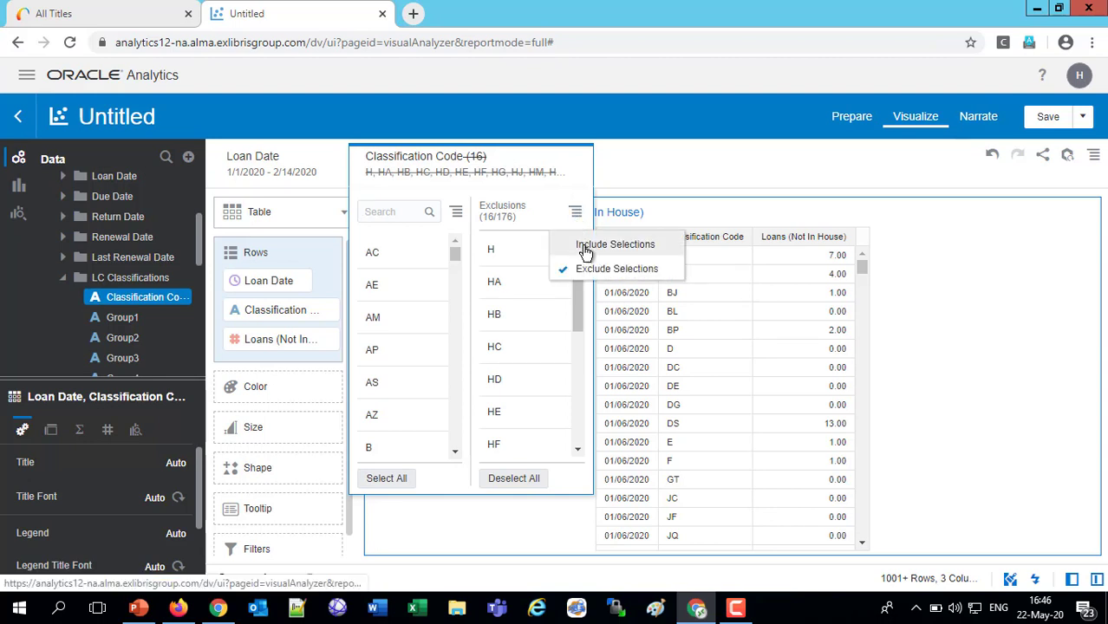
{"action": "left_click", "coordinate": [615, 244]}
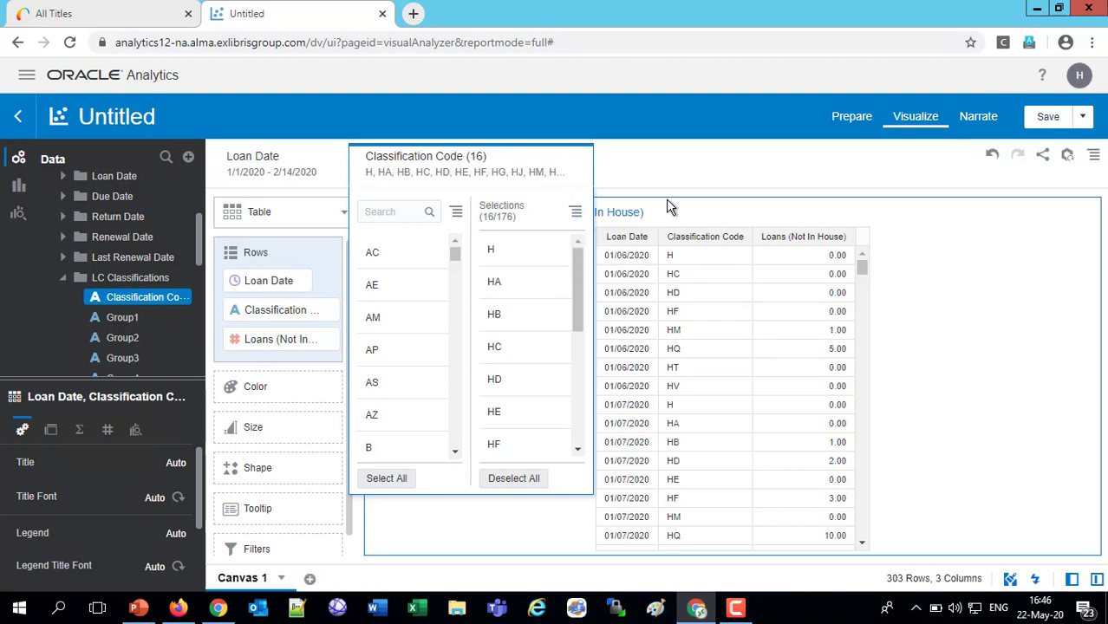
{"action": "left_click", "coordinate": [692, 172]}
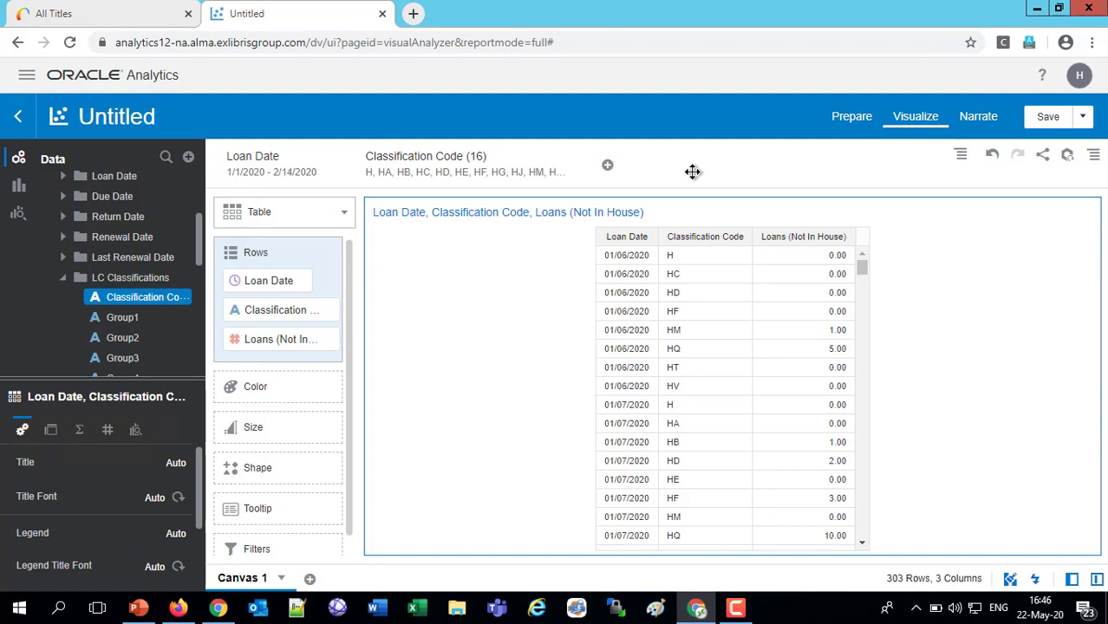
{"action": "mouse_move", "coordinate": [335, 349]}
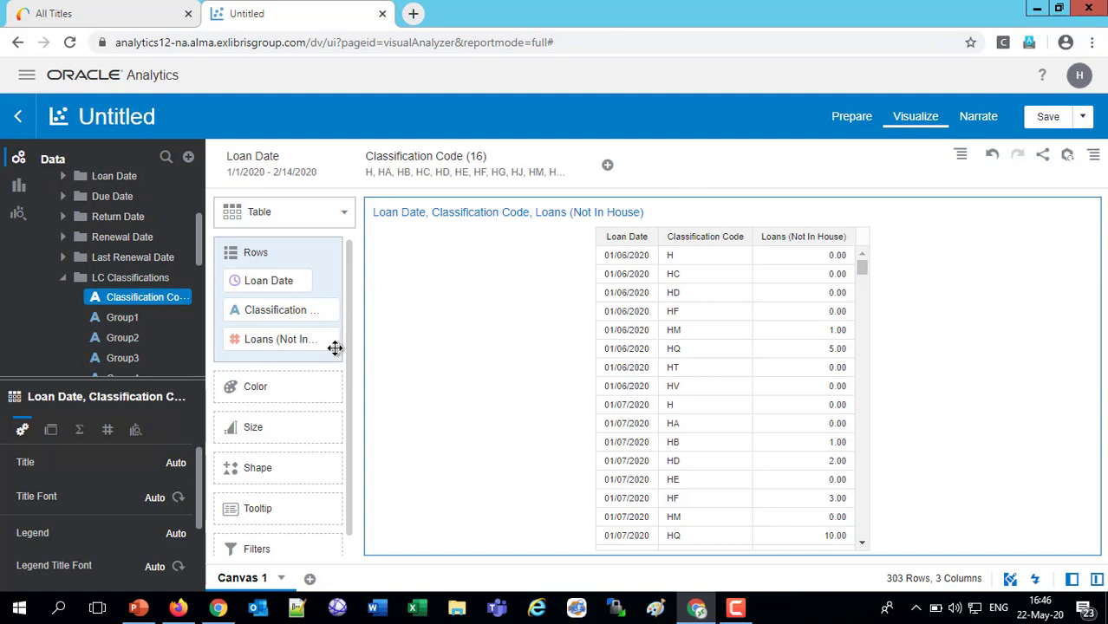
{"action": "mouse_move", "coordinate": [178, 607]}
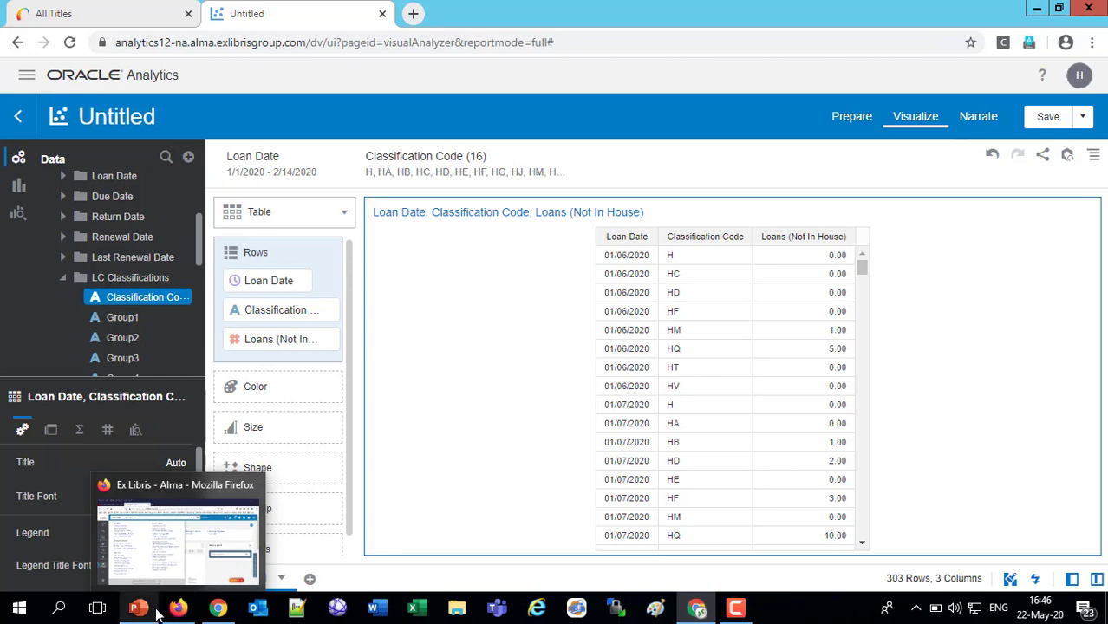
Step: Revisit PowerPoint slide 5, Four Kinds of Filters, on list filters
{"action": "left_click", "coordinate": [137, 607]}
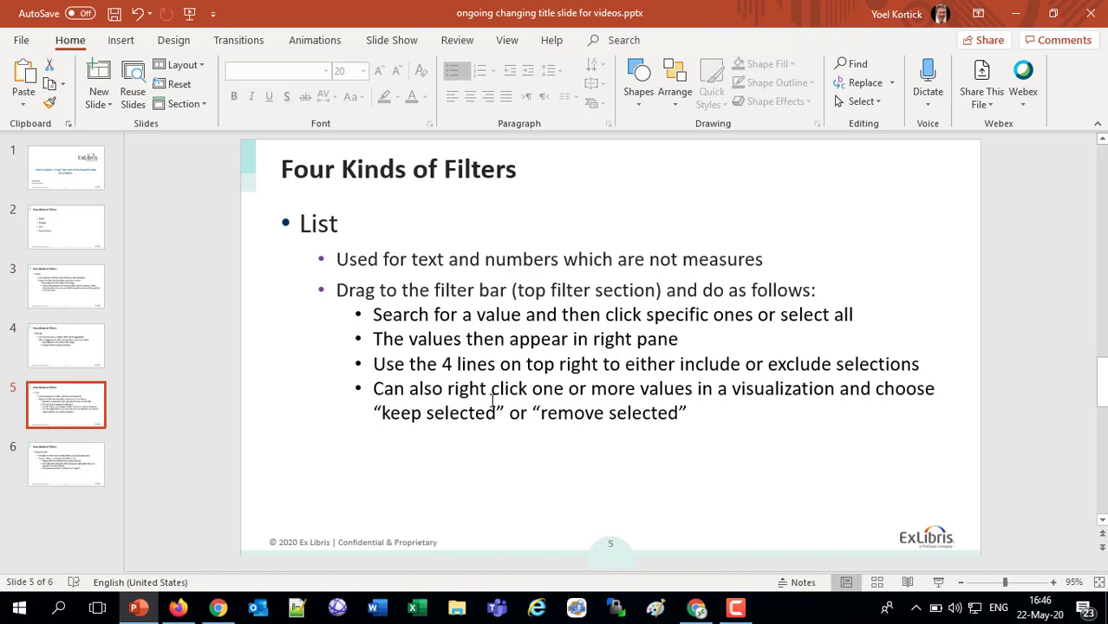
{"action": "left_click", "coordinate": [66, 464]}
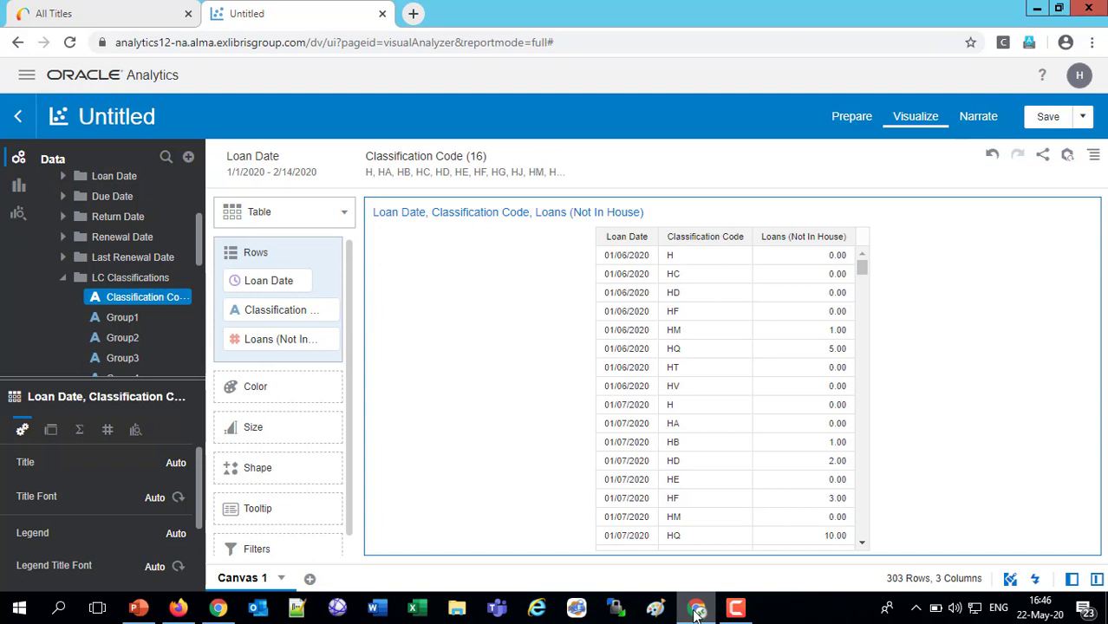
{"action": "mouse_move", "coordinate": [443, 167]}
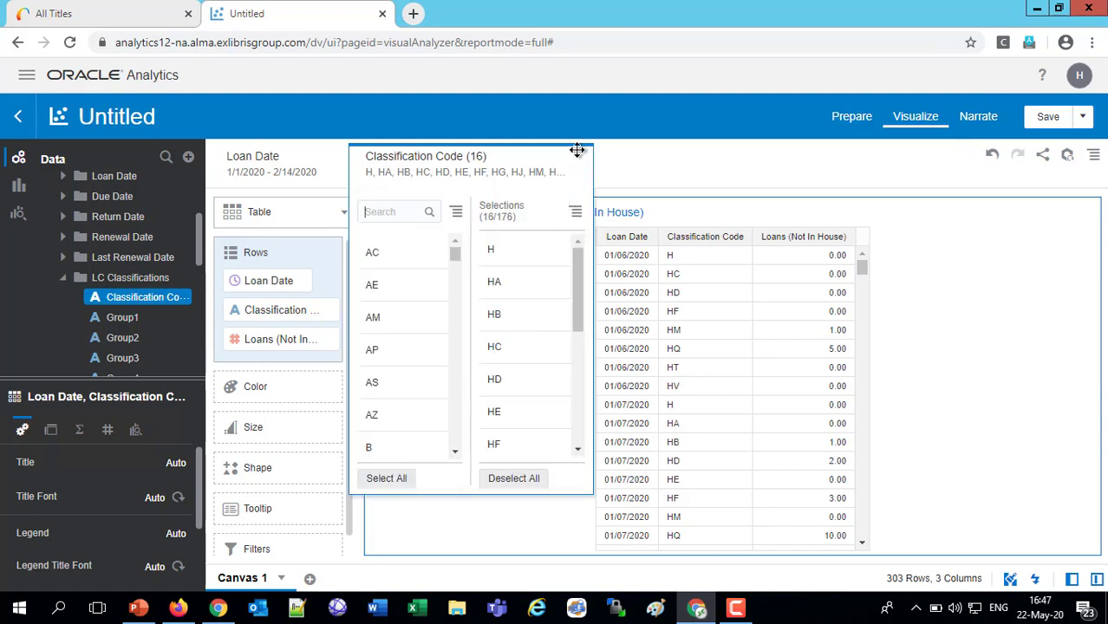
Step: Delete the Classification Code filter from the filter bar
{"action": "left_click", "coordinate": [551, 165]}
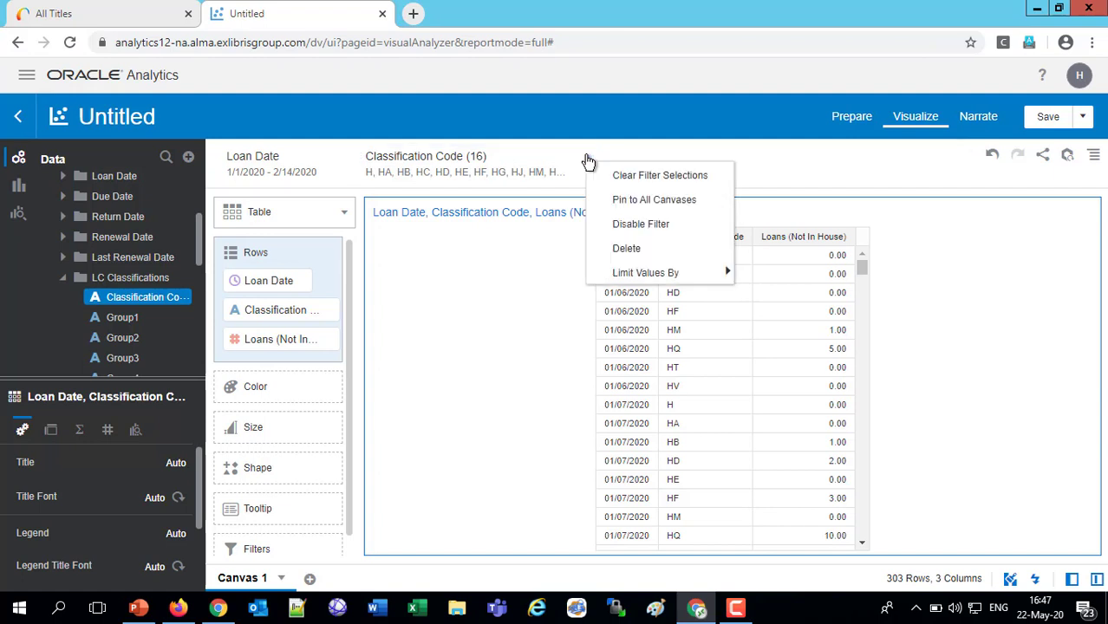
{"action": "mouse_move", "coordinate": [626, 249]}
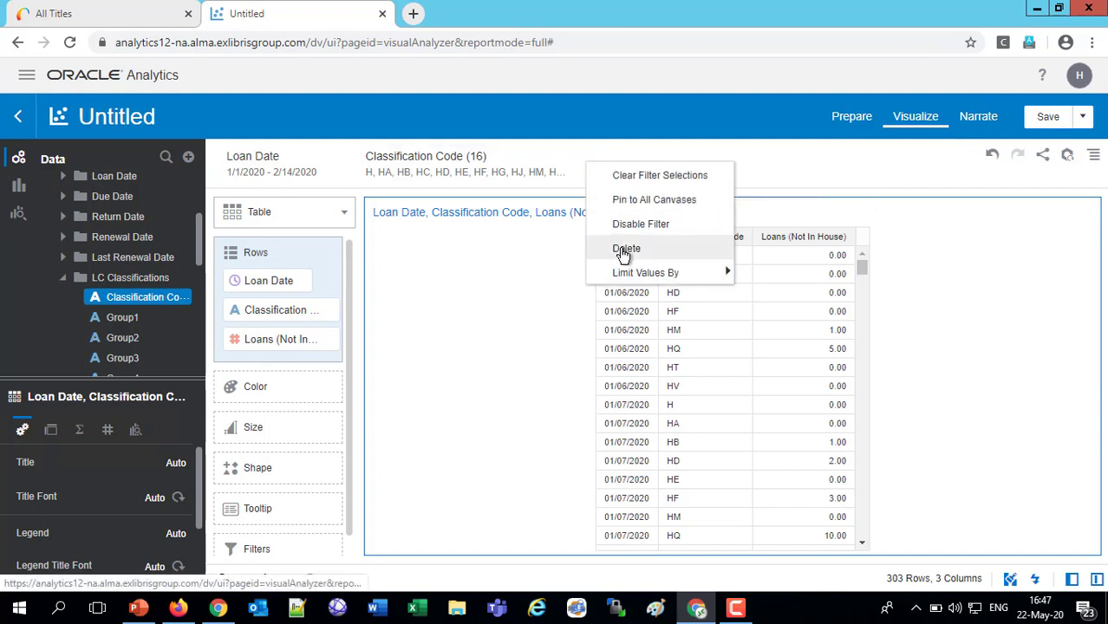
{"action": "left_click", "coordinate": [626, 249]}
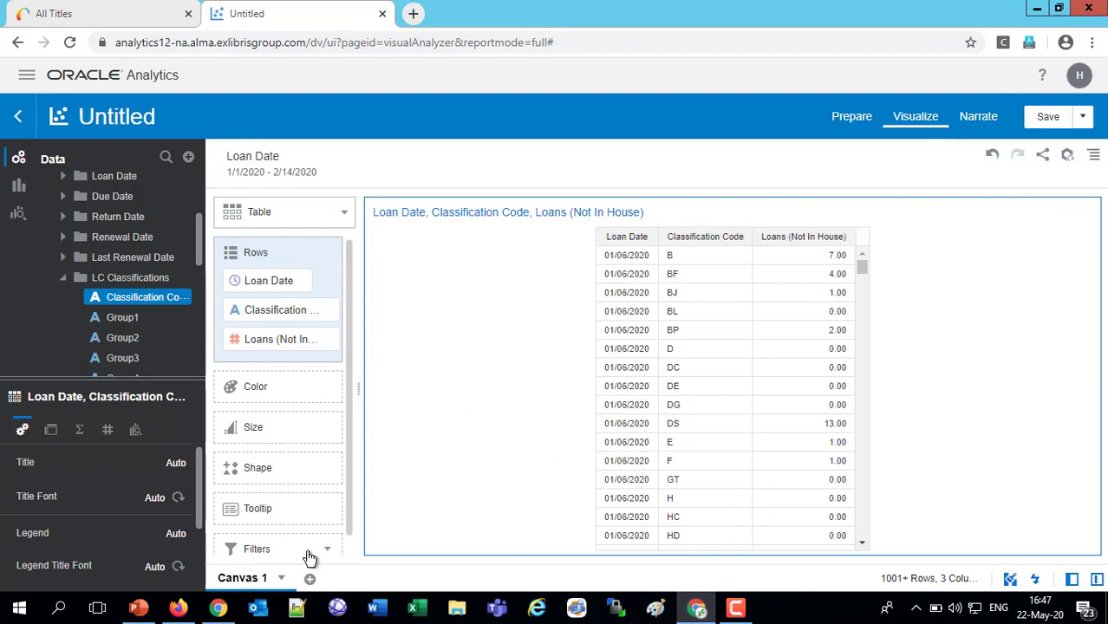
{"action": "mouse_move", "coordinate": [328, 552]}
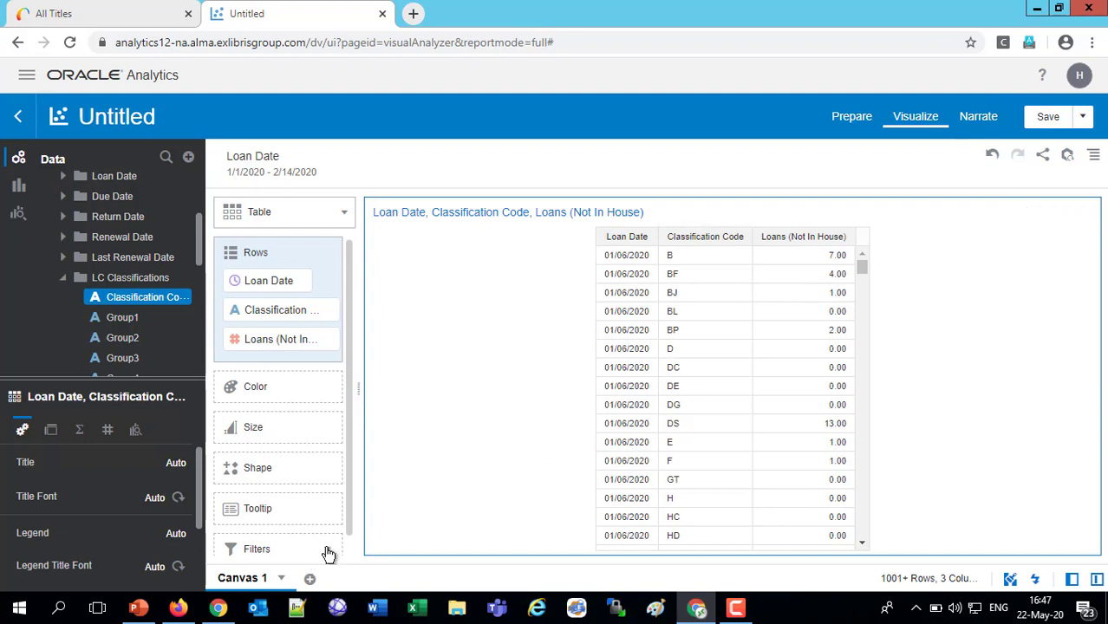
Step: Create an expression filter with the condition Classification Code like 'H%'
{"action": "left_click", "coordinate": [257, 549]}
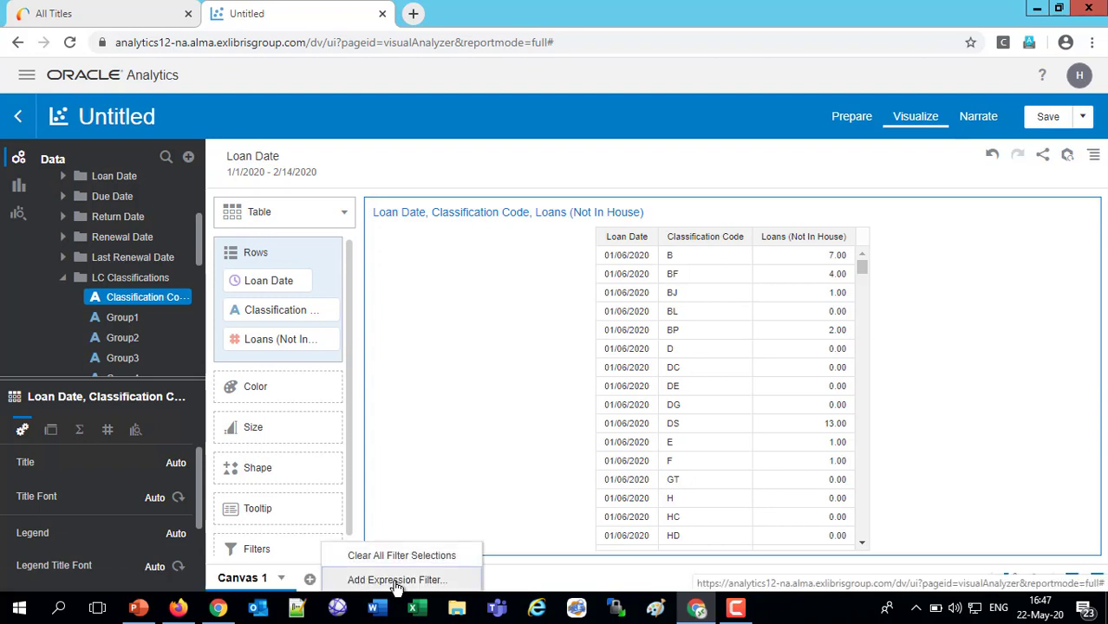
{"action": "left_click", "coordinate": [396, 581]}
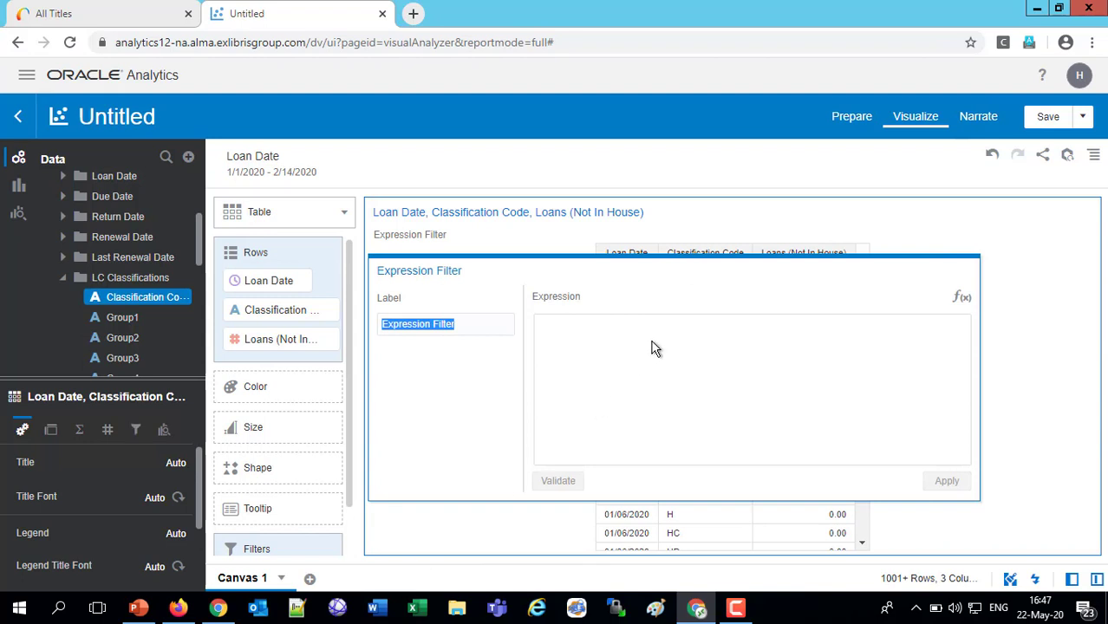
{"action": "mouse_move", "coordinate": [145, 297]}
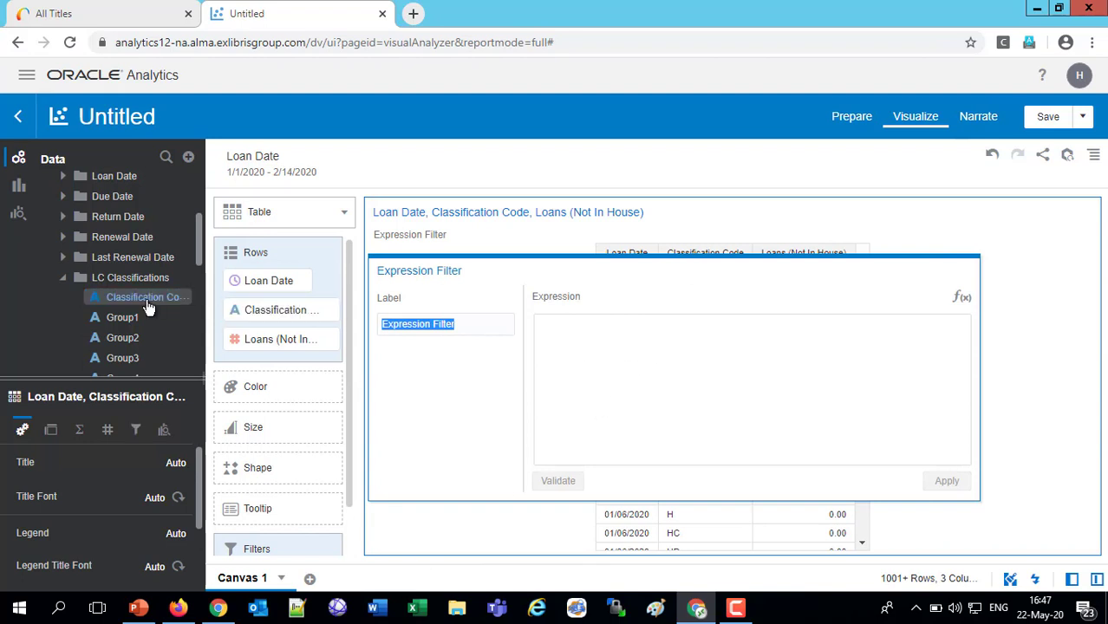
{"action": "left_click_drag", "start_coordinate": [146, 297], "coordinate": [678, 360]}
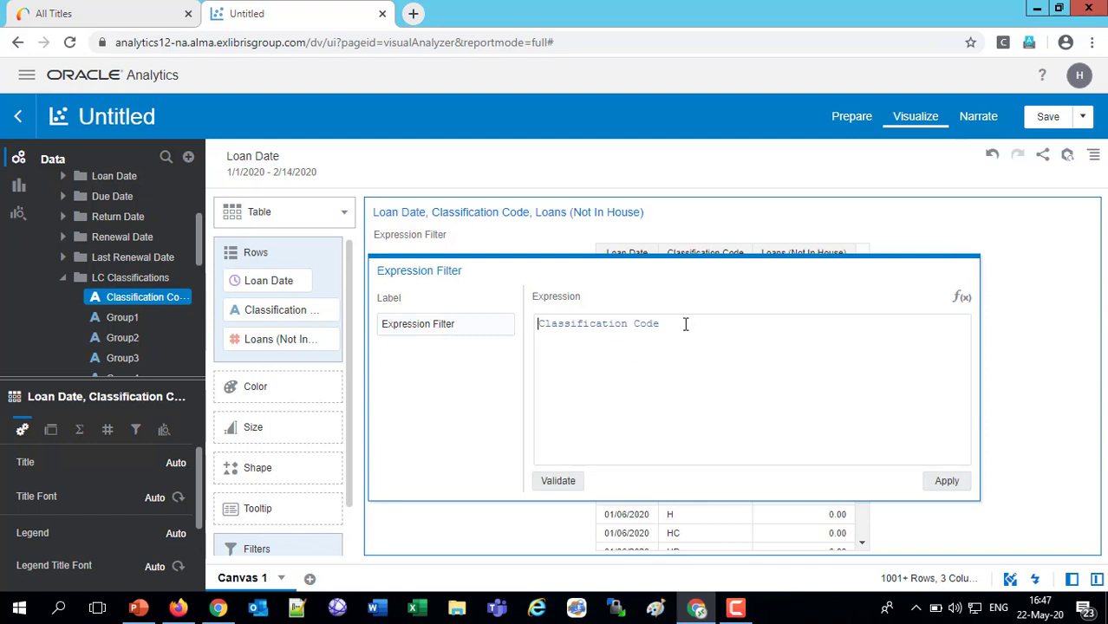
{"action": "left_click", "coordinate": [672, 323]}
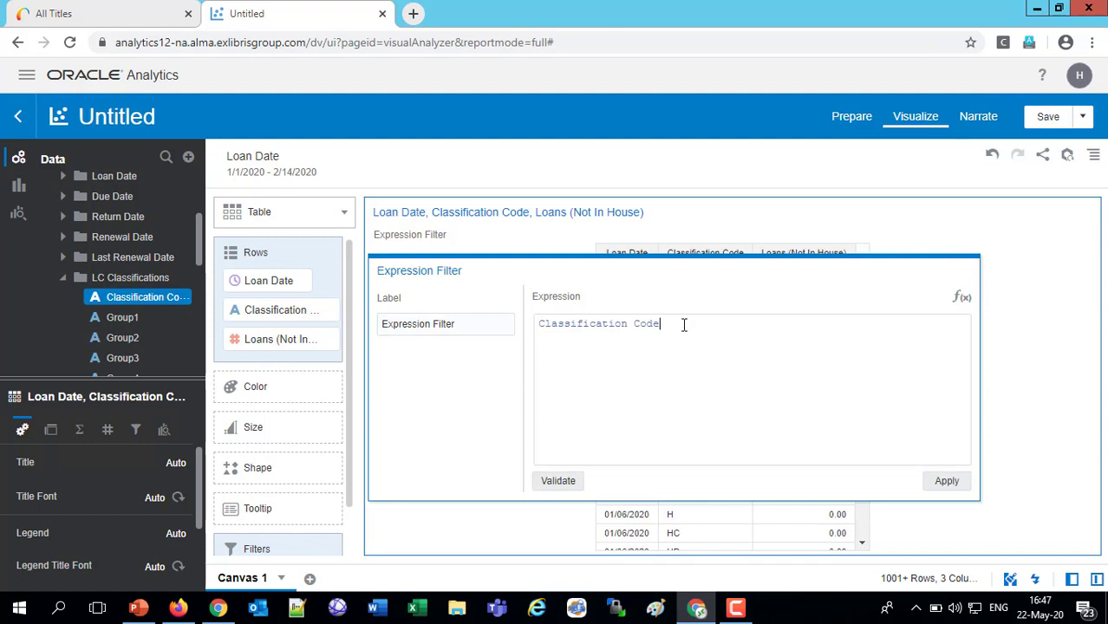
{"action": "type", "text": "like"}
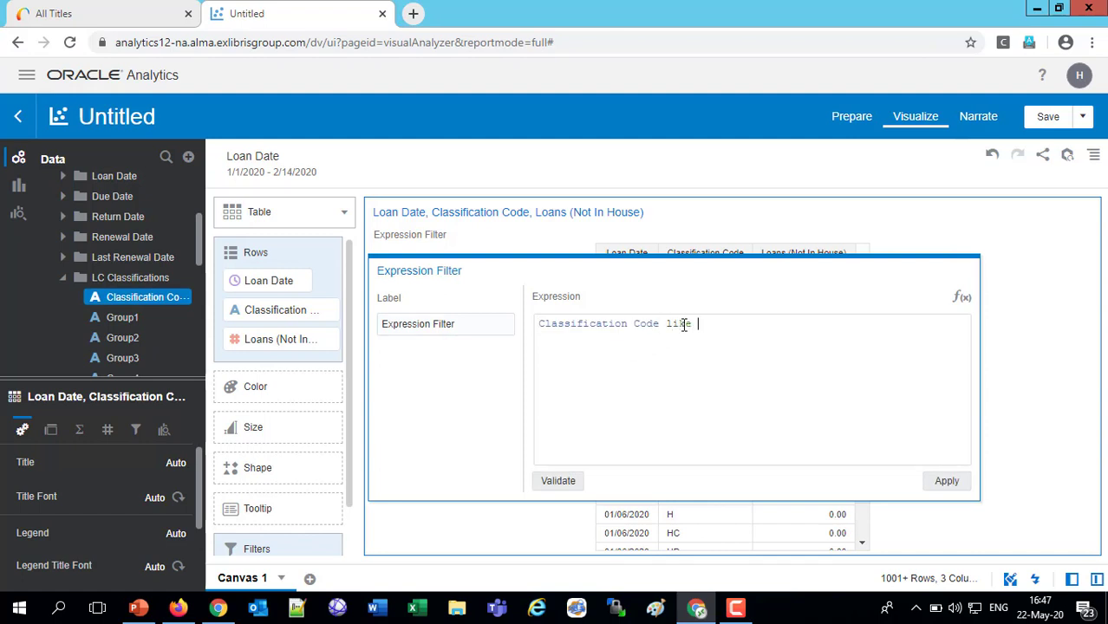
{"action": "type", "text": "'"}
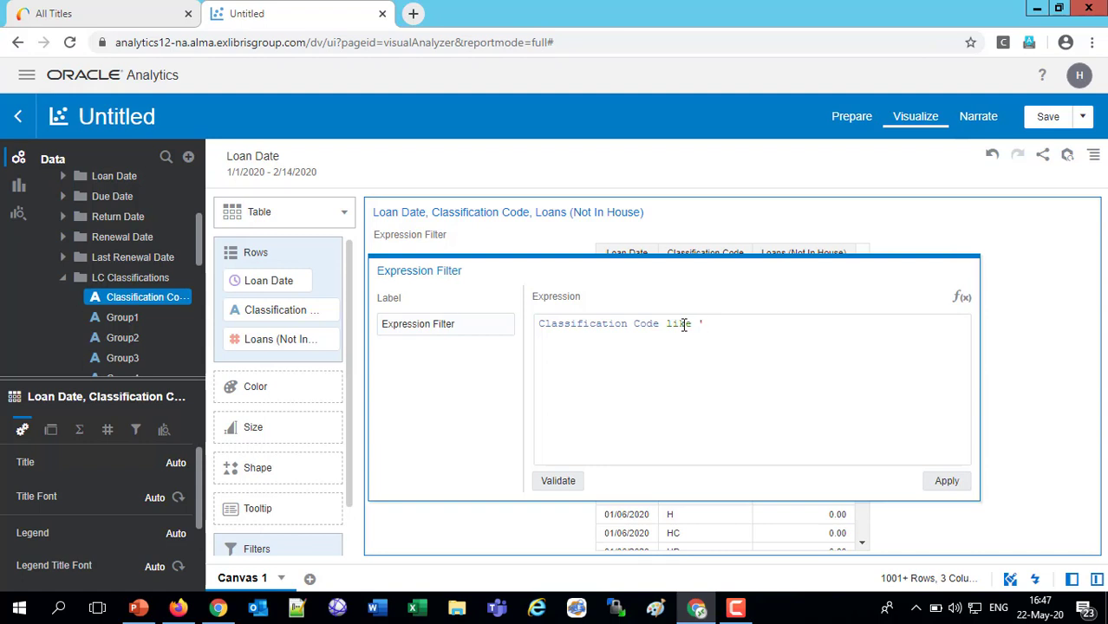
{"action": "type", "text": "H%"}
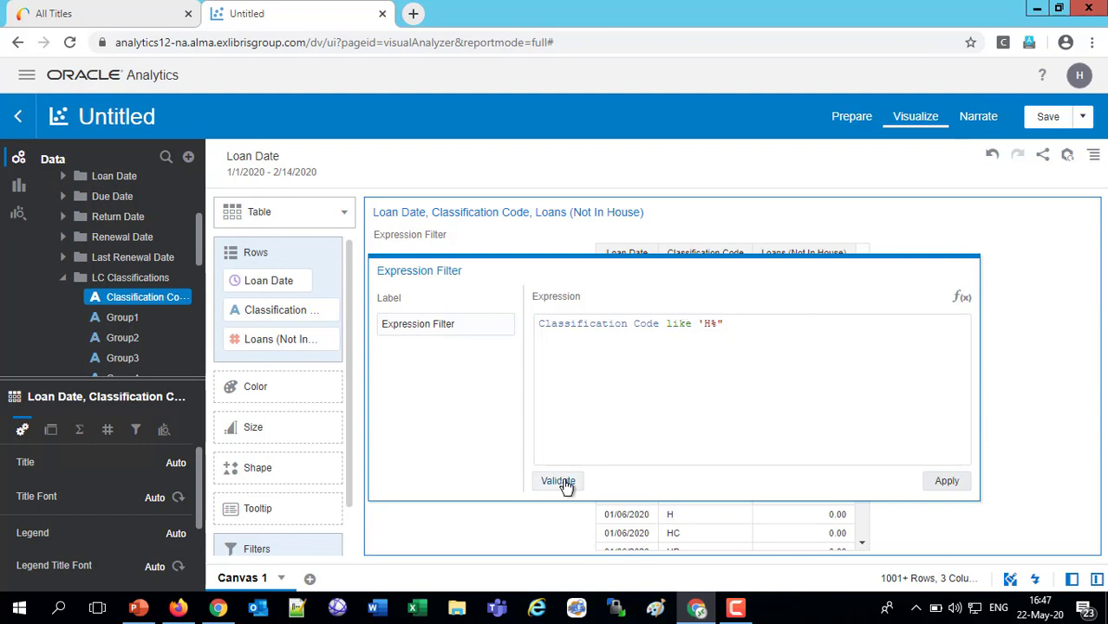
Step: Validate the Classification Code like 'H%' expression and apply it, leaving 303 rows
{"action": "left_click", "coordinate": [558, 481]}
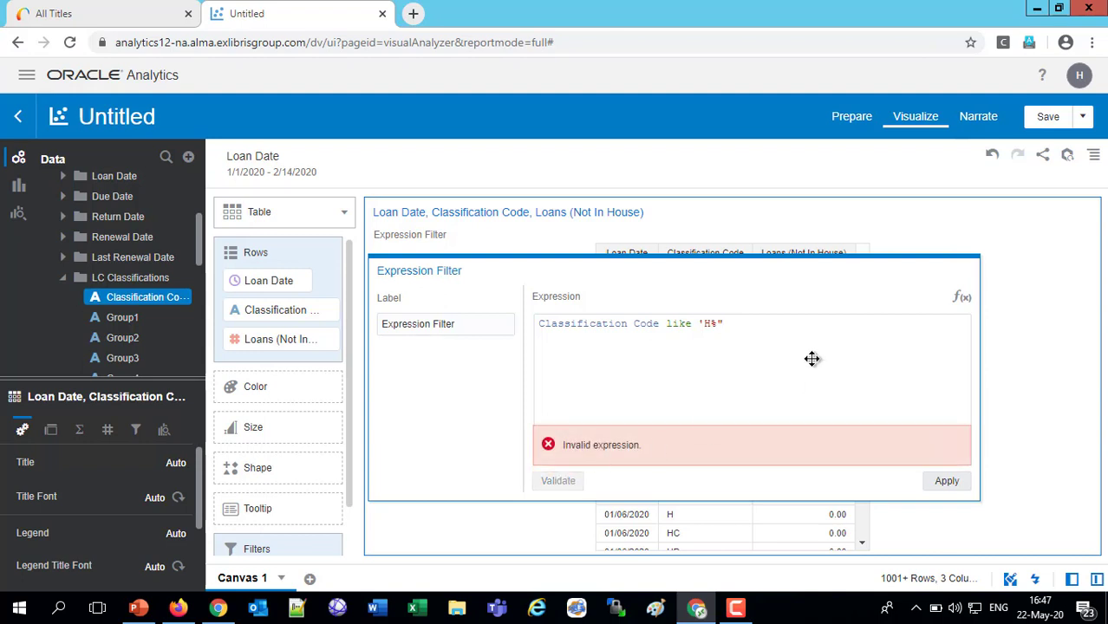
{"action": "mouse_move", "coordinate": [754, 328]}
{"action": "type", "text": "'"}
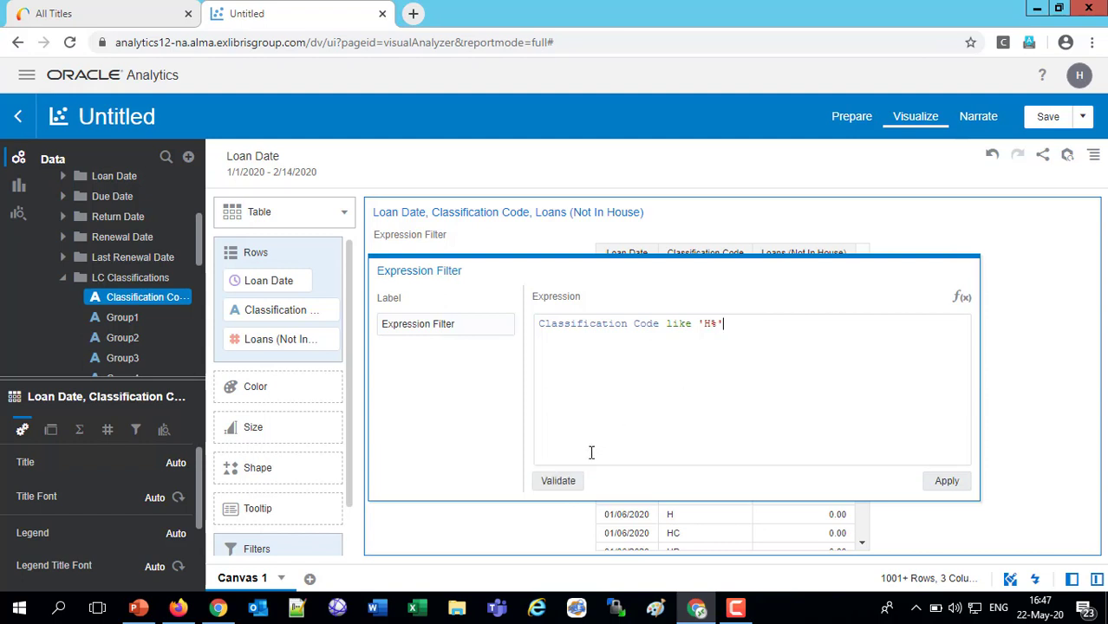
{"action": "left_click", "coordinate": [557, 480]}
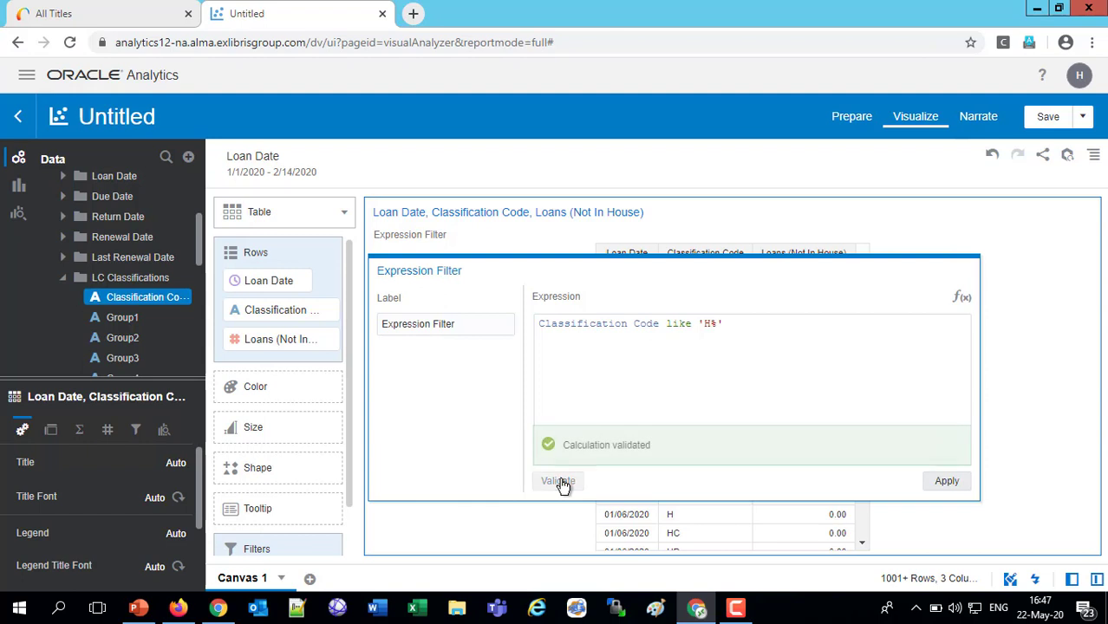
{"action": "left_click", "coordinate": [558, 482]}
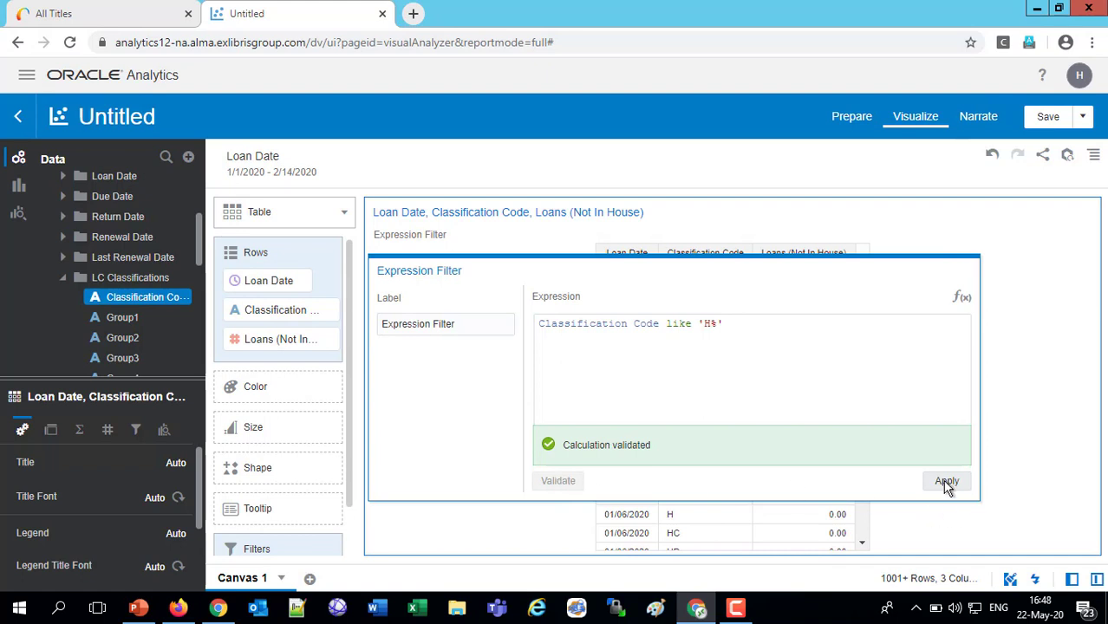
{"action": "left_click", "coordinate": [946, 482]}
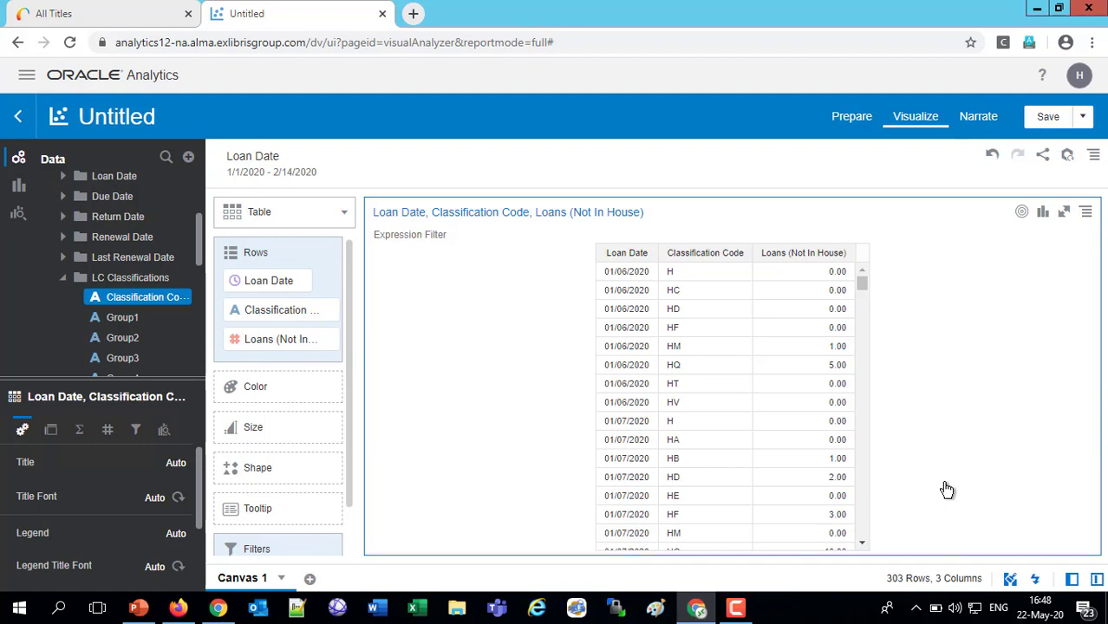
{"action": "mouse_move", "coordinate": [255, 149]}
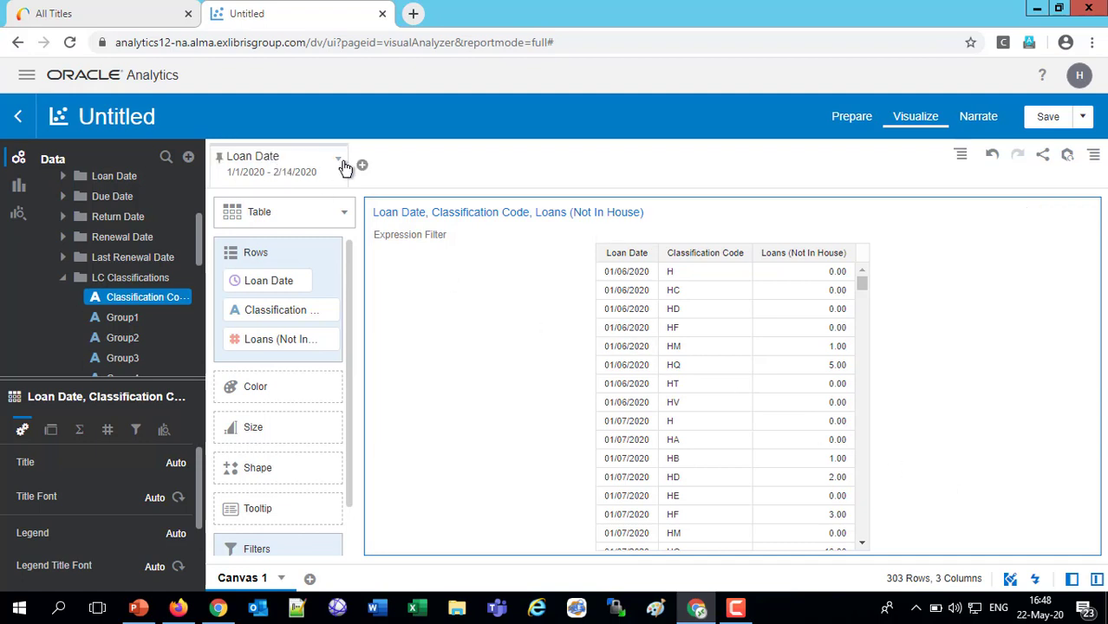
Step: Delete the Loan Date range filter and expand the Loan Date field group
{"action": "left_click", "coordinate": [339, 163]}
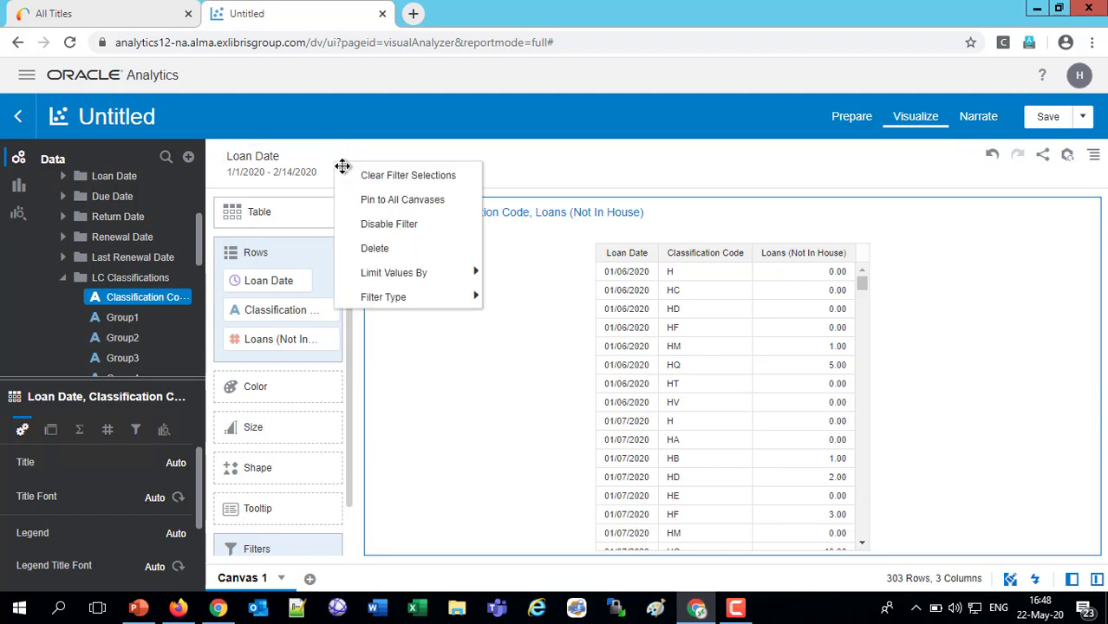
{"action": "left_click", "coordinate": [375, 249]}
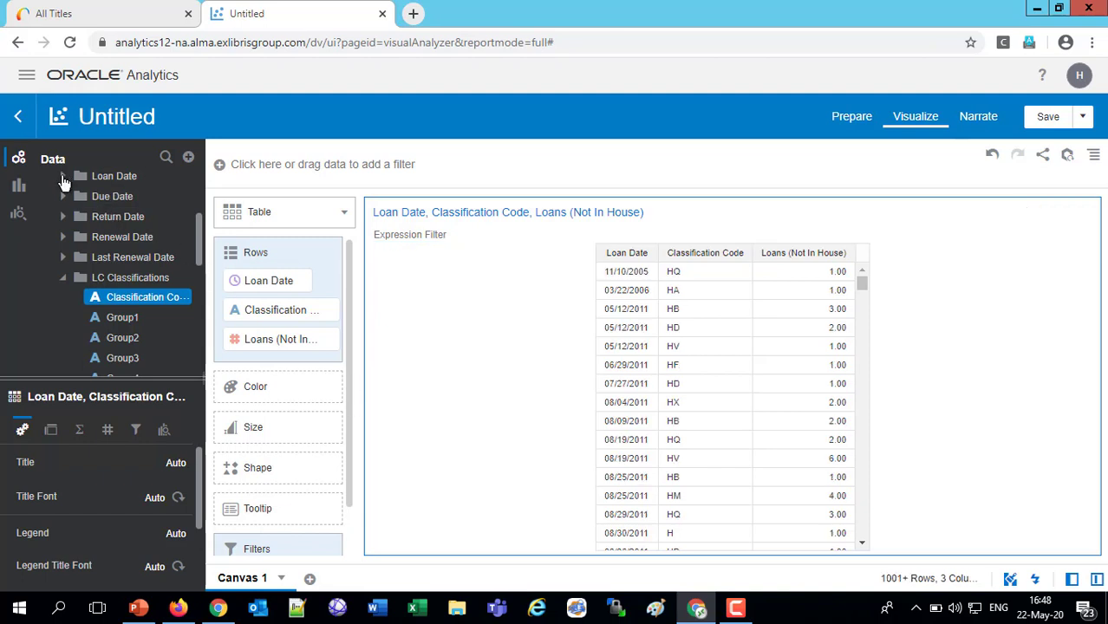
{"action": "left_click", "coordinate": [114, 175]}
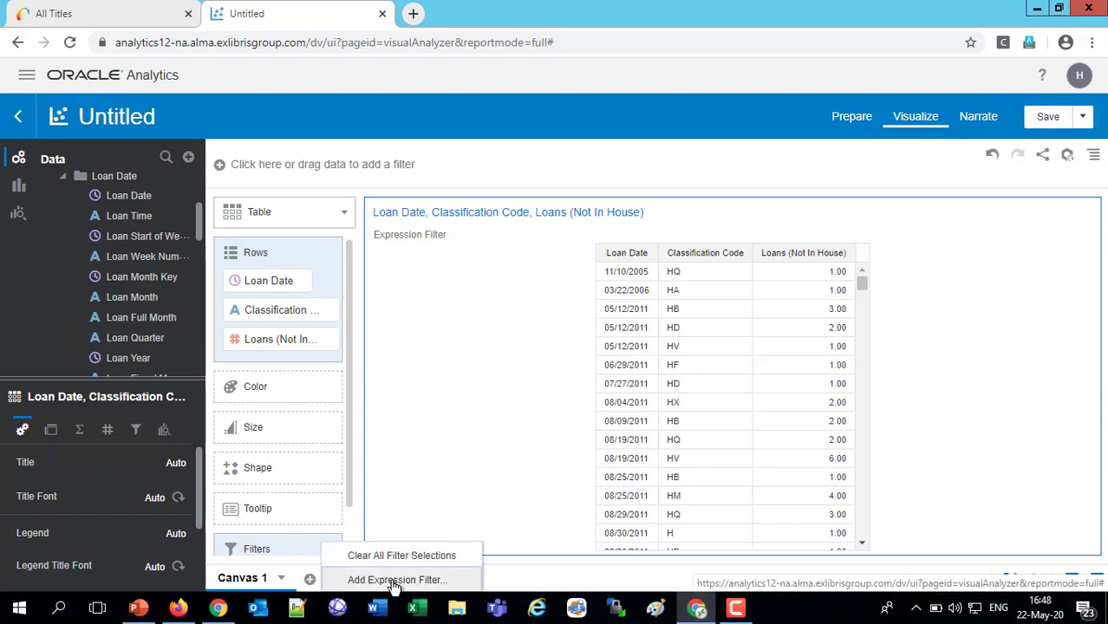
Step: Add a second, blank expression filter
{"action": "left_click", "coordinate": [397, 580]}
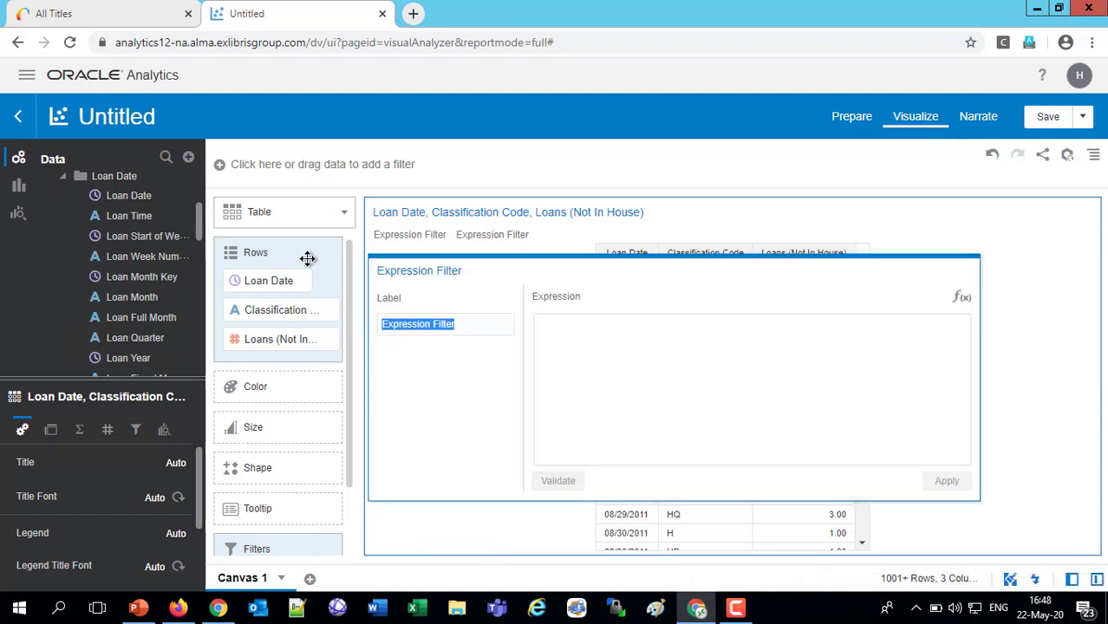
{"action": "mouse_move", "coordinate": [642, 226]}
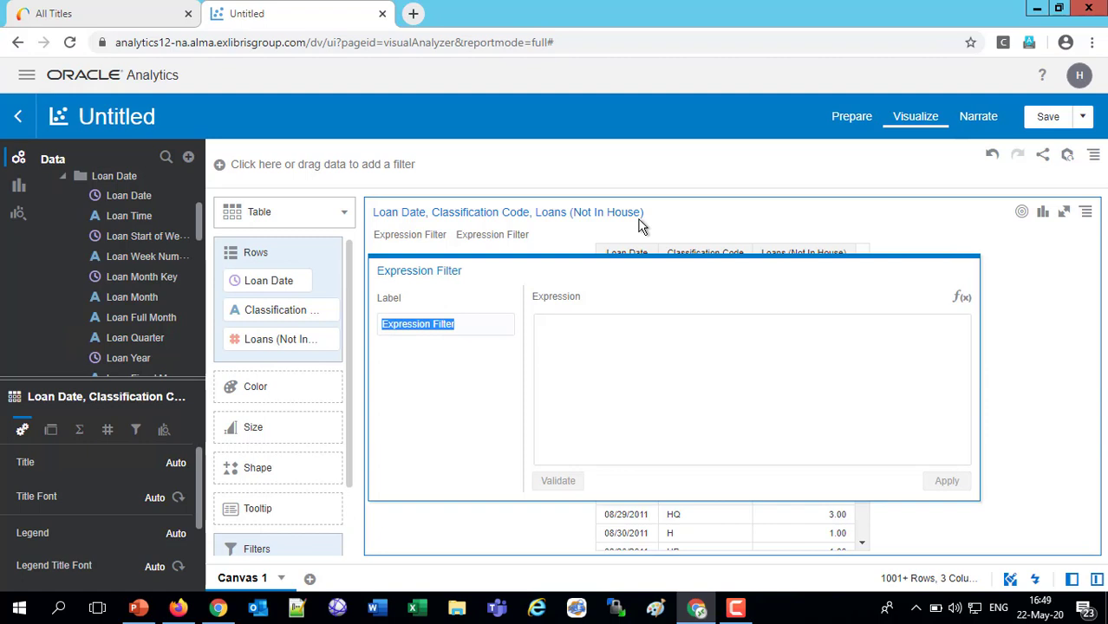
{"action": "mouse_move", "coordinate": [154, 164]}
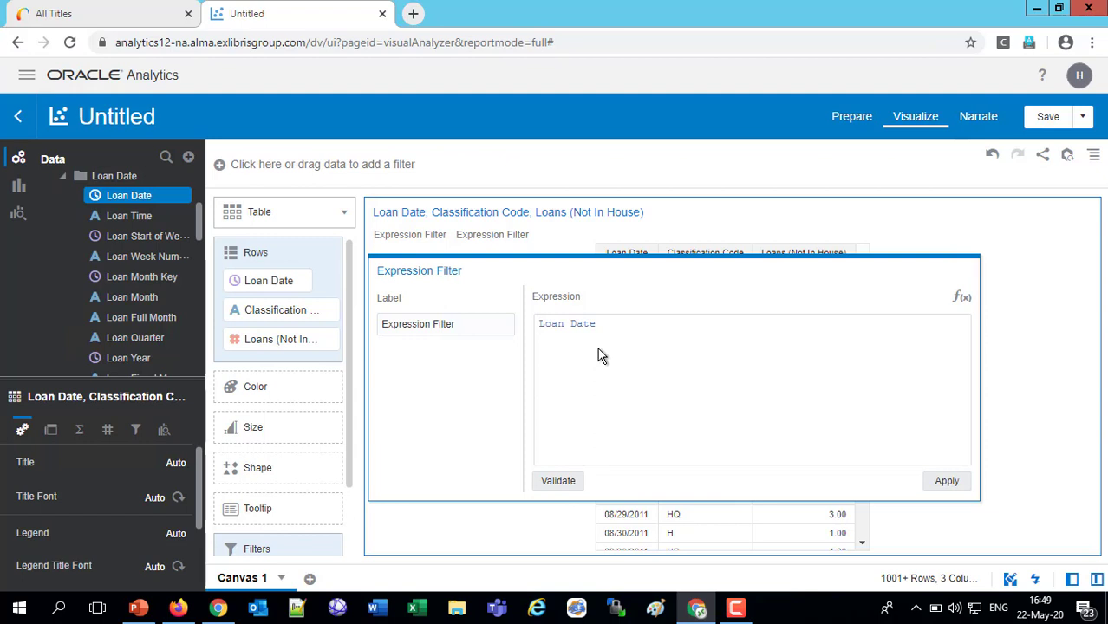
Step: Apply the validated filter year(Loan Date) >= year(timestampadd(sql_tsi_year,-1,current_date))
{"action": "type", "text": "year("}
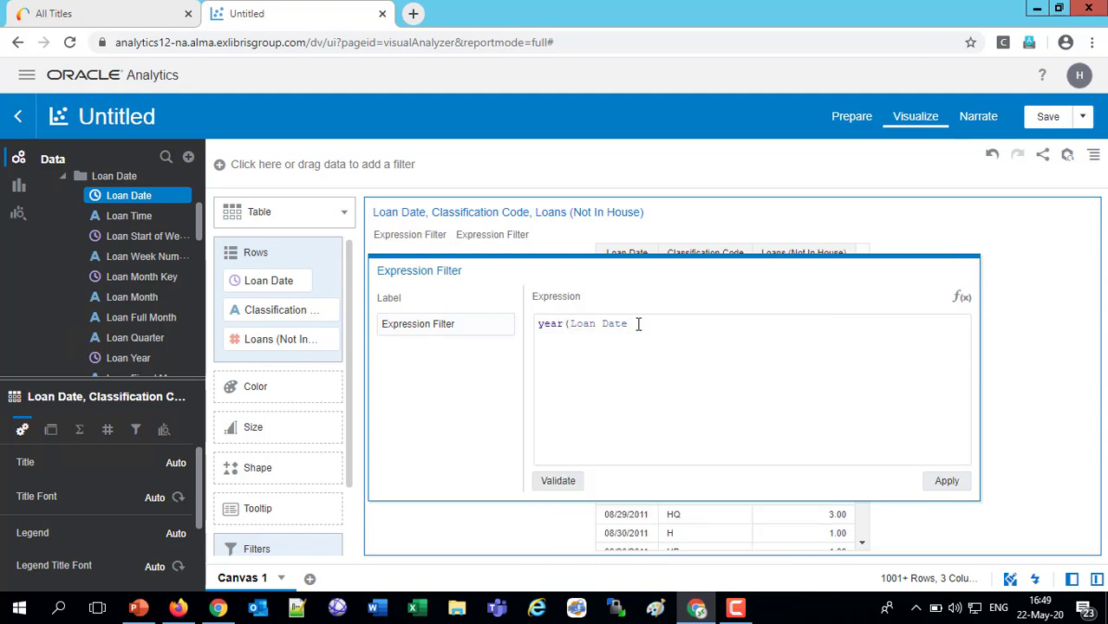
{"action": "type", "text": ")"}
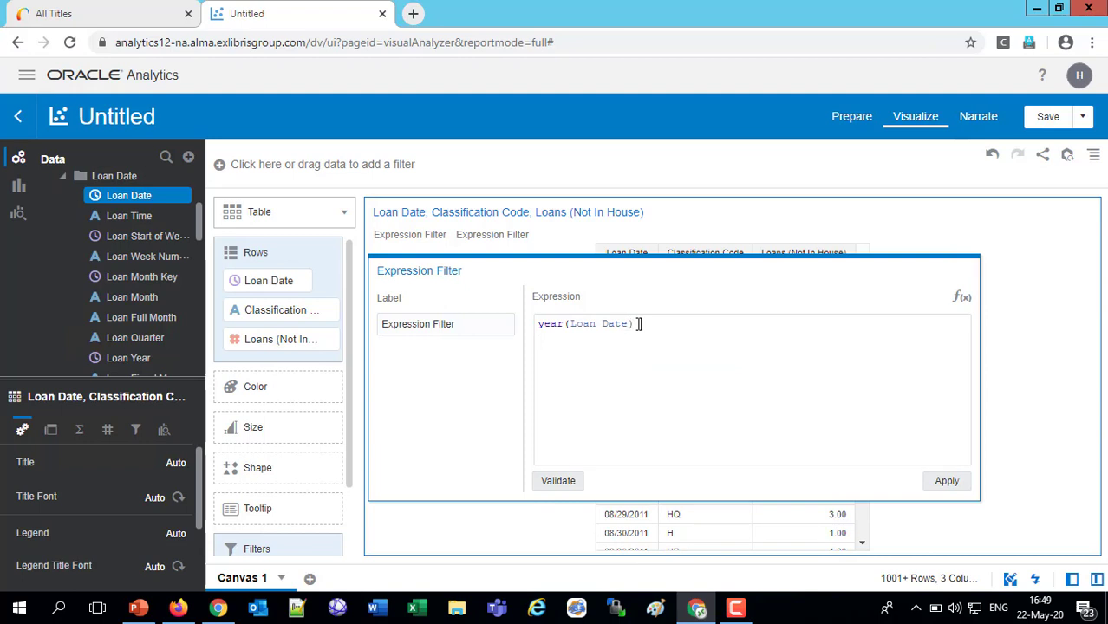
{"action": "type", "text": ">="}
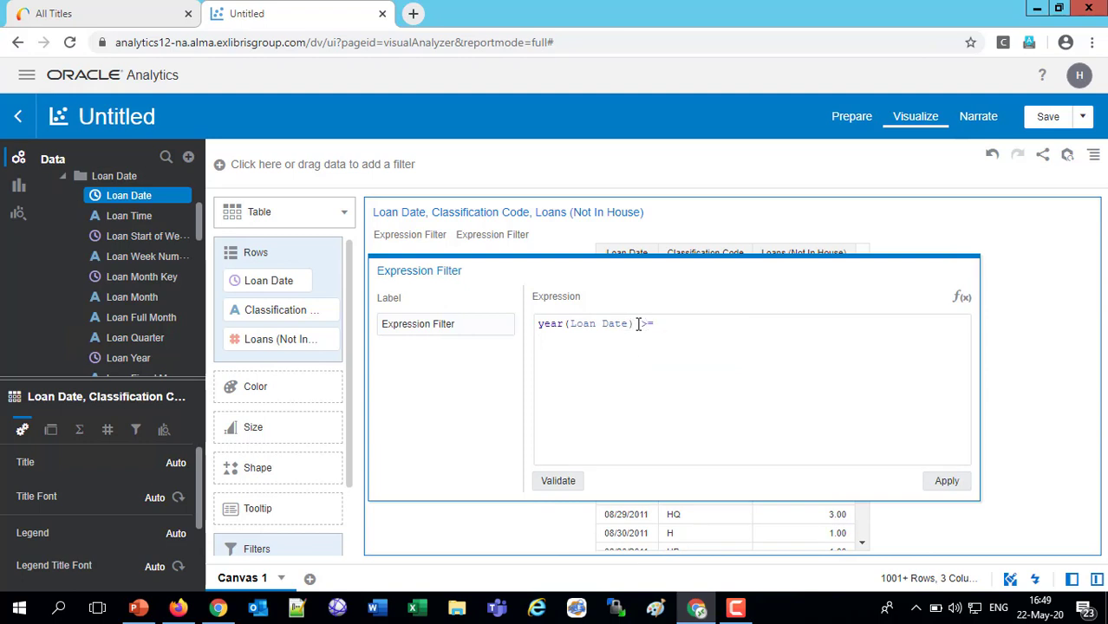
{"action": "type", "text": "y"}
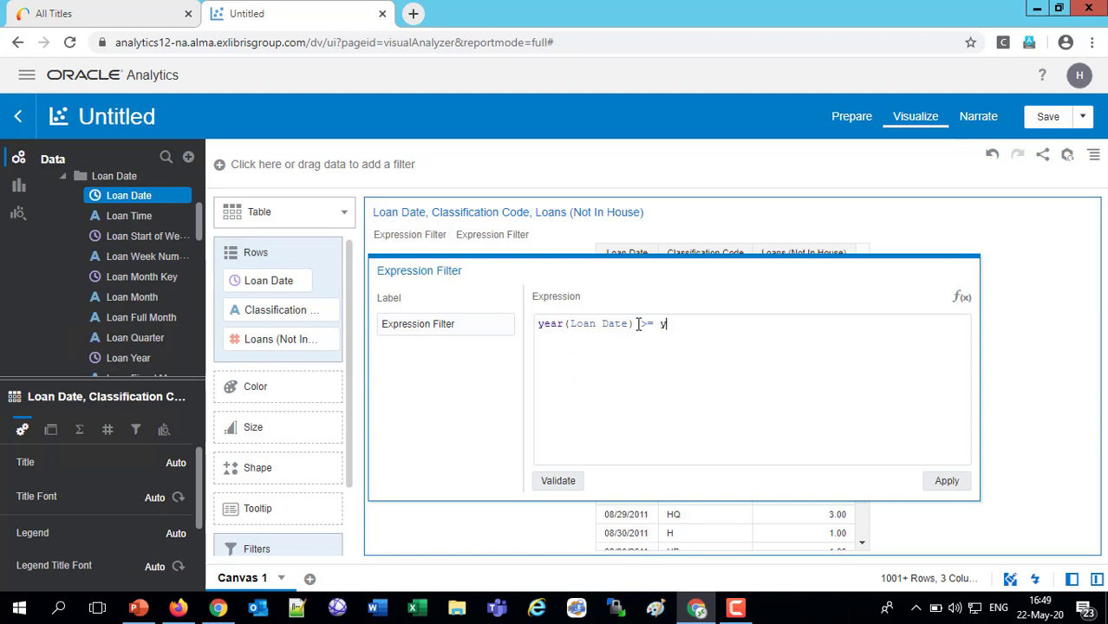
{"action": "type", "text": "ear(timestampadd"}
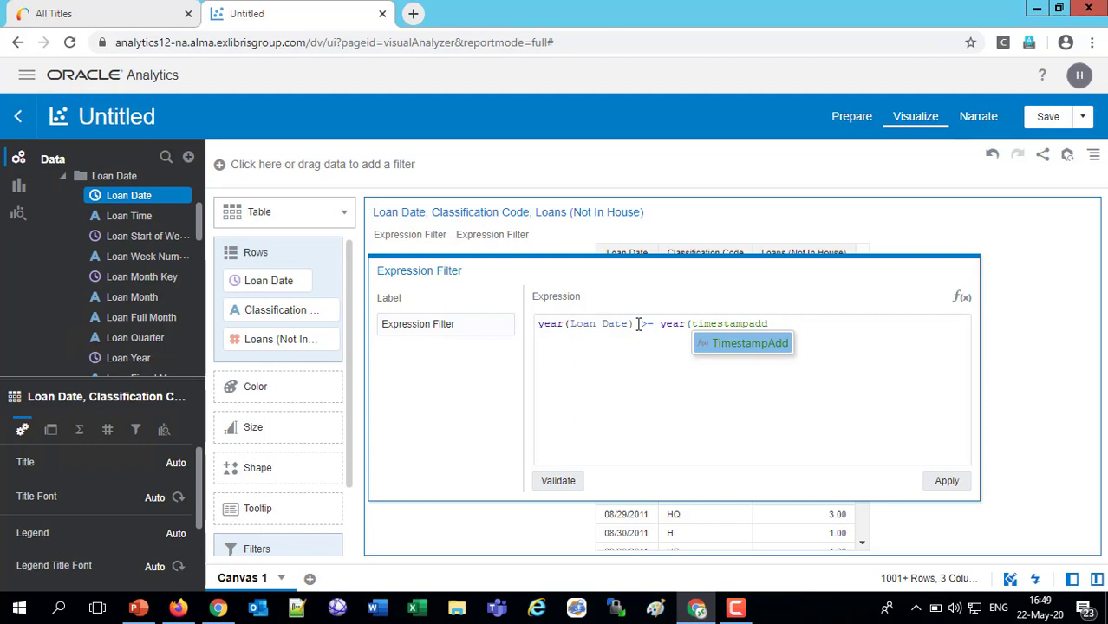
{"action": "type", "text": "("}
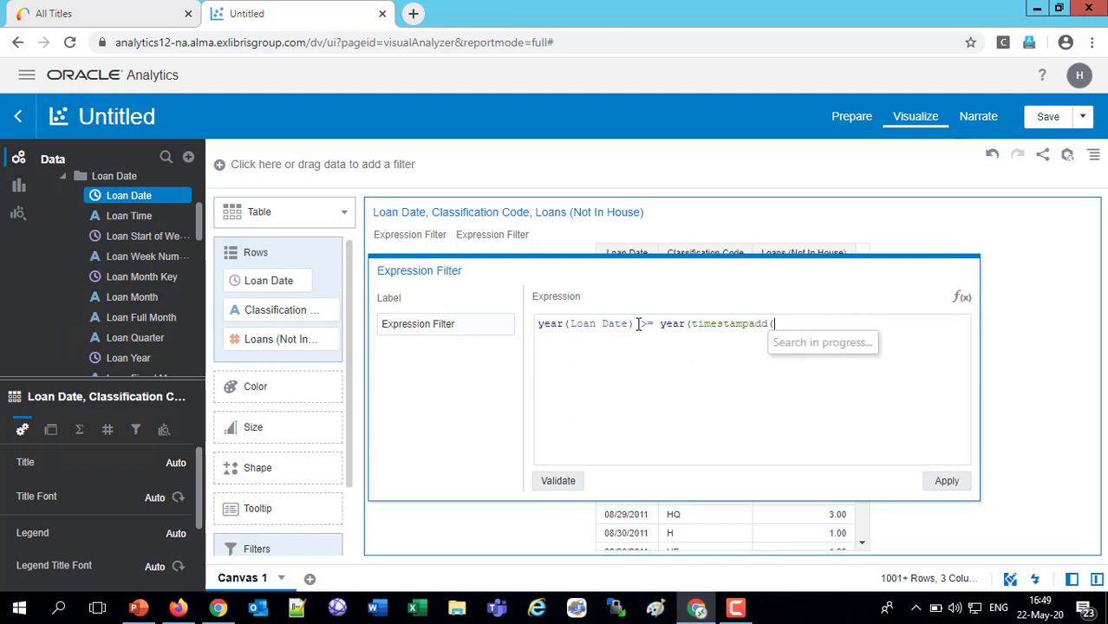
{"action": "type", "text": "sql_tsi_ye"}
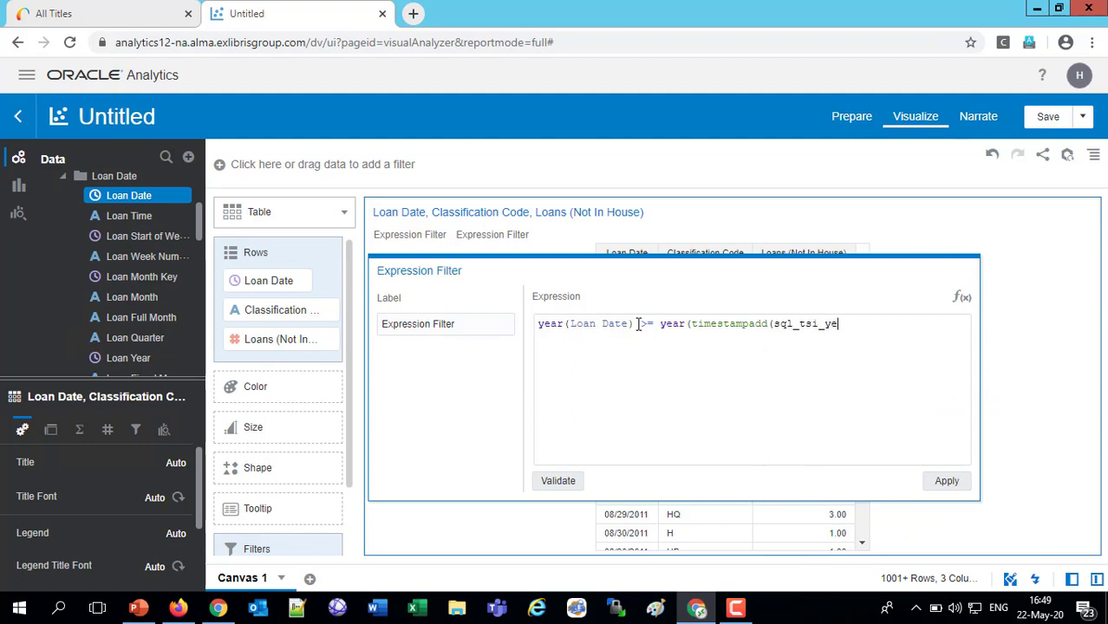
{"action": "type", "text": "ar,-1,"}
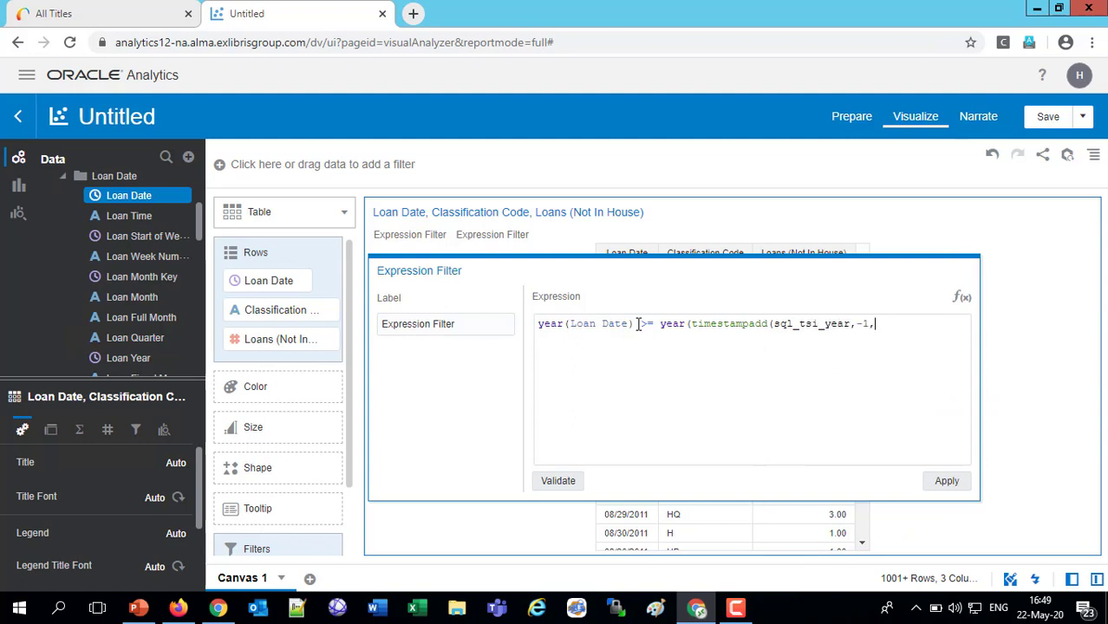
{"action": "type", "text": "current"}
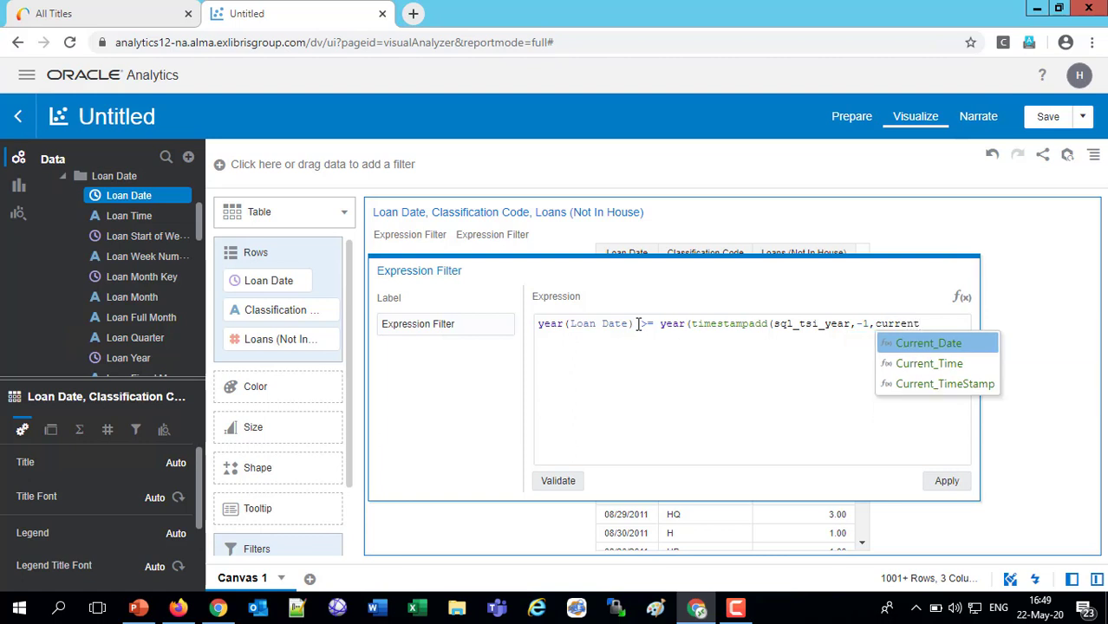
{"action": "left_click", "coordinate": [929, 343]}
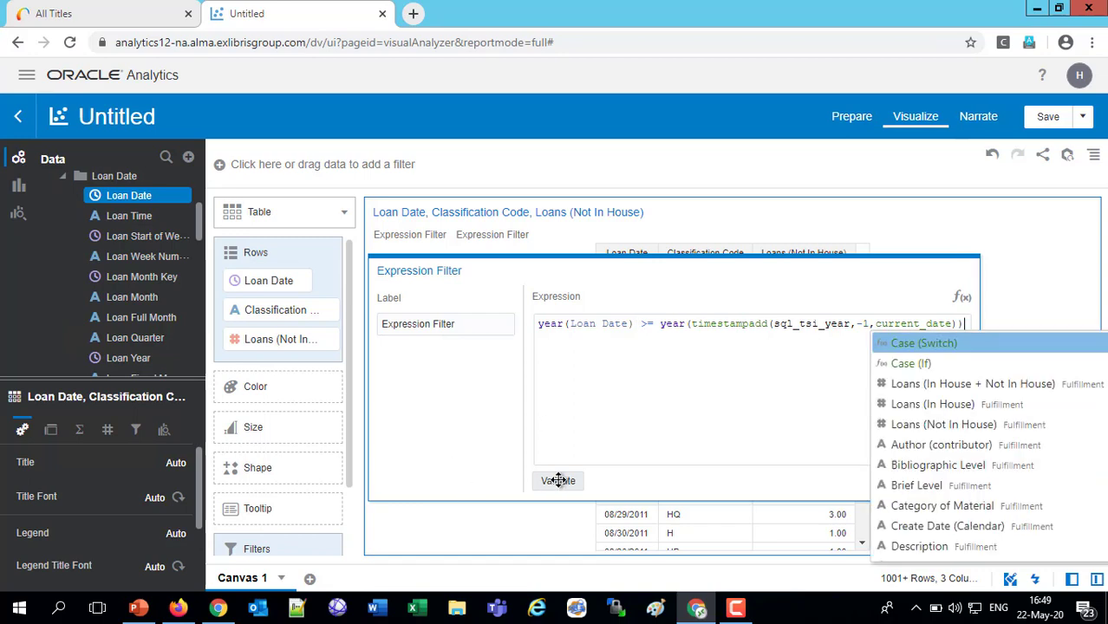
{"action": "left_click", "coordinate": [557, 480]}
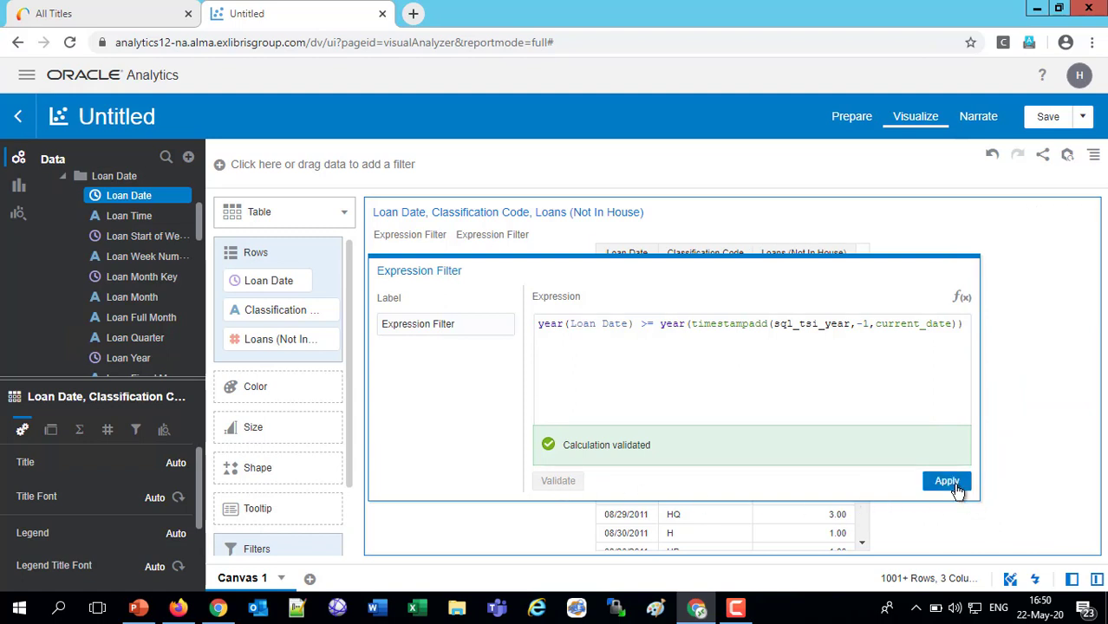
{"action": "left_click", "coordinate": [947, 481]}
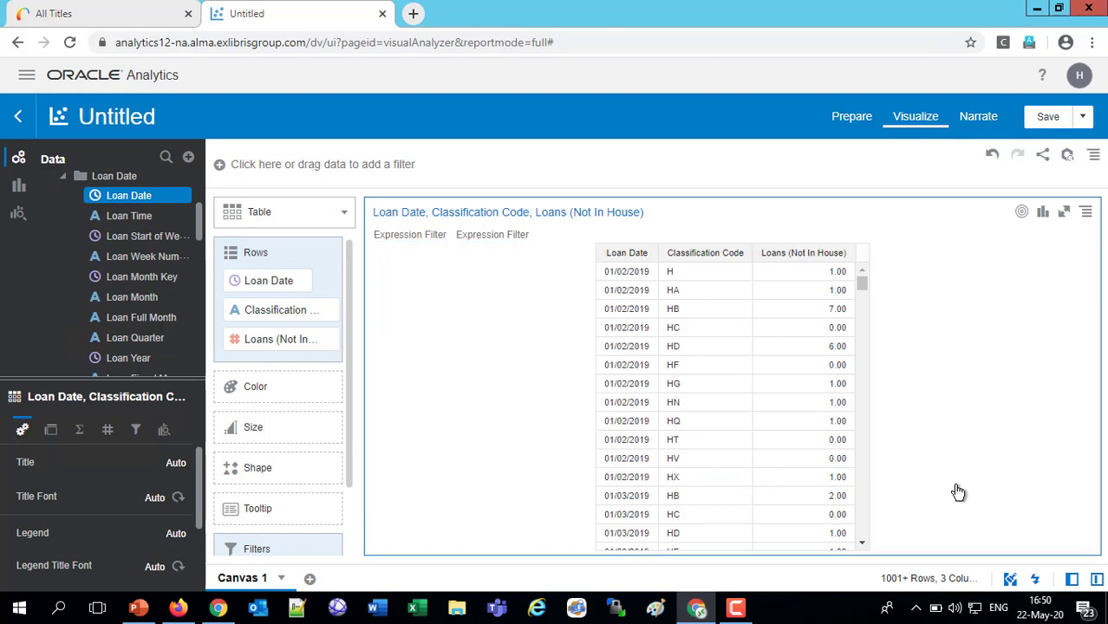